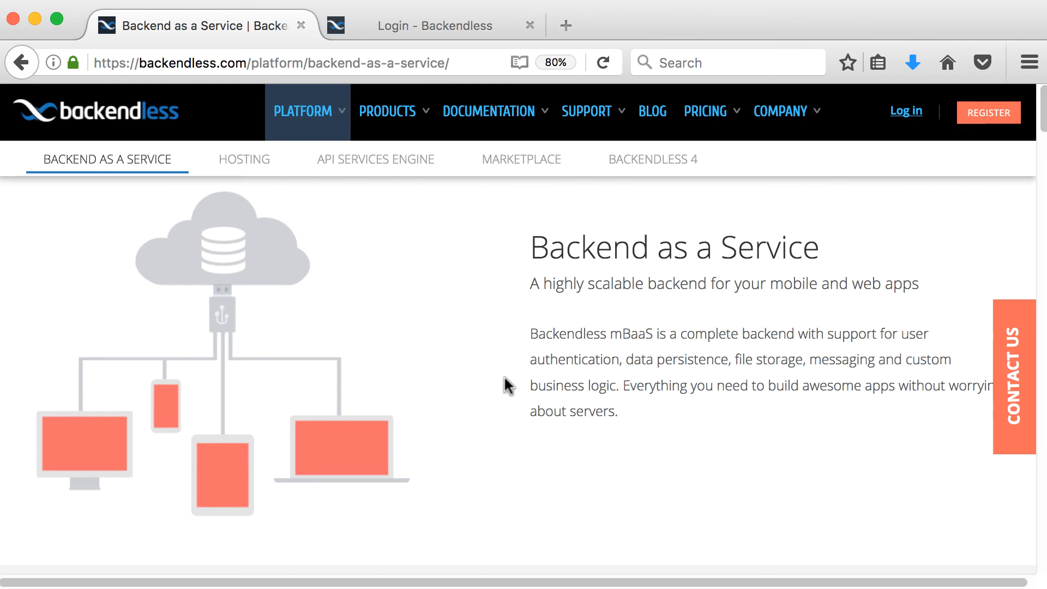
mouse_move(631, 427)
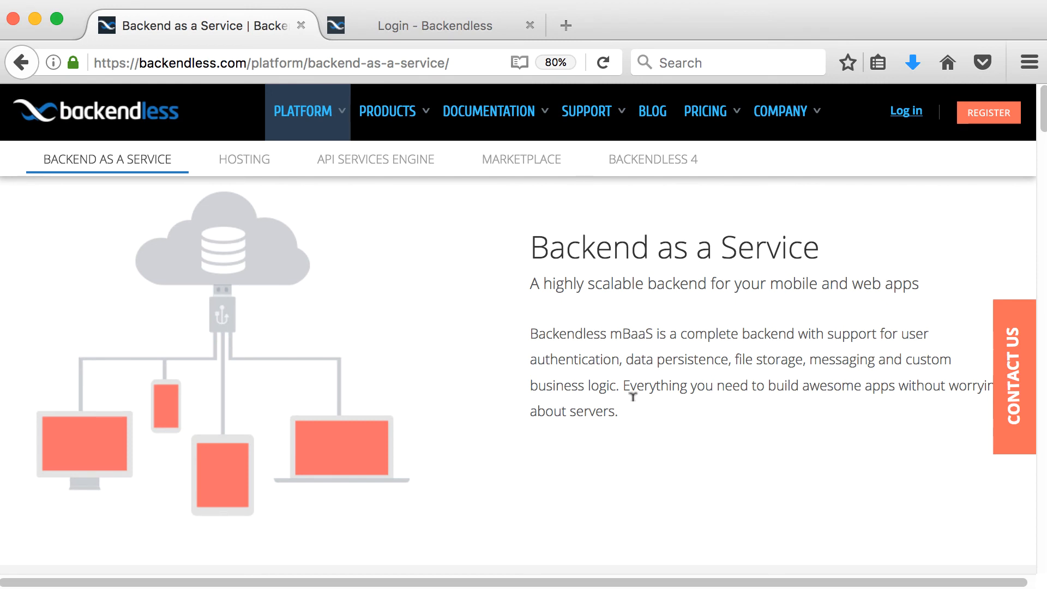
mouse_move(655, 361)
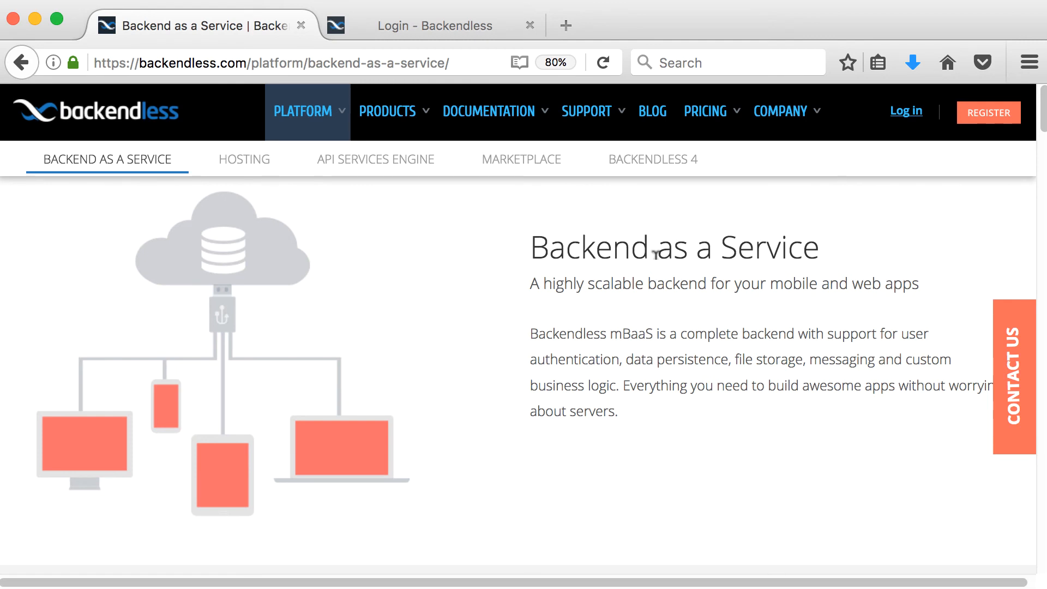
mouse_move(650, 274)
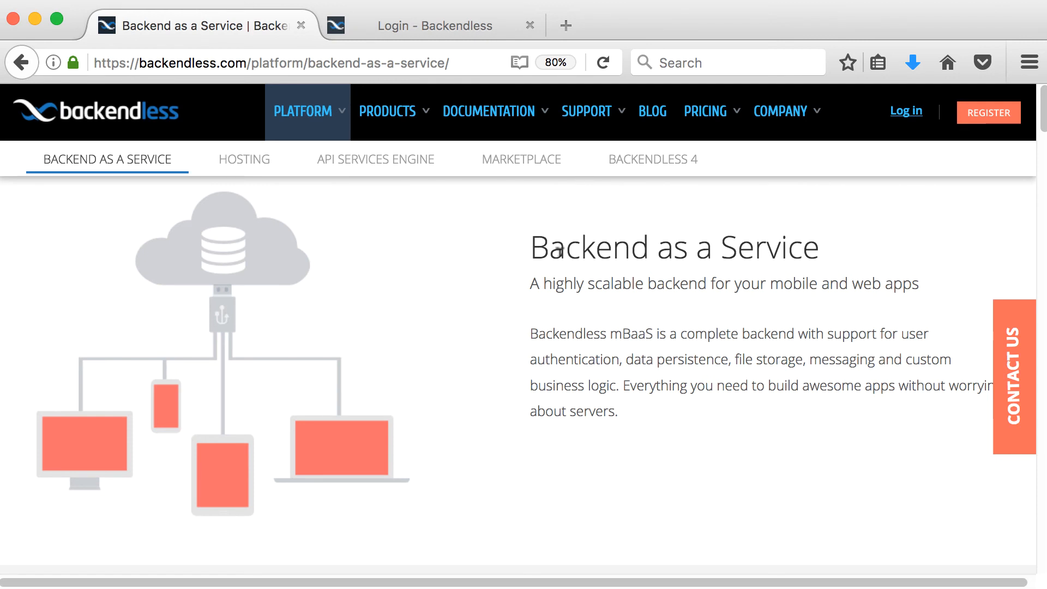
mouse_move(614, 272)
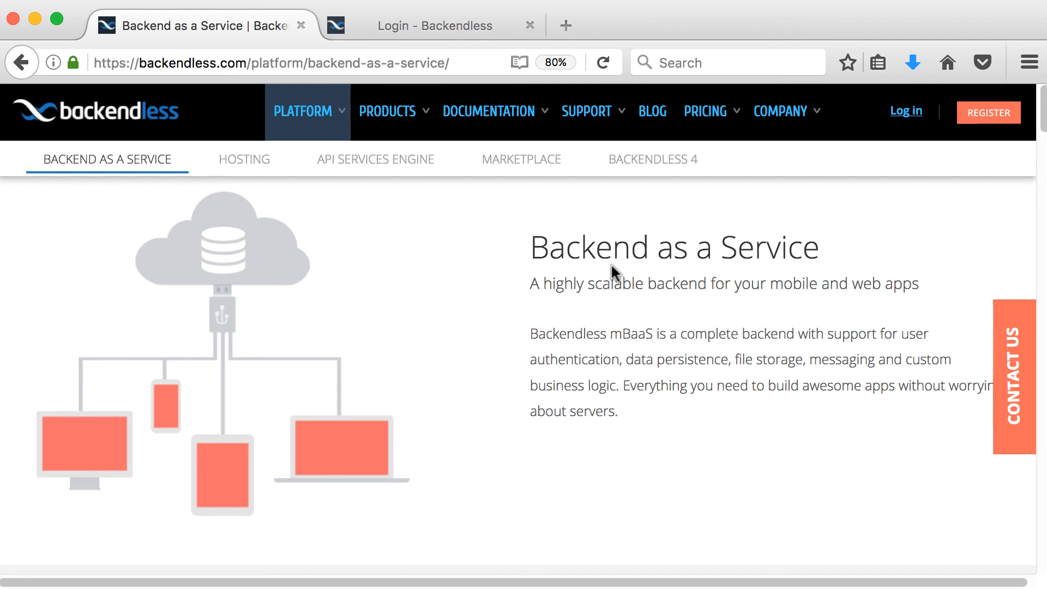
mouse_move(653, 271)
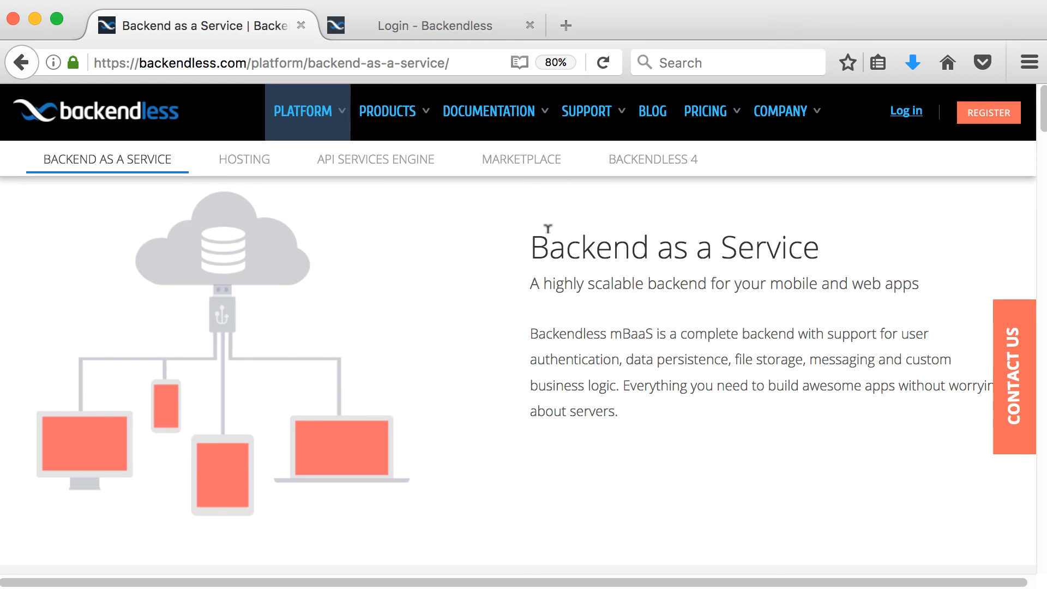
mouse_move(590, 227)
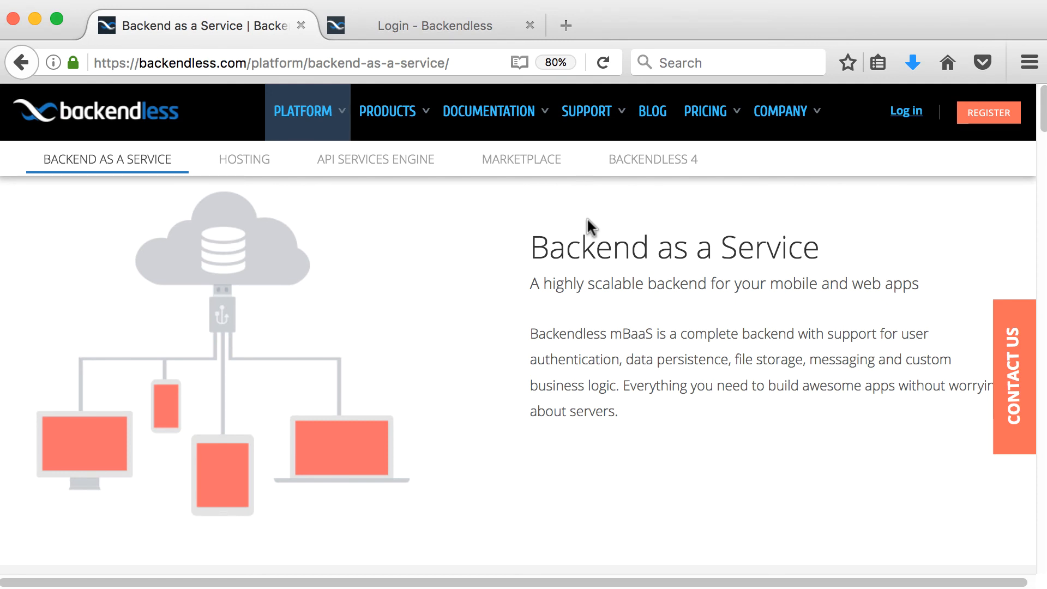
mouse_move(179, 95)
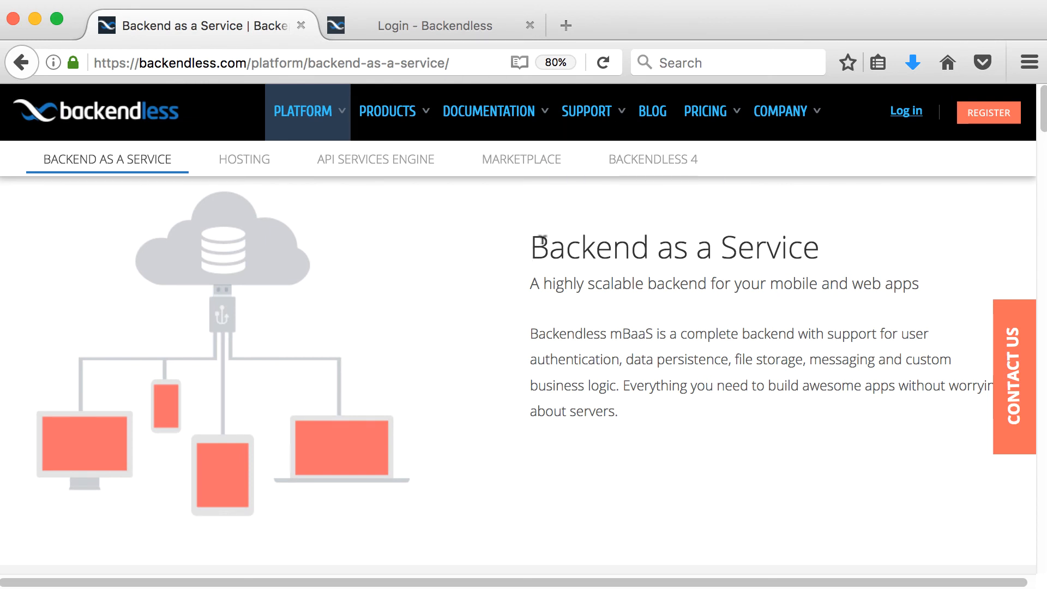
mouse_move(614, 320)
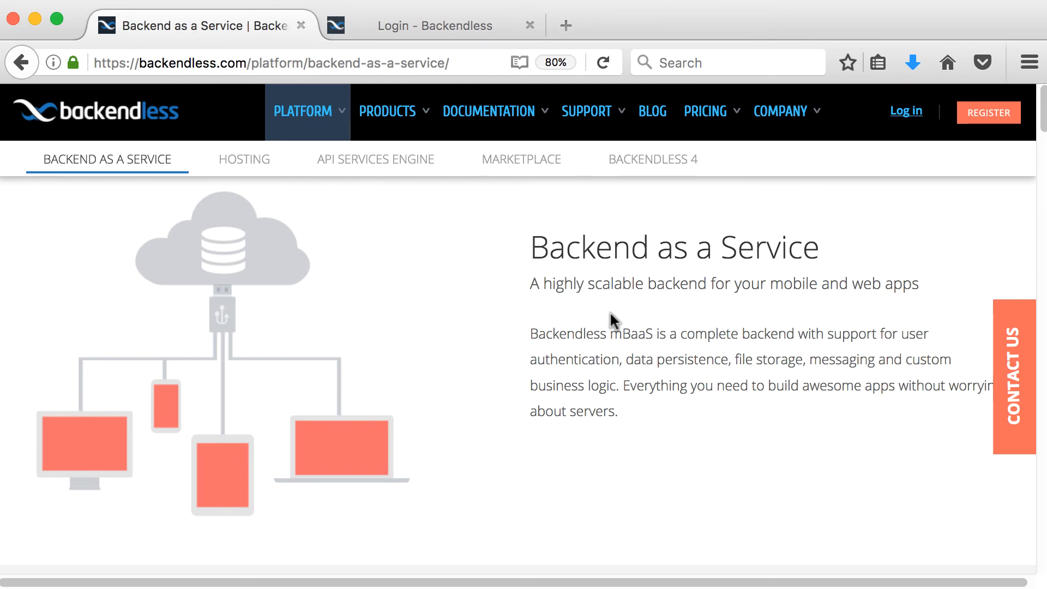
mouse_move(773, 287)
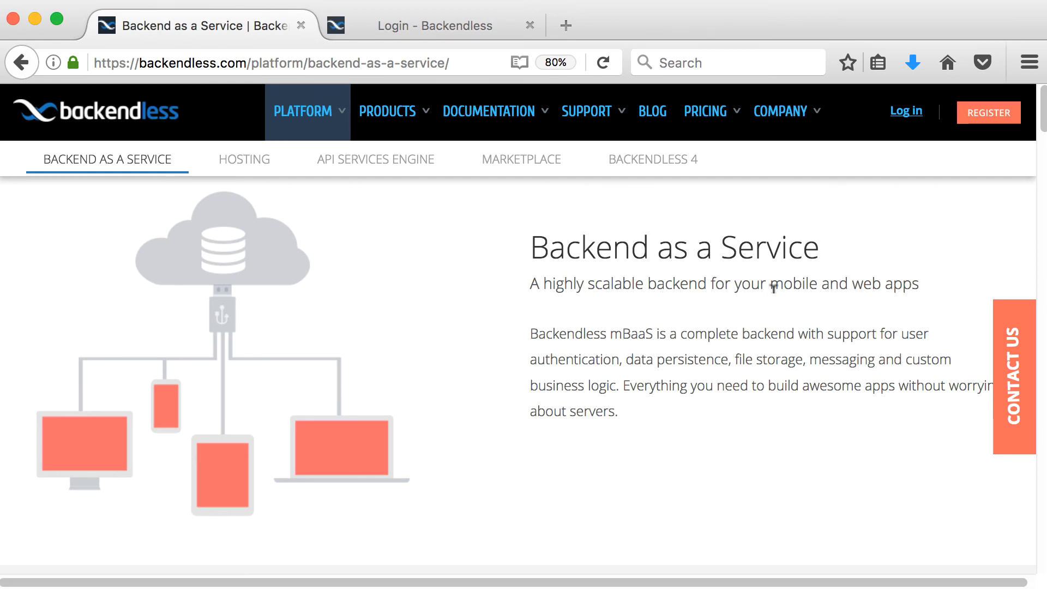
Scroll down the Backend as a Service platform page to read its overview.
scroll(down, 3)
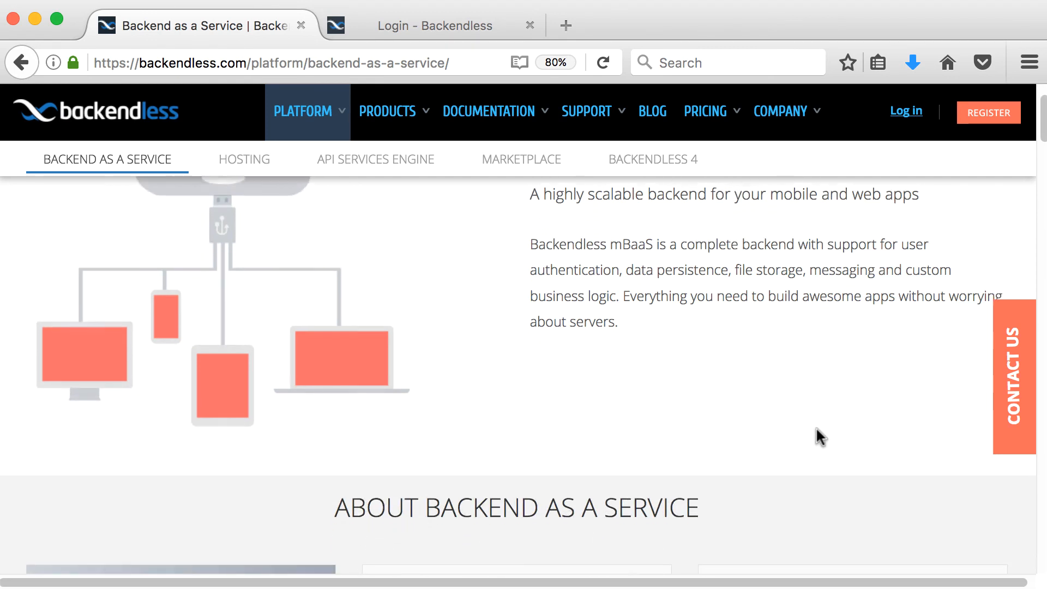
scroll(down, 3)
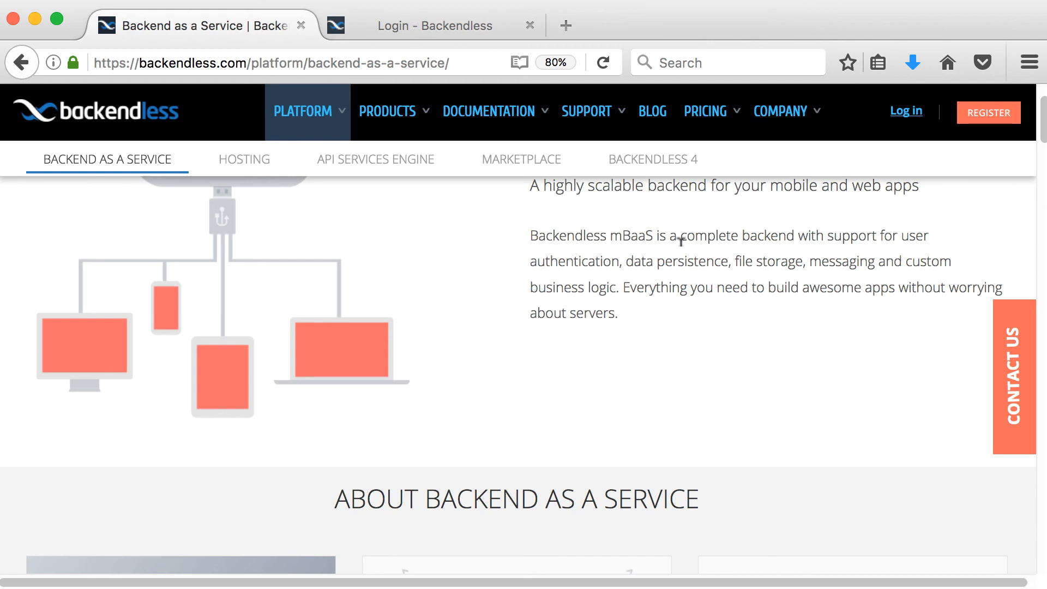
mouse_move(920, 254)
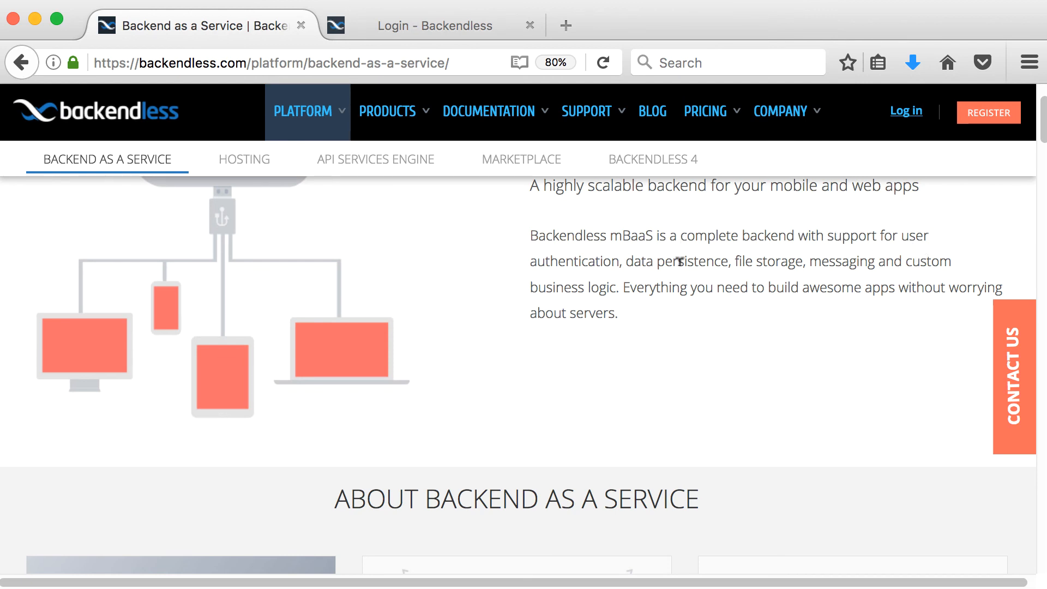
mouse_move(789, 260)
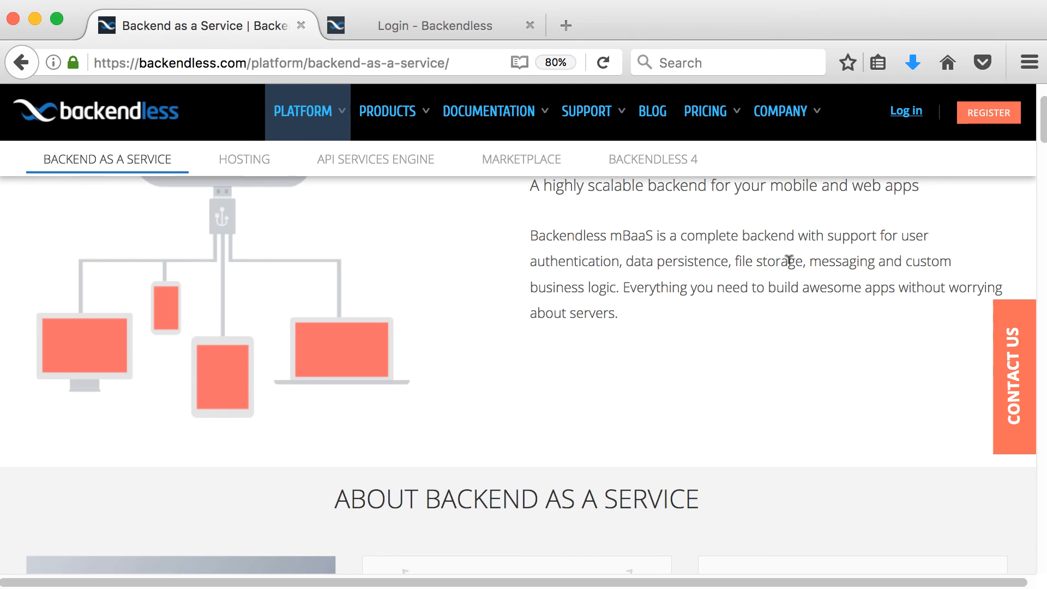
mouse_move(572, 289)
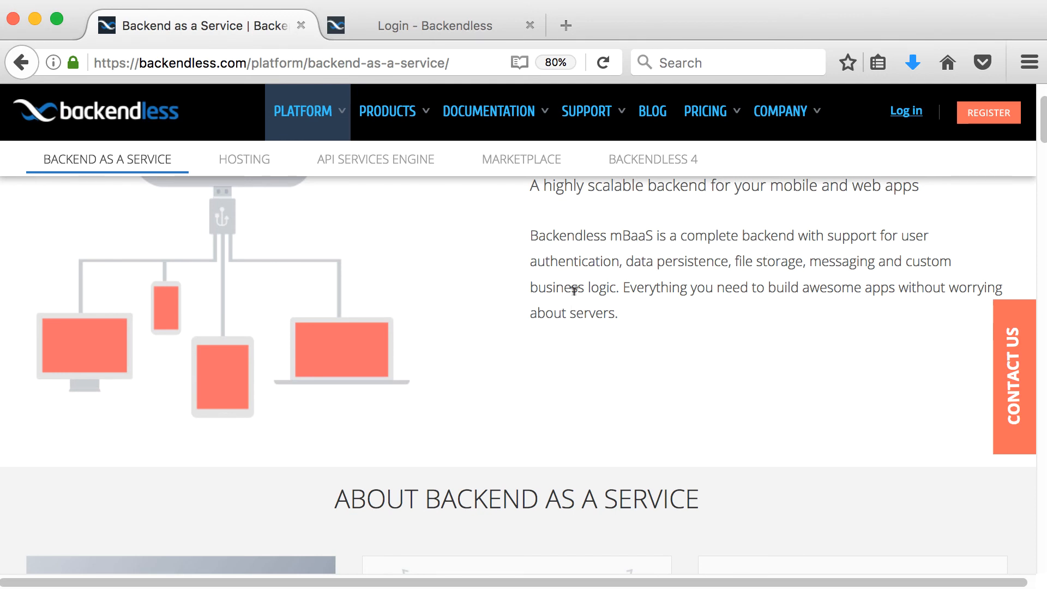
mouse_move(667, 286)
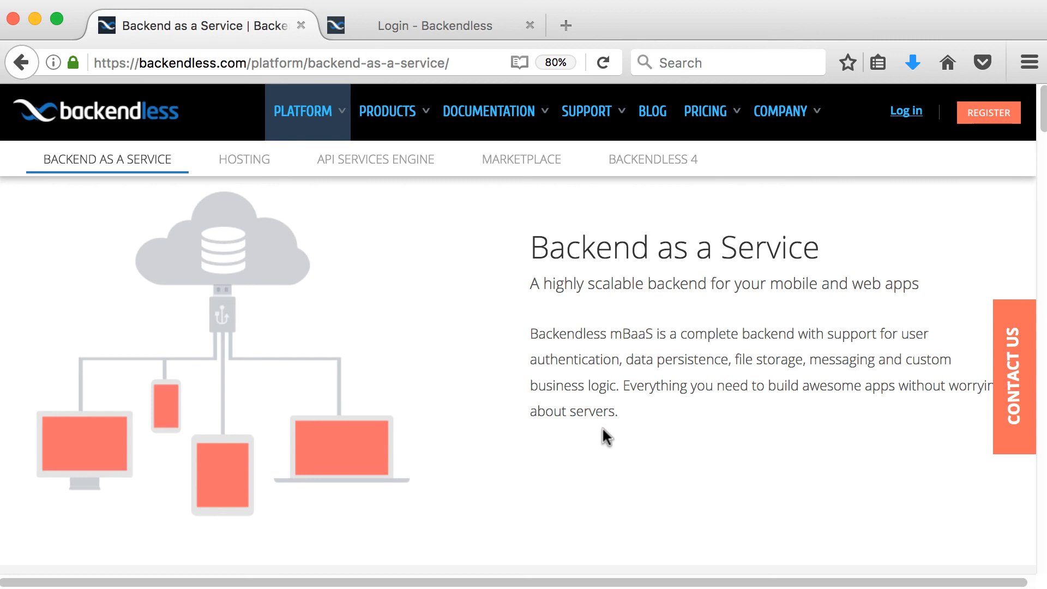
mouse_move(229, 268)
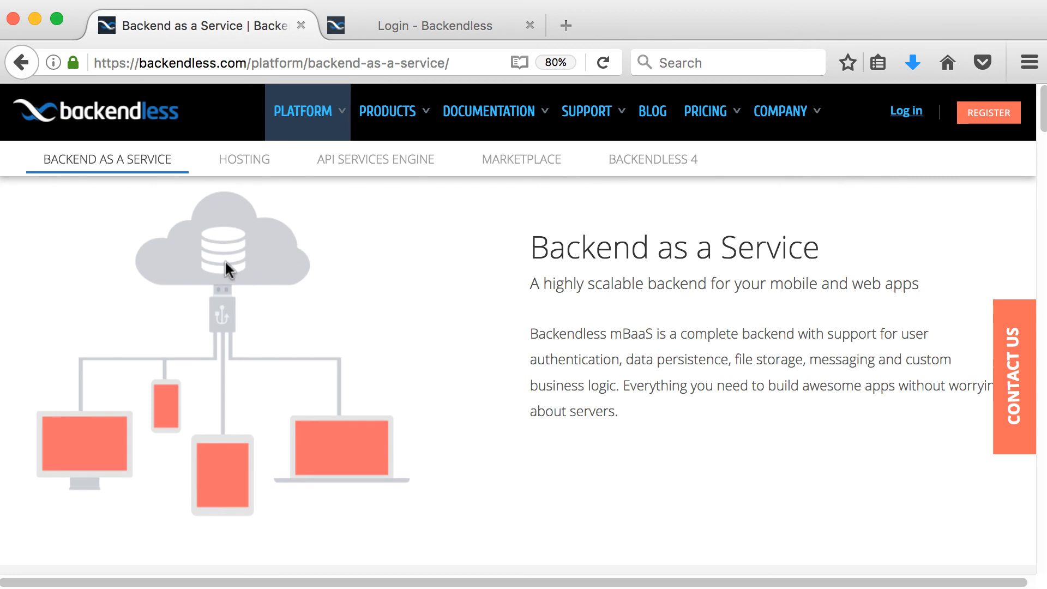
mouse_move(271, 210)
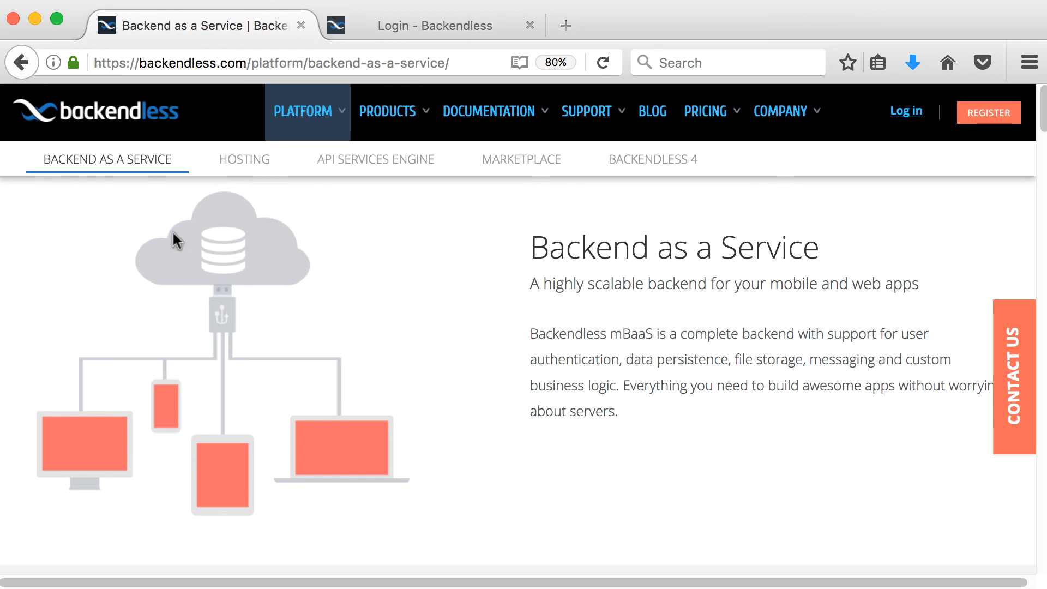
mouse_move(217, 252)
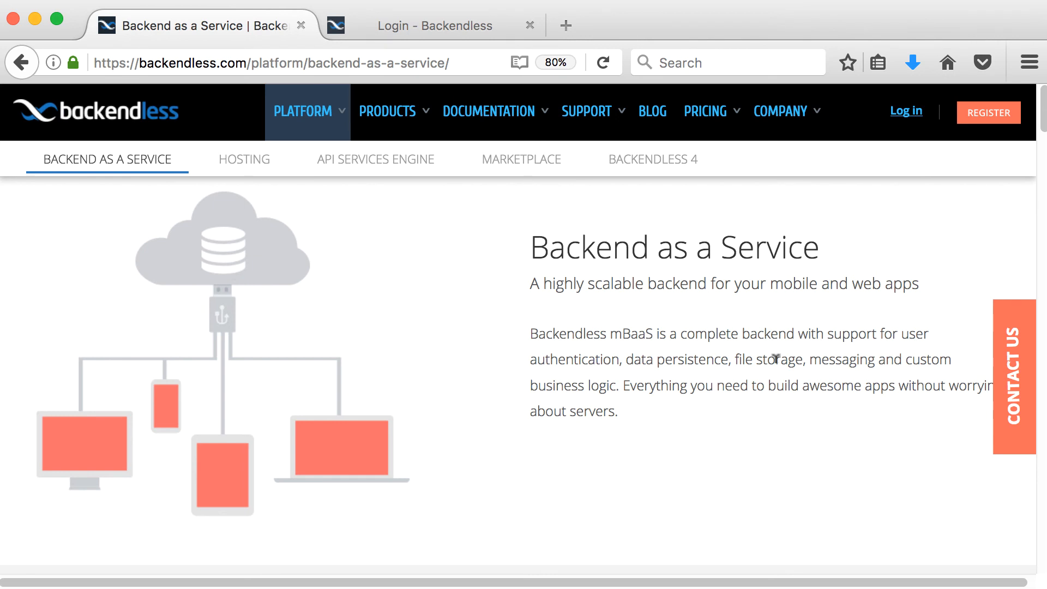
mouse_move(309, 249)
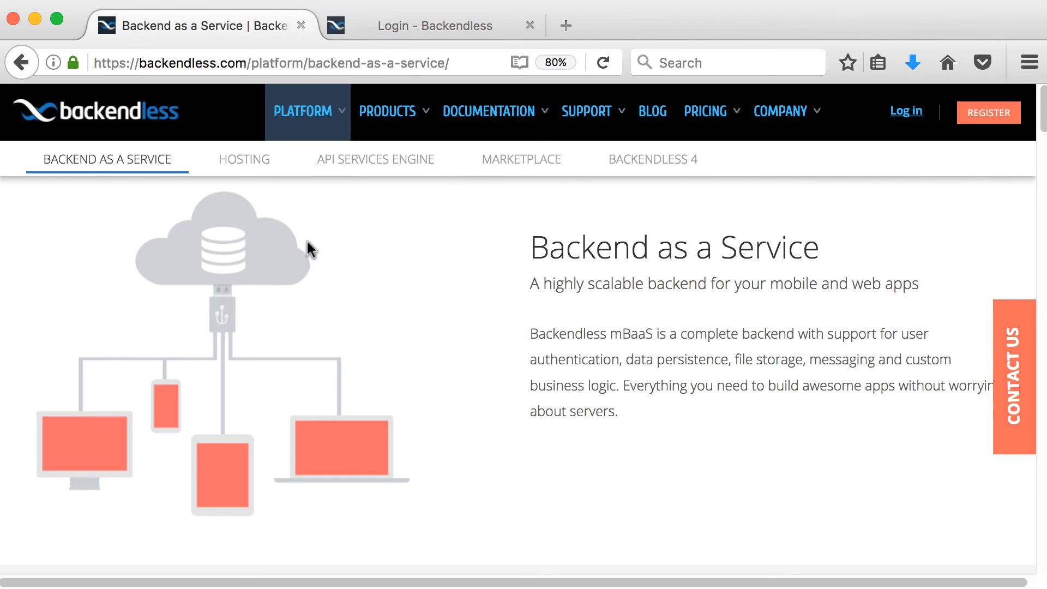
mouse_move(227, 249)
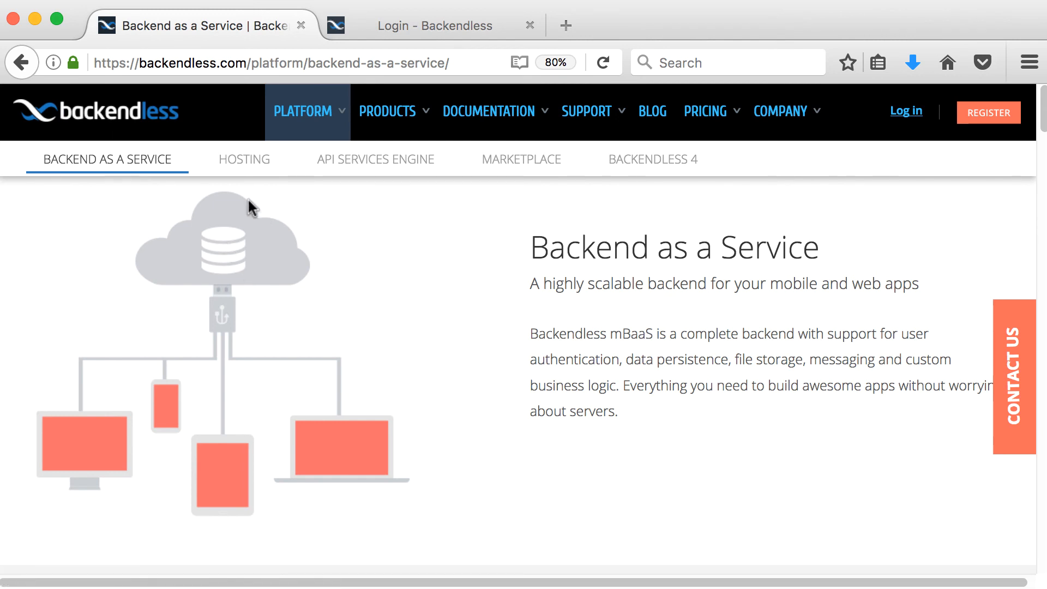
mouse_move(237, 251)
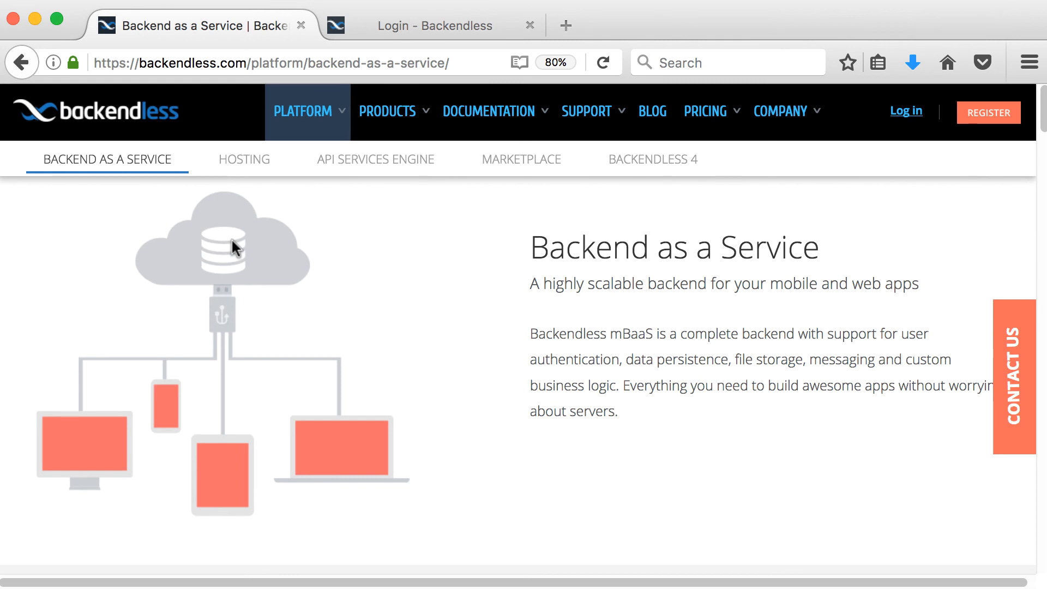
mouse_move(275, 260)
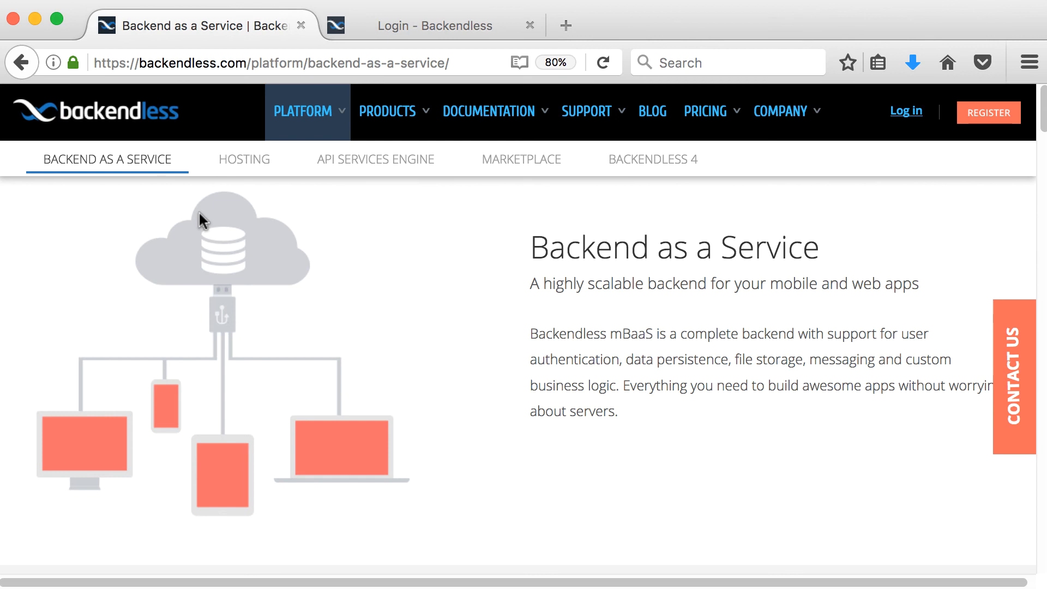
mouse_move(247, 228)
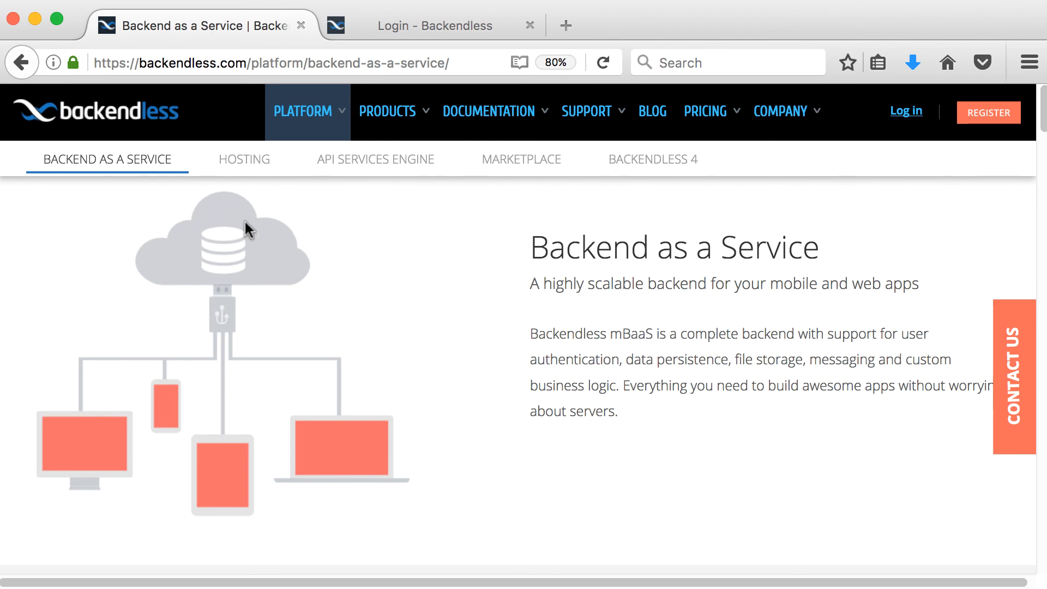
mouse_move(260, 254)
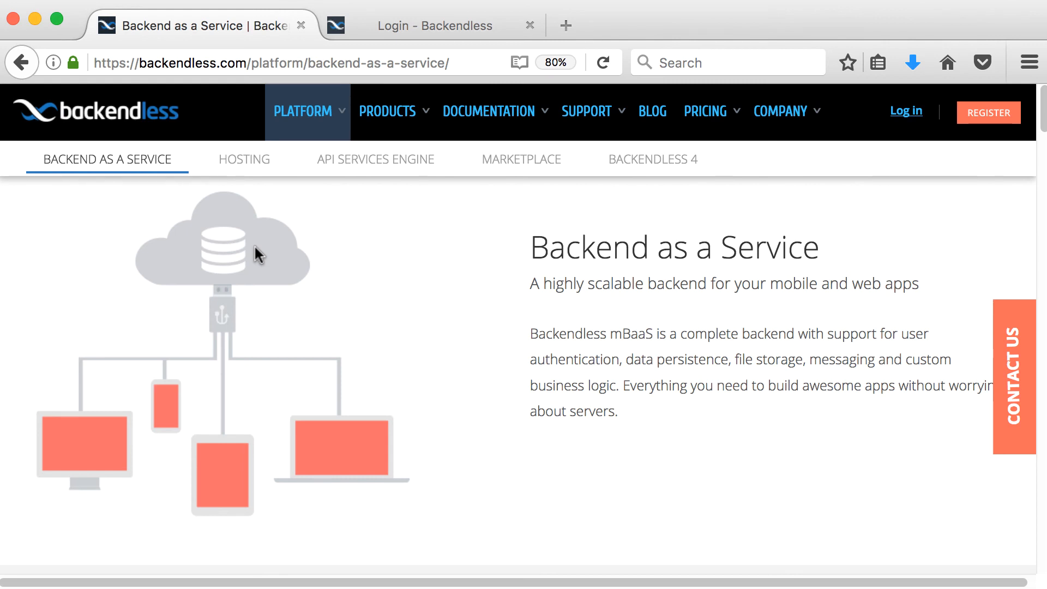
mouse_move(293, 275)
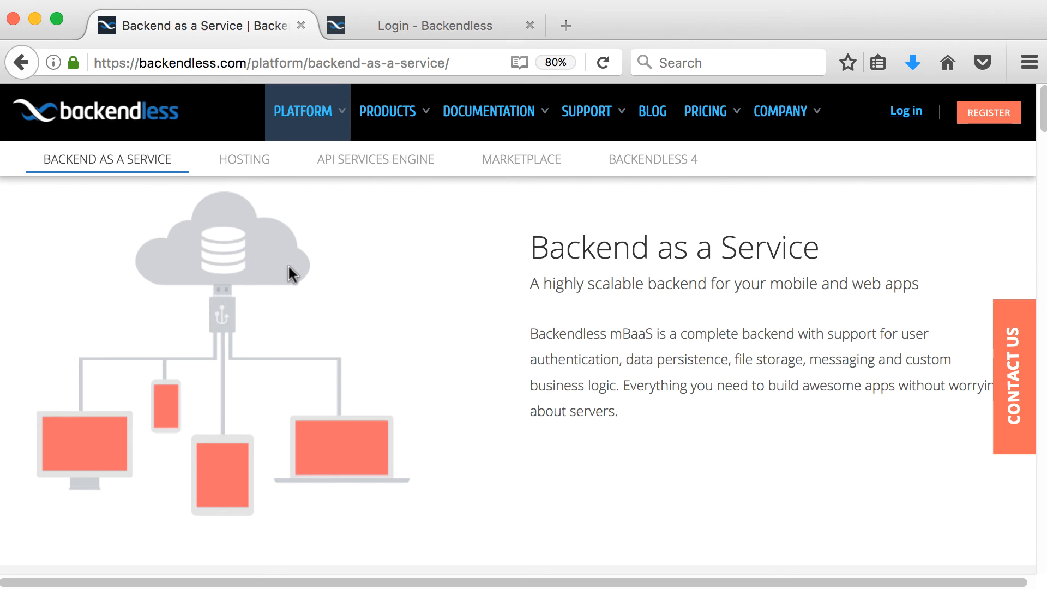
mouse_move(222, 299)
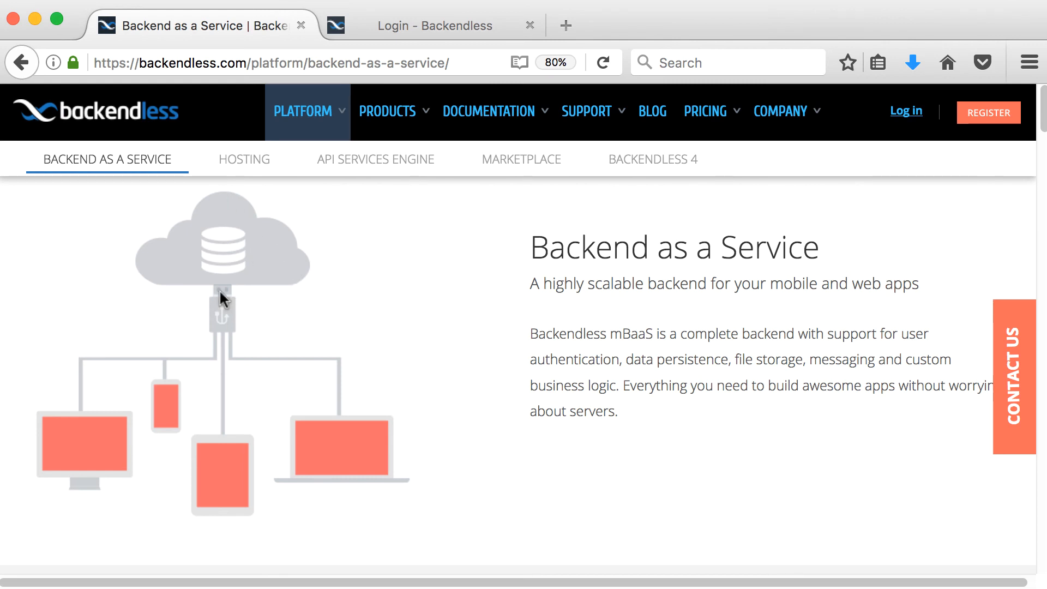
mouse_move(233, 252)
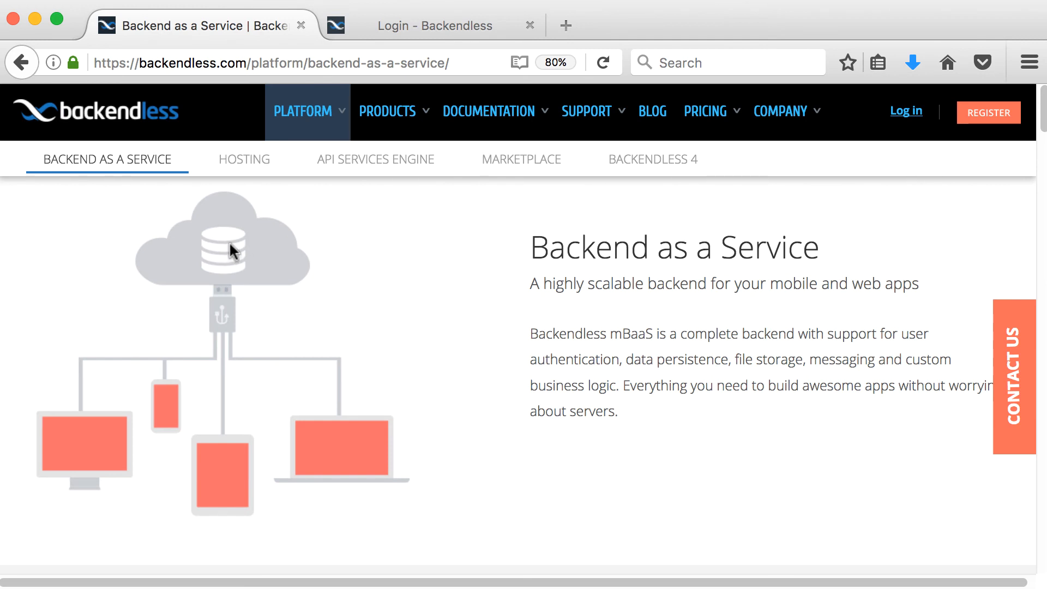
mouse_move(107, 454)
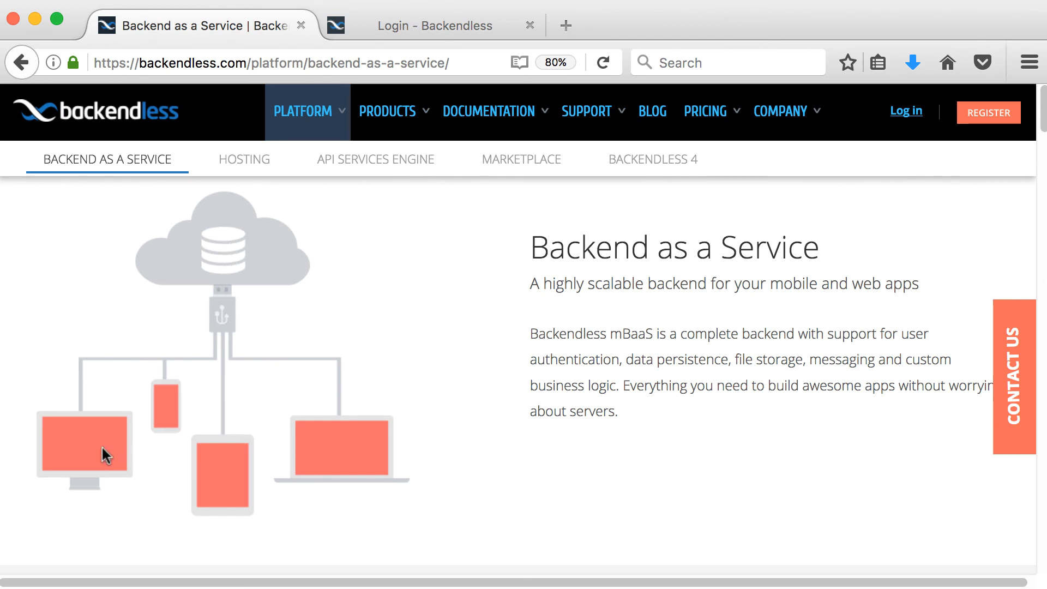
mouse_move(220, 493)
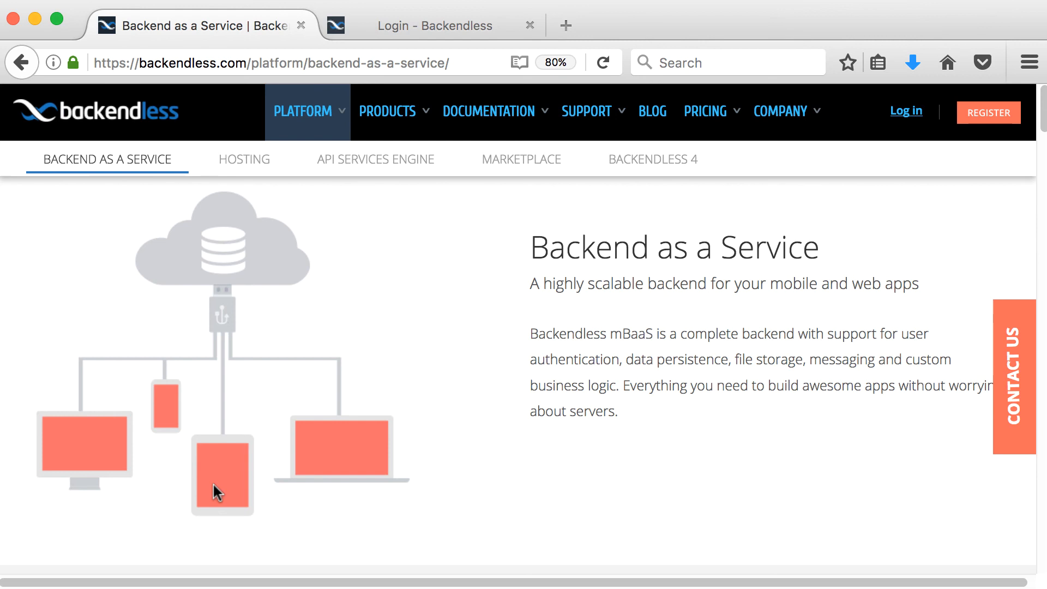
mouse_move(58, 405)
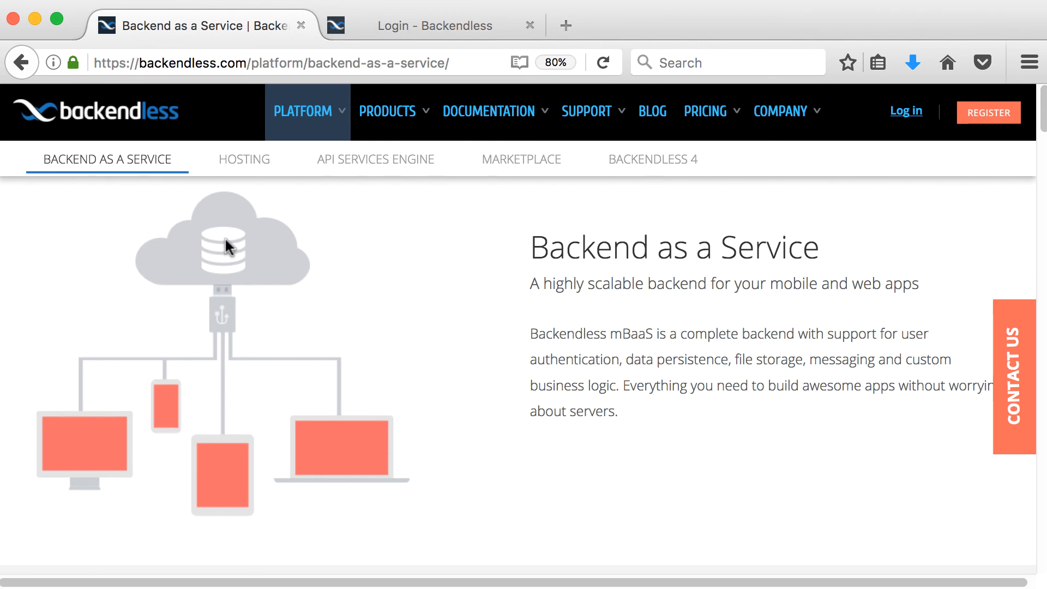
mouse_move(265, 258)
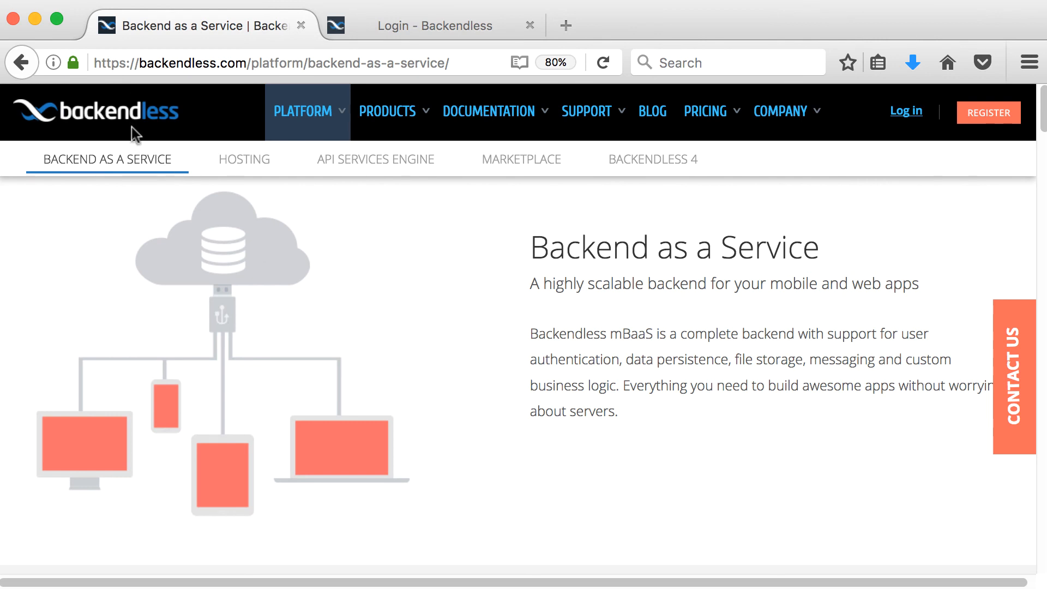
mouse_move(281, 242)
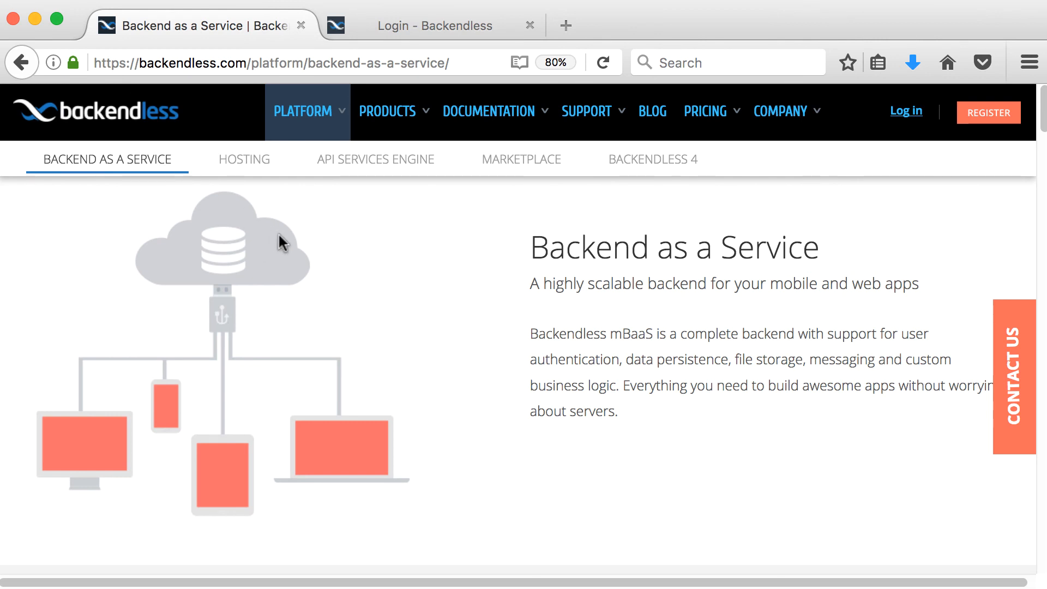
mouse_move(704, 111)
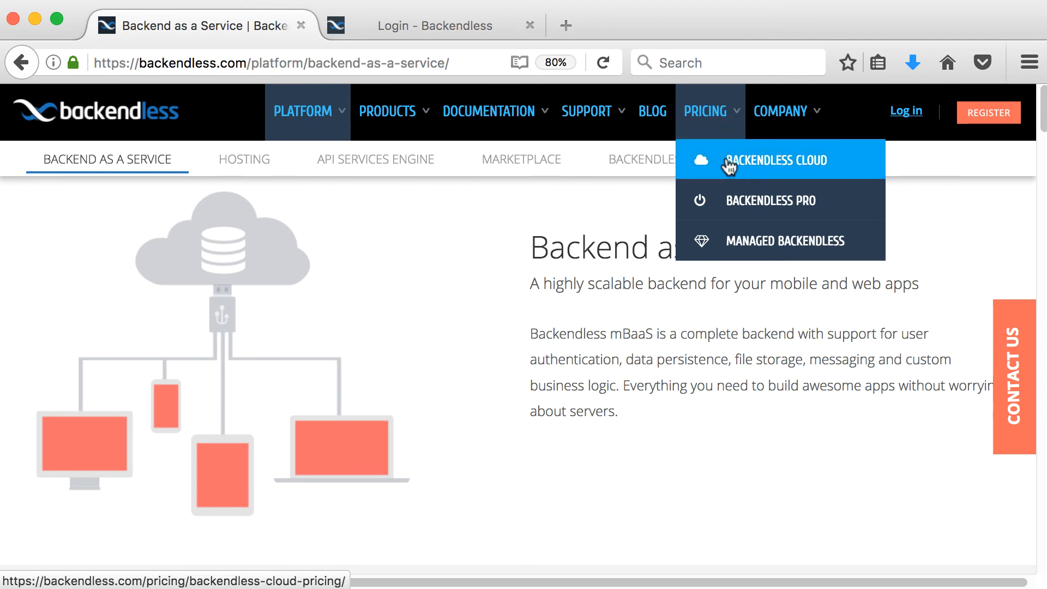
View the Backendless Cloud Pricing page, scrolling through Pricing Highlights to the Free, Developer, Cloud 9 and Cloud 99 table.
click(779, 159)
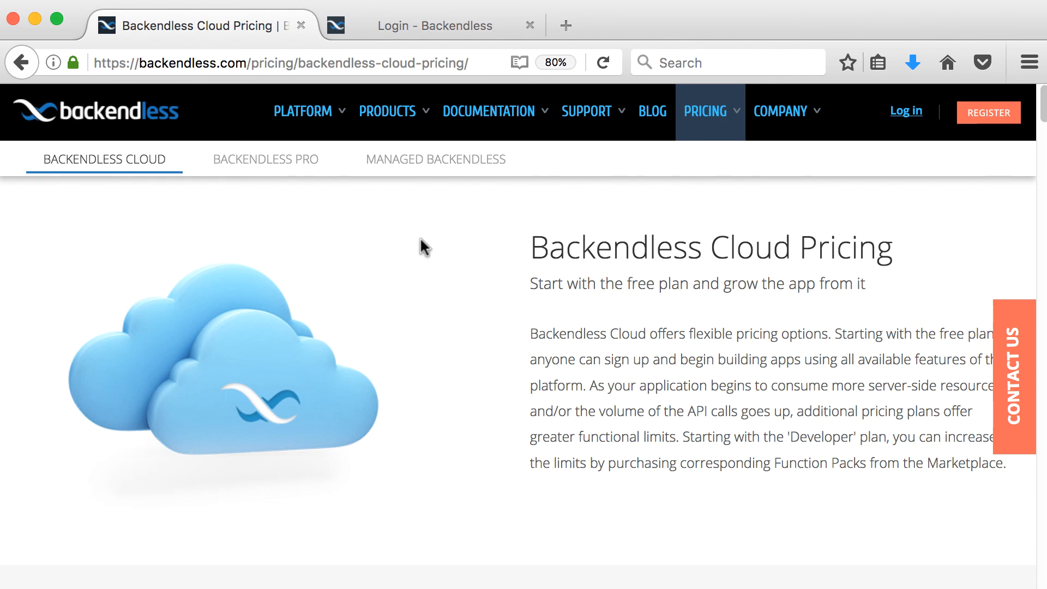
scroll(down, 3)
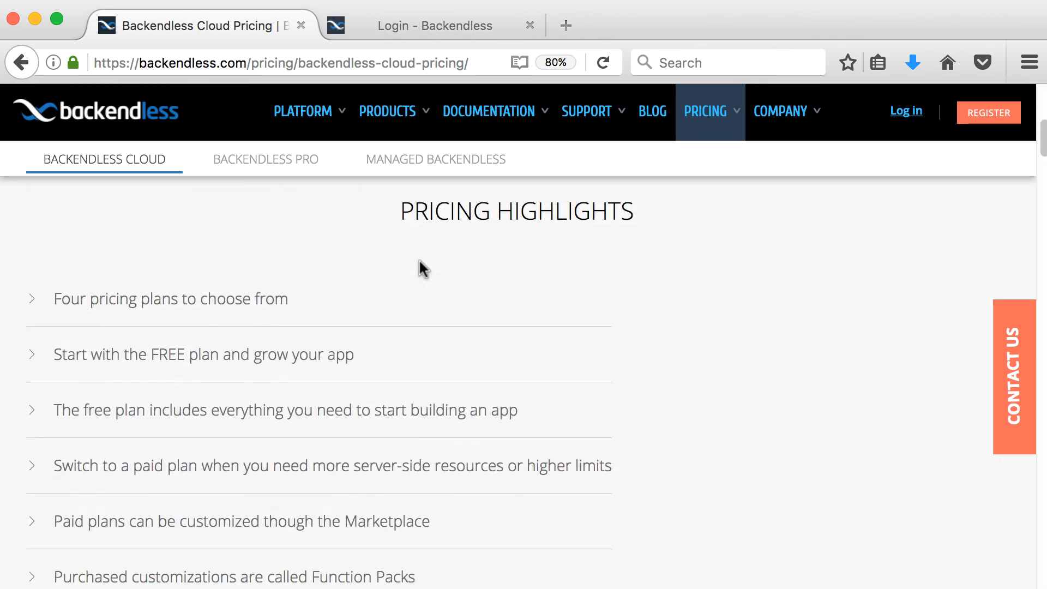
scroll(down, 3)
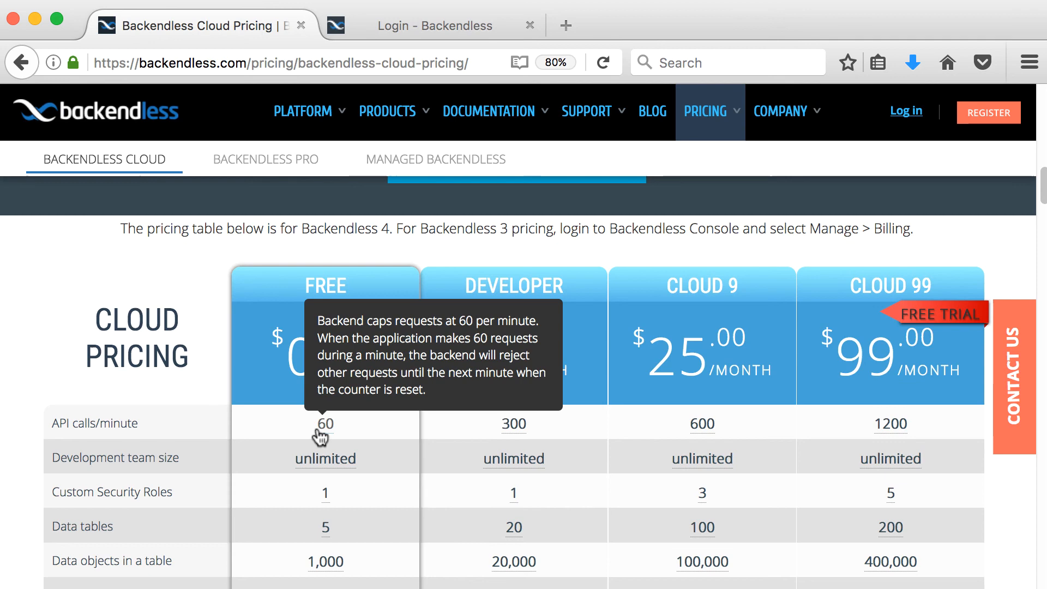
scroll(down, 3)
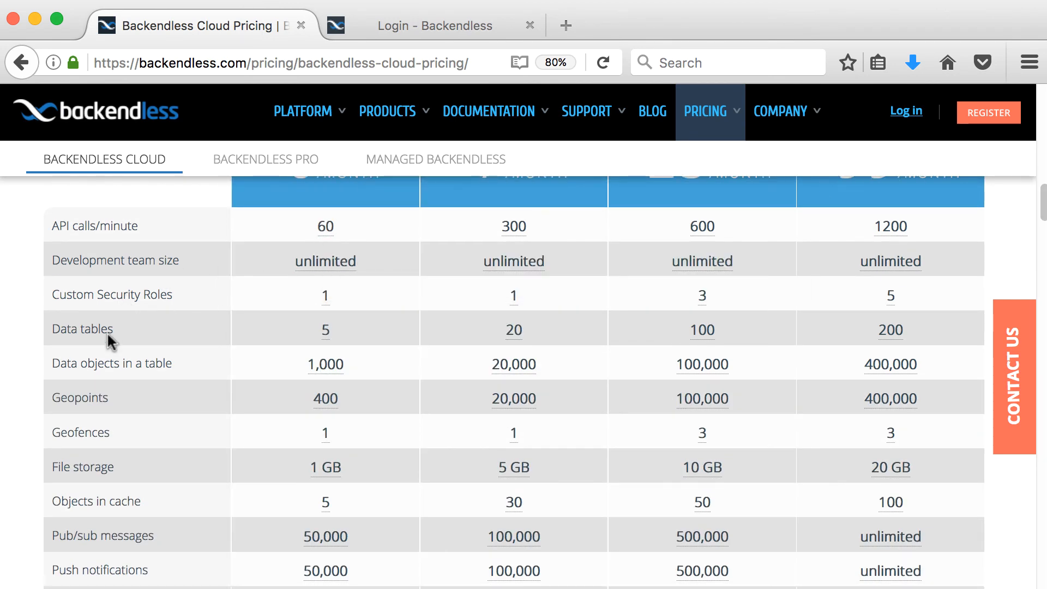
mouse_move(325, 329)
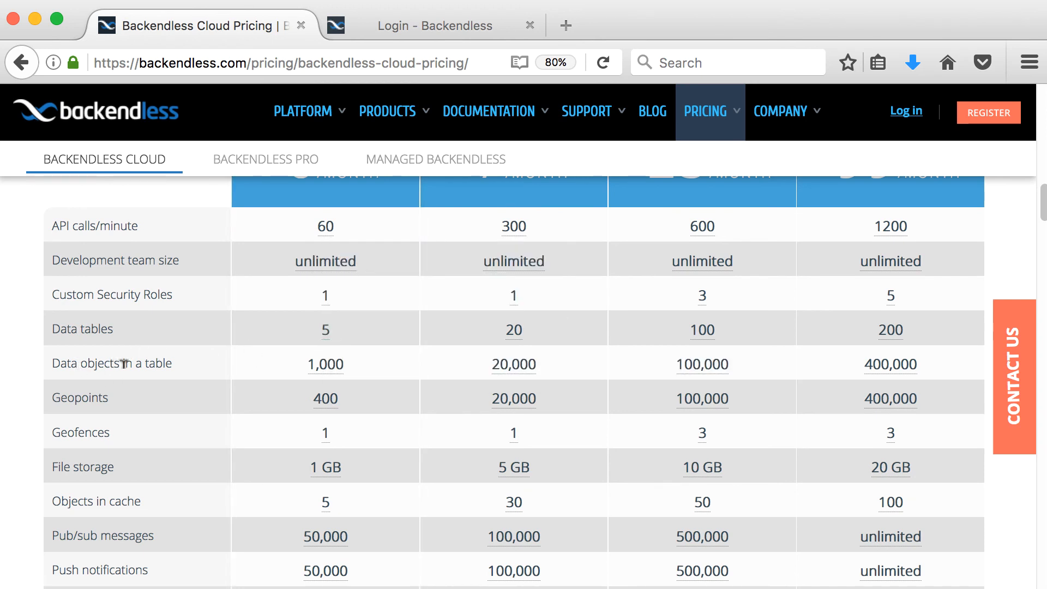
mouse_move(238, 406)
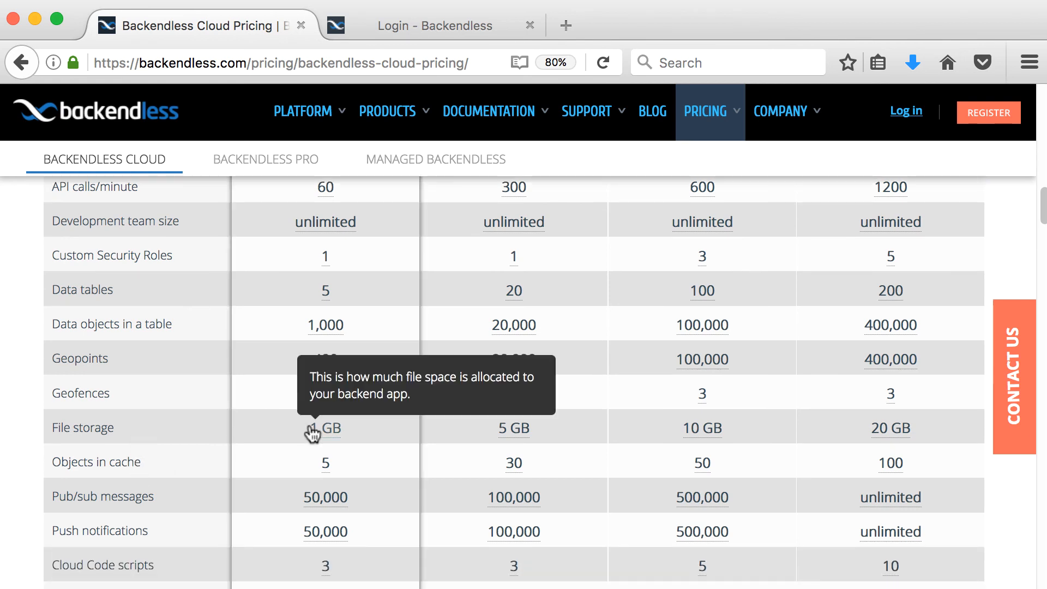
scroll(down, 3)
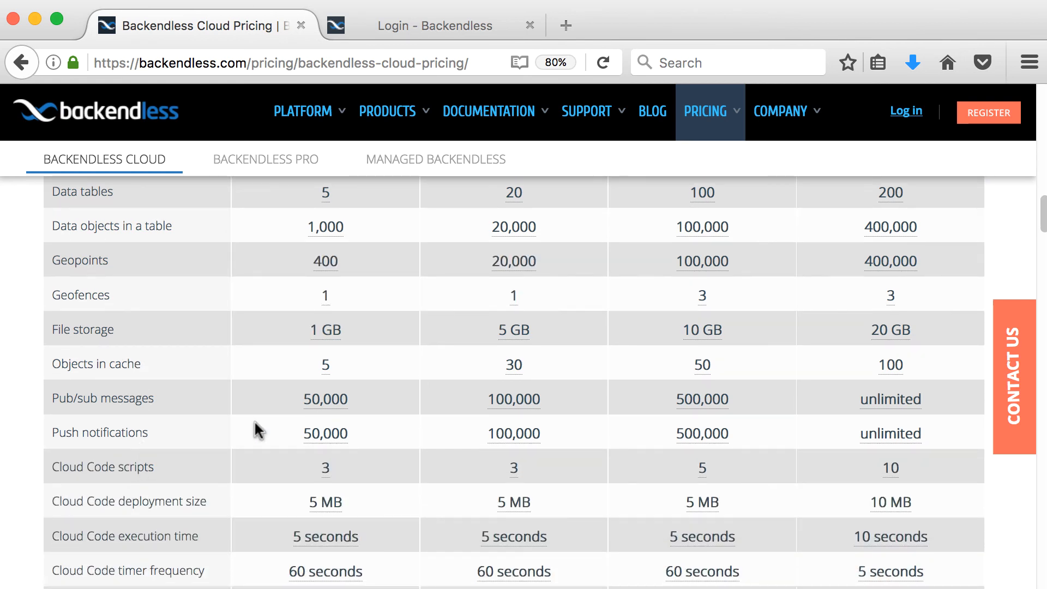
mouse_move(164, 446)
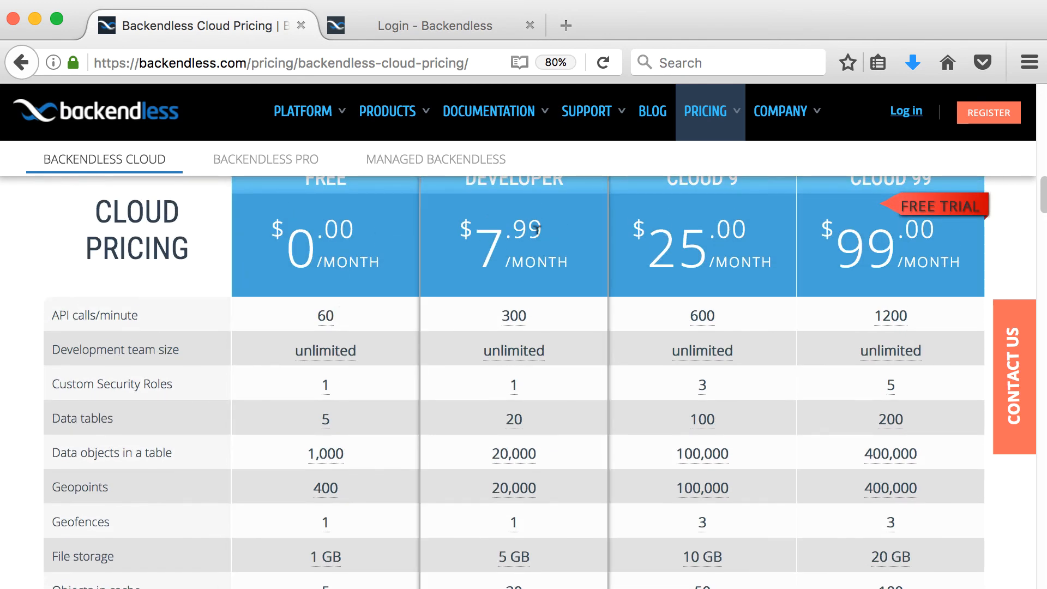
scroll(down, 3)
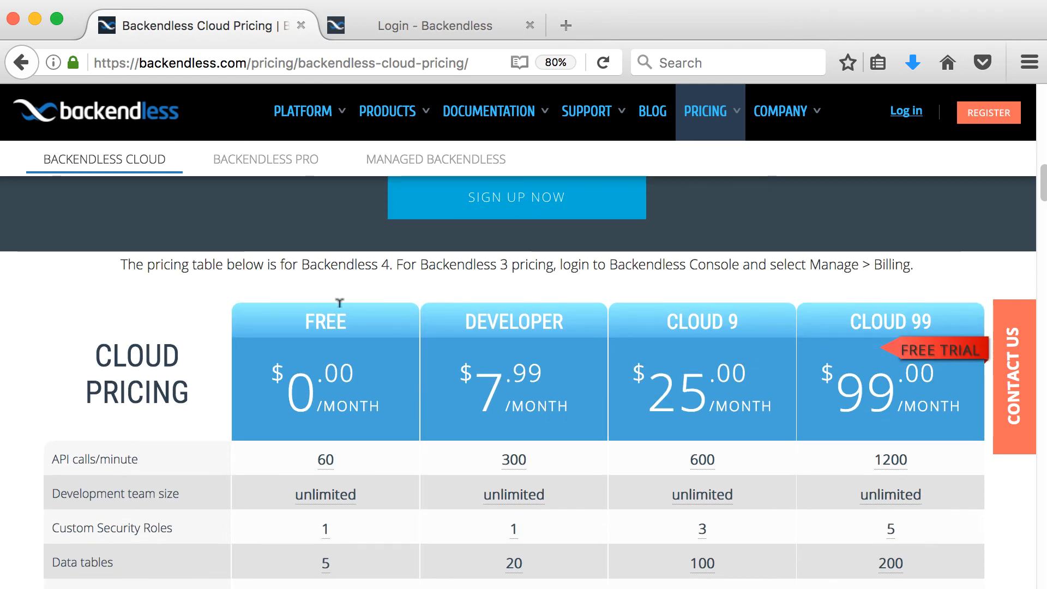
scroll(down, 3)
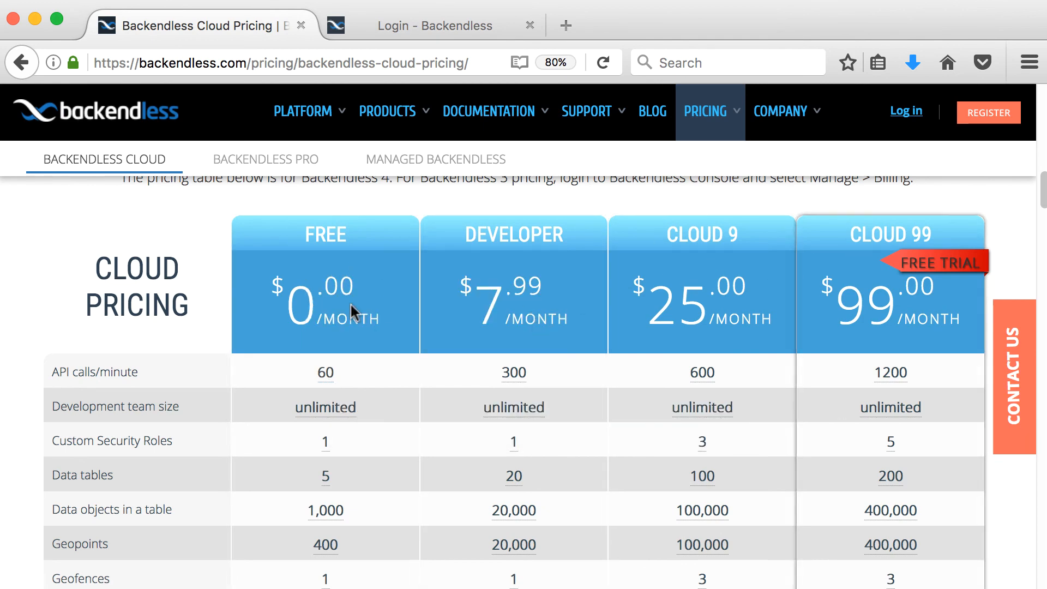
scroll(down, 3)
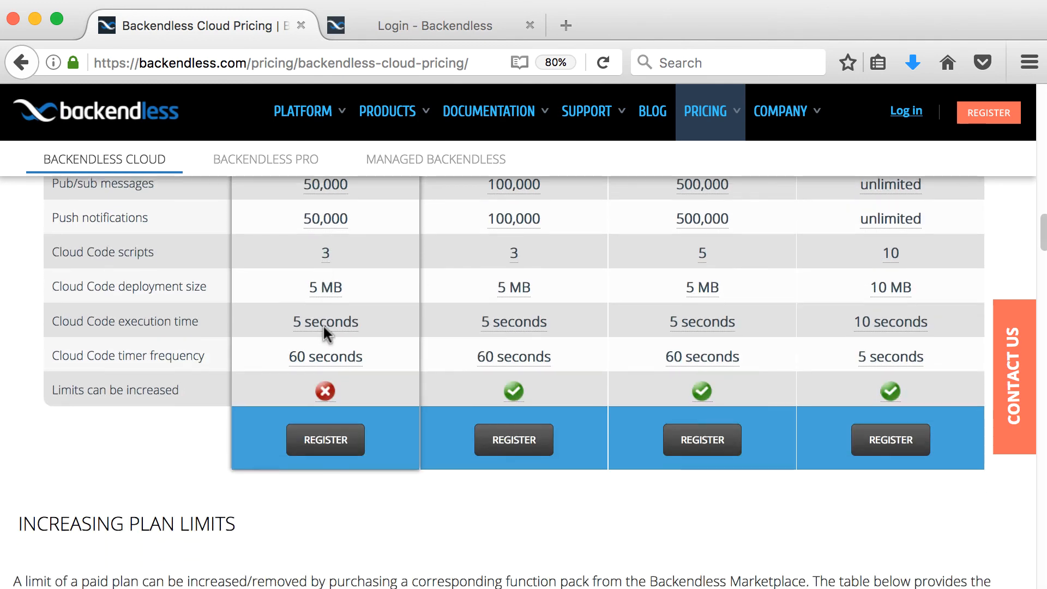
scroll(down, 3)
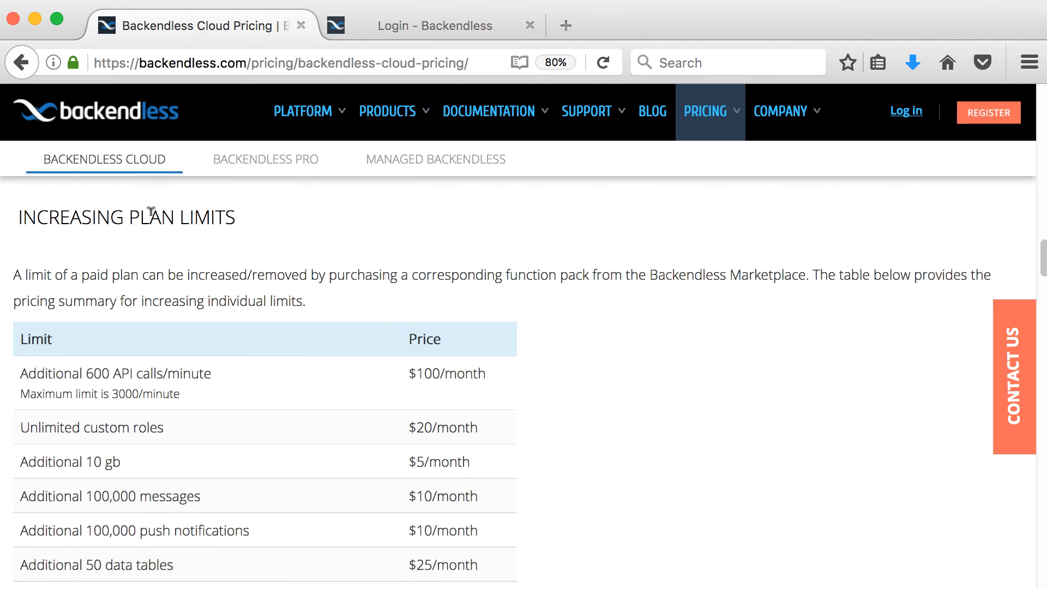
scroll(up, 3)
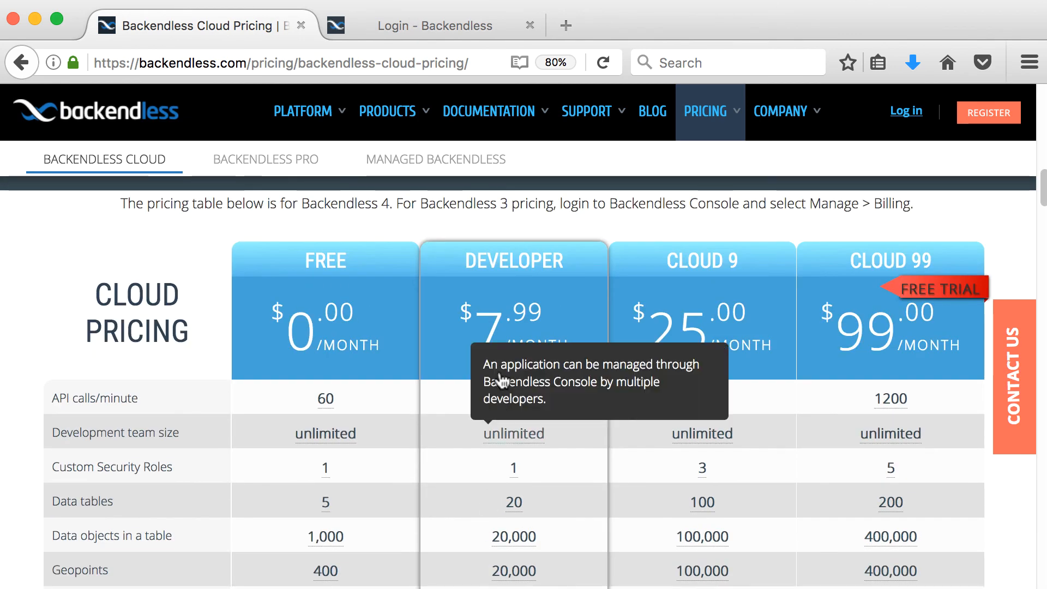
scroll(down, 3)
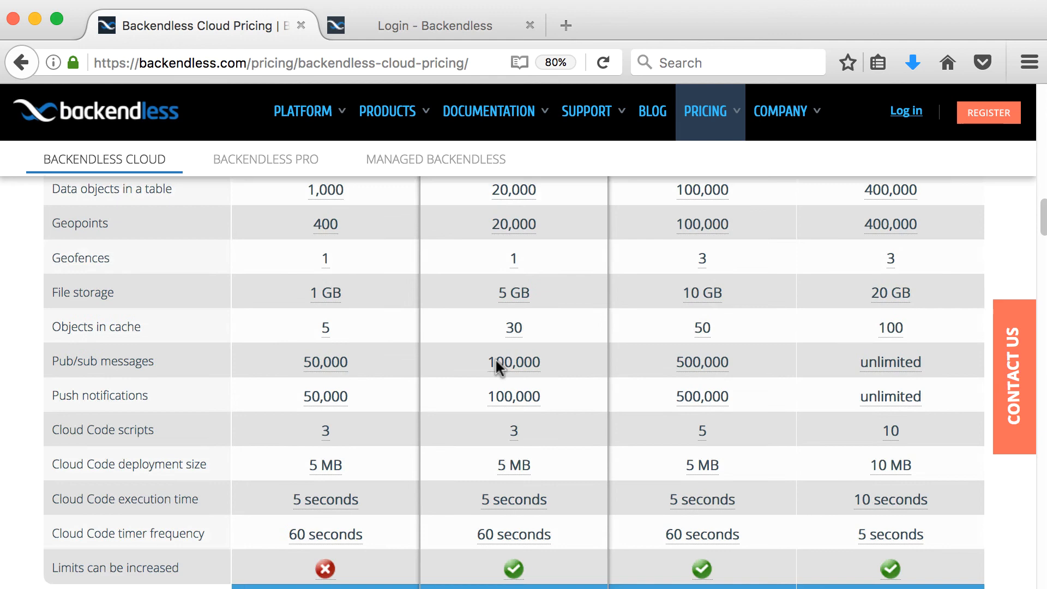
scroll(down, 3)
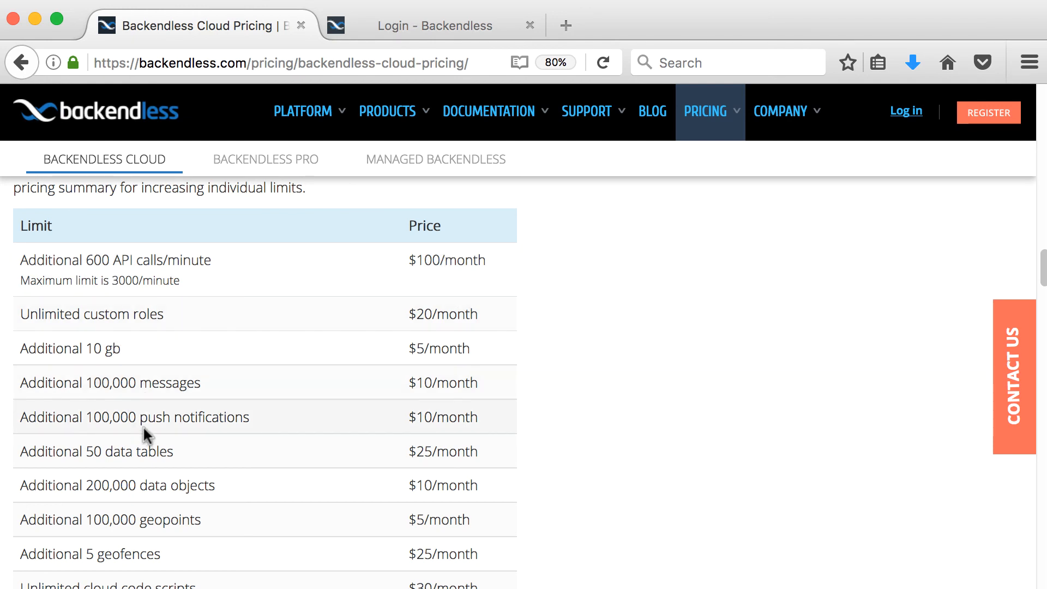
mouse_move(456, 408)
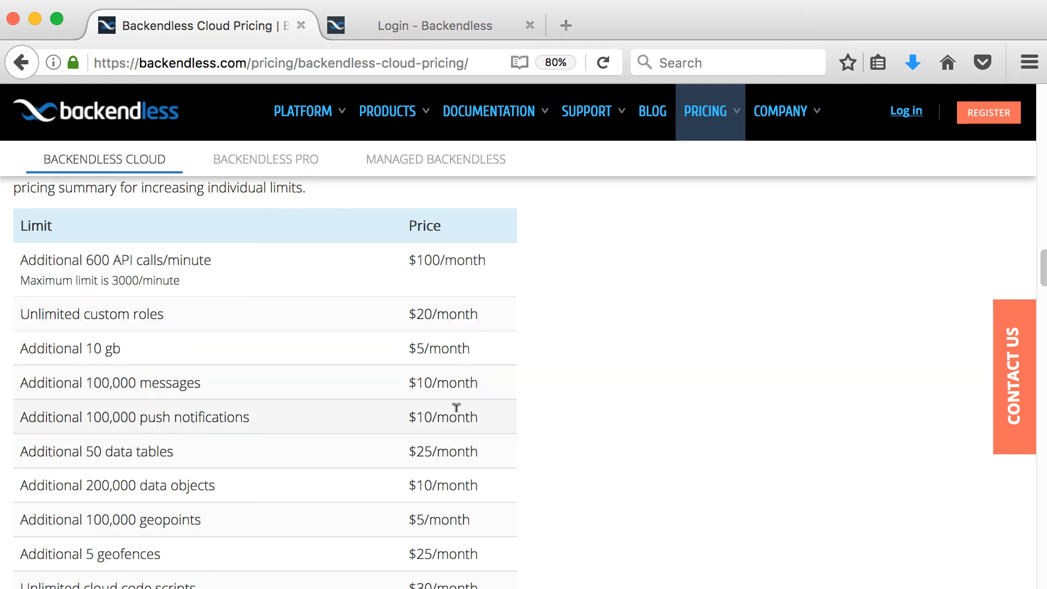
scroll(down, 3)
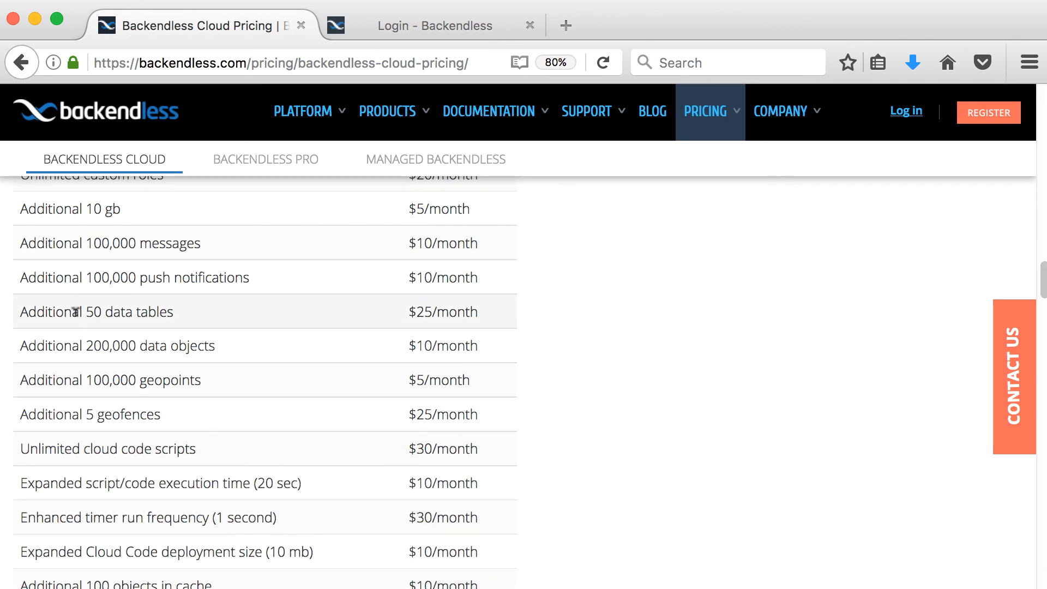
mouse_move(437, 314)
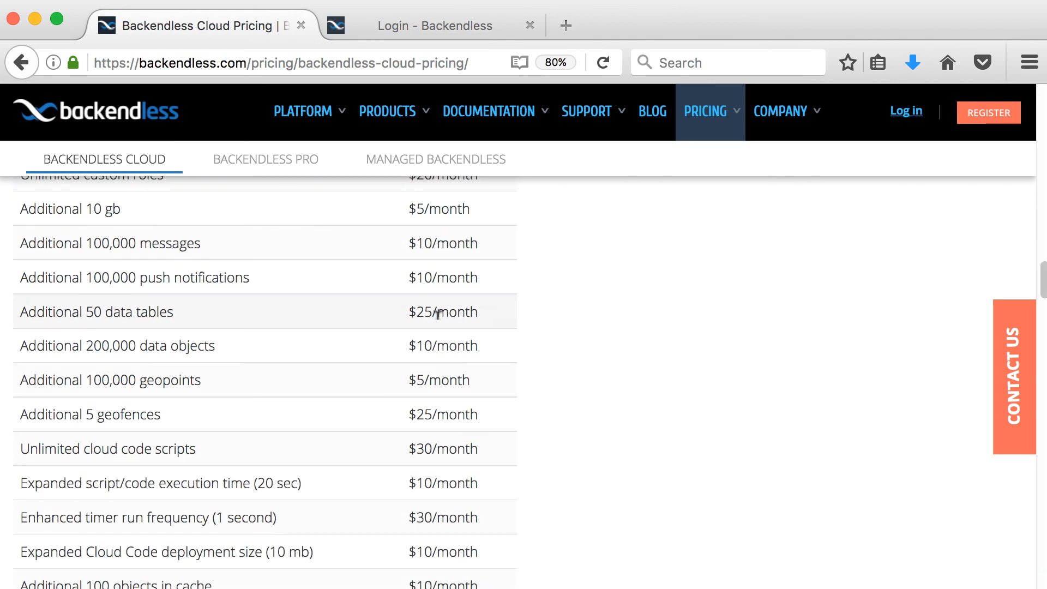
scroll(down, 3)
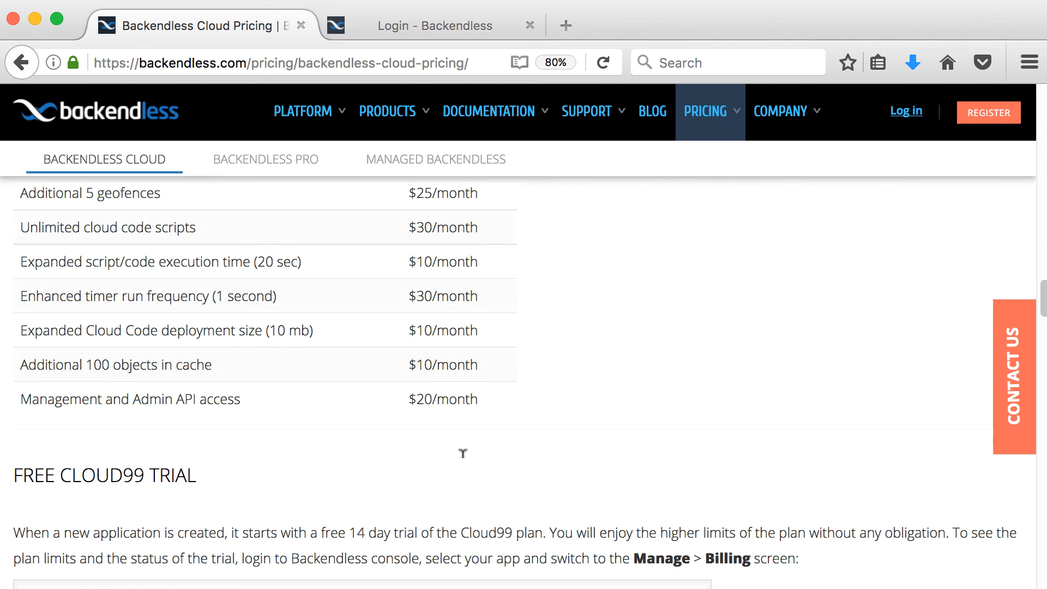
scroll(down, 3)
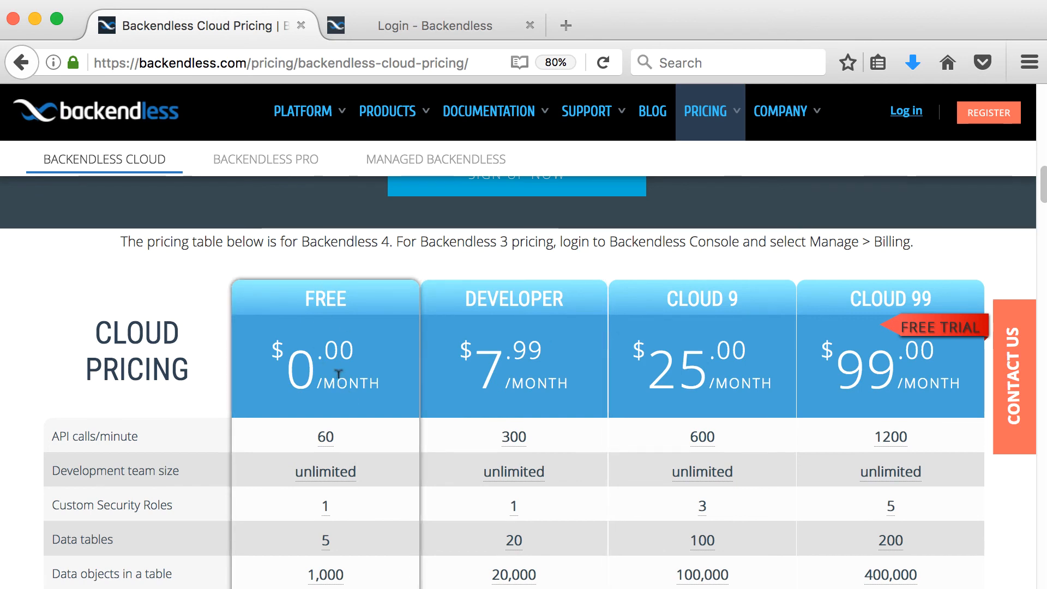
mouse_move(280, 302)
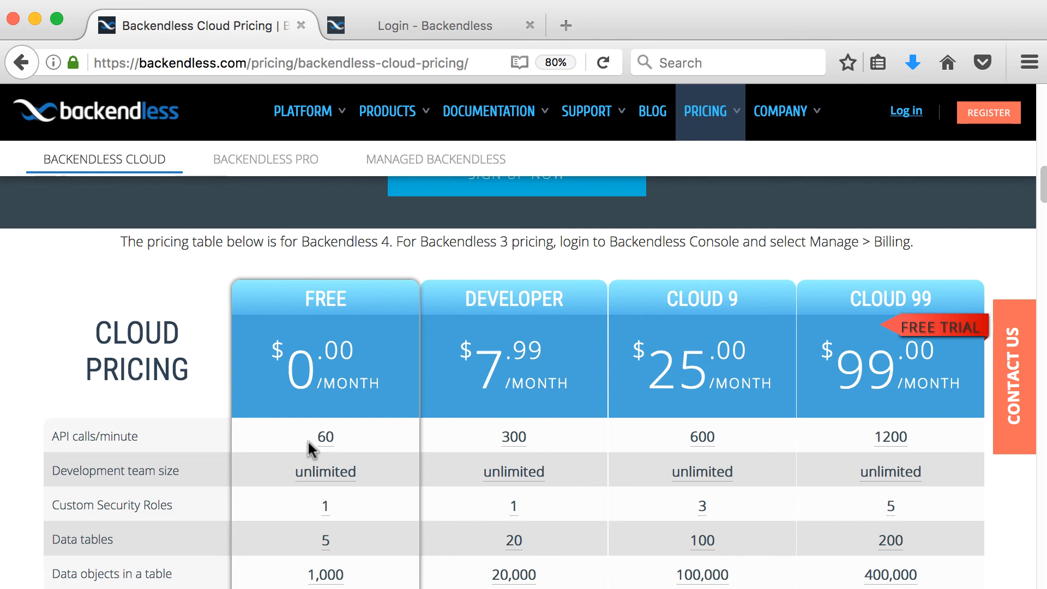
mouse_move(345, 285)
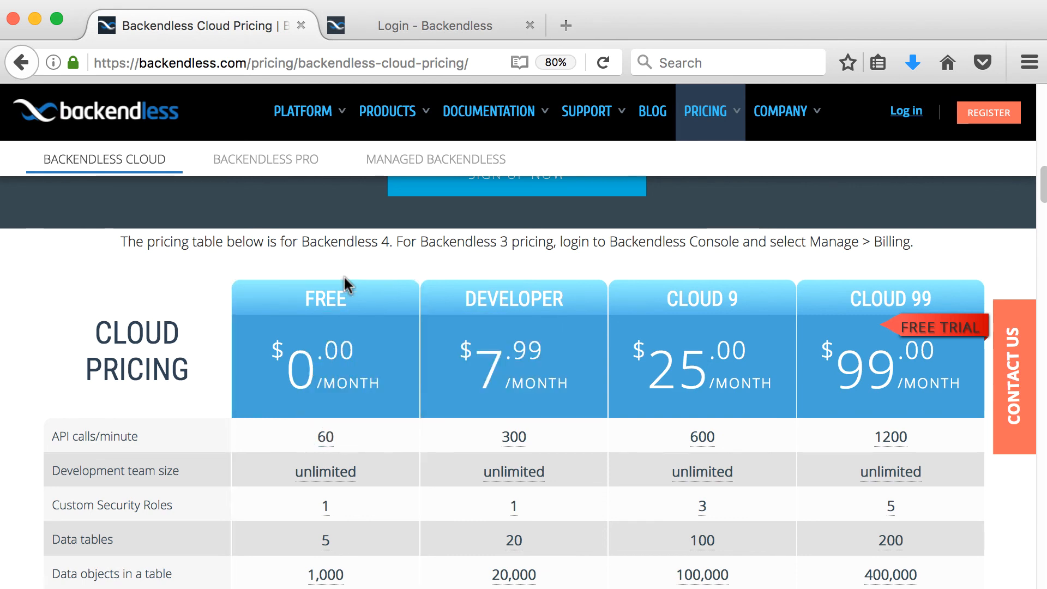
mouse_move(346, 259)
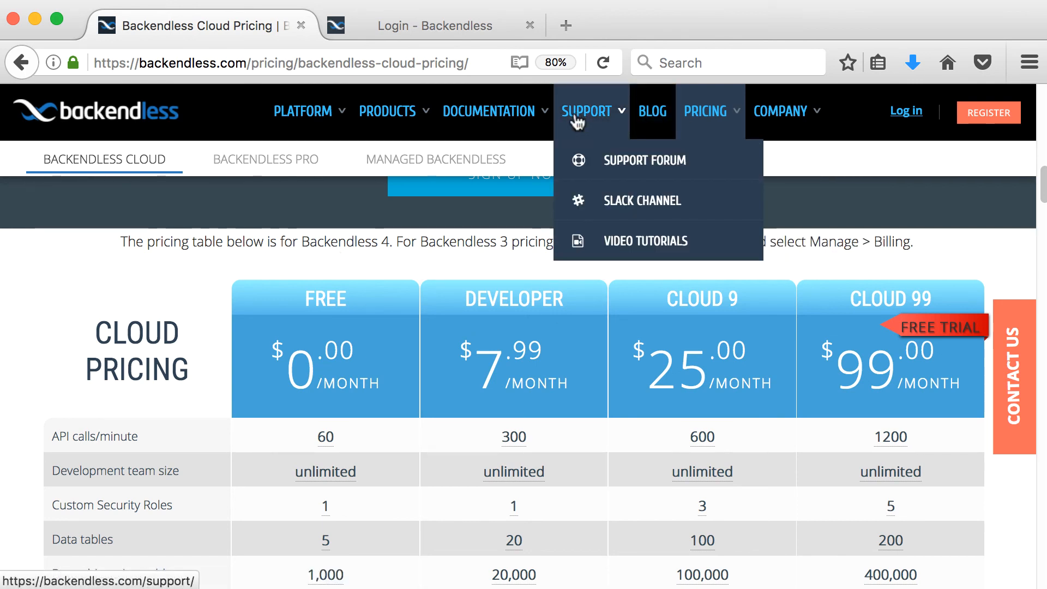
mouse_move(587, 129)
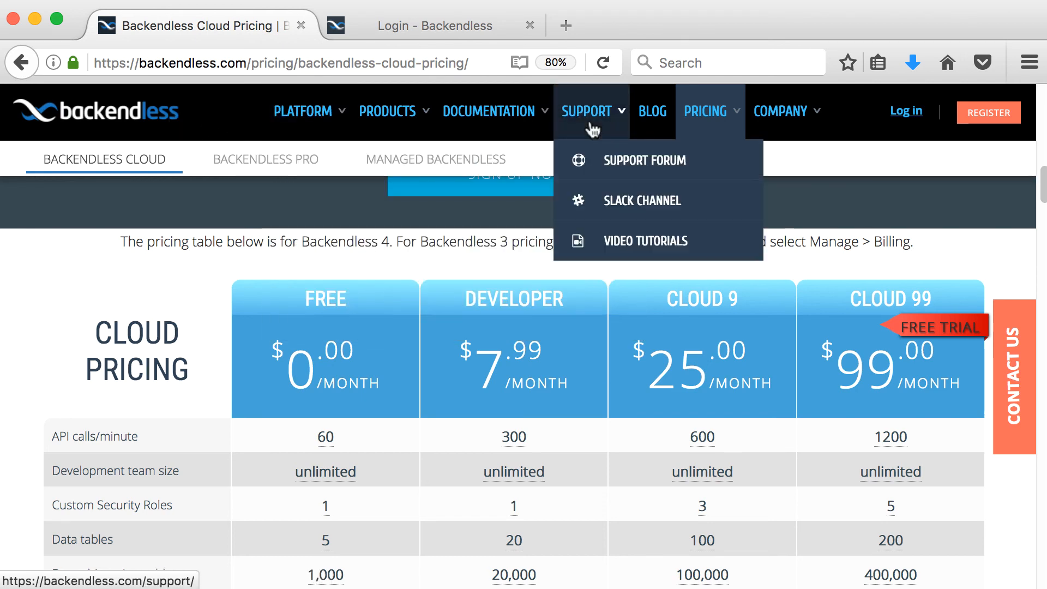
mouse_move(621, 175)
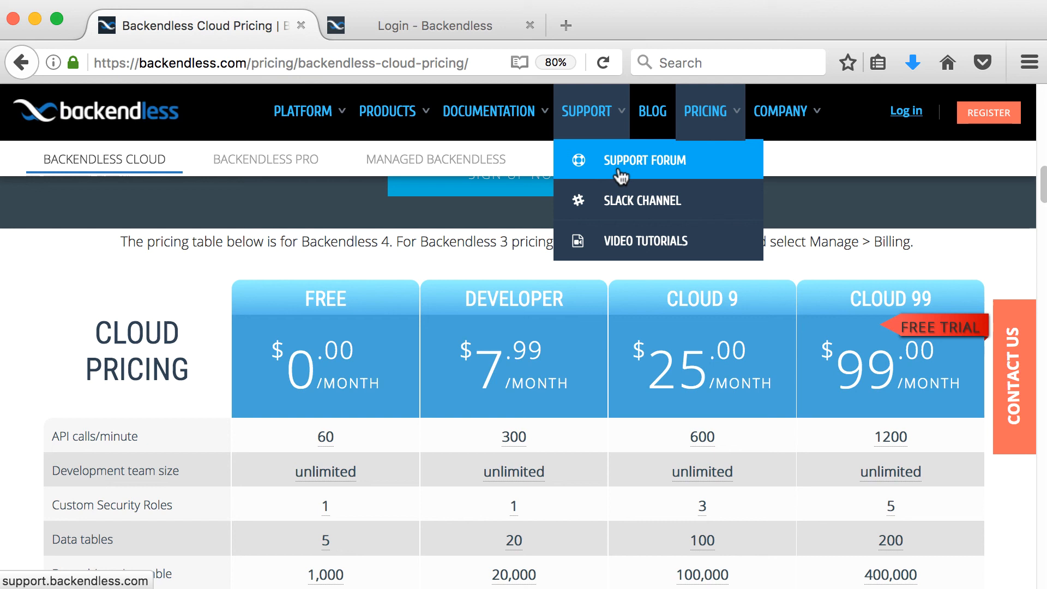
mouse_move(674, 200)
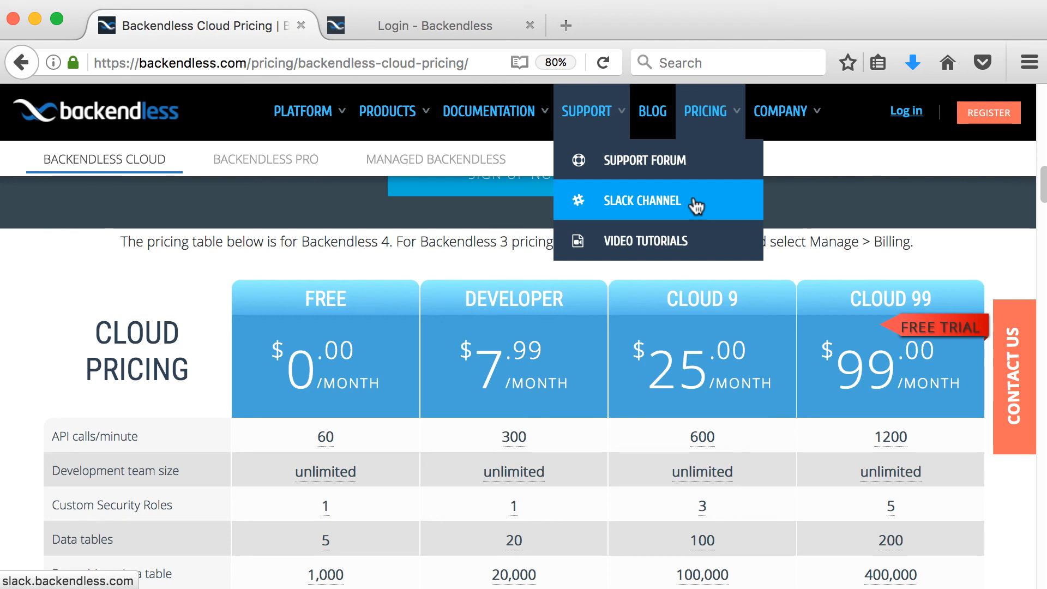
mouse_move(644, 160)
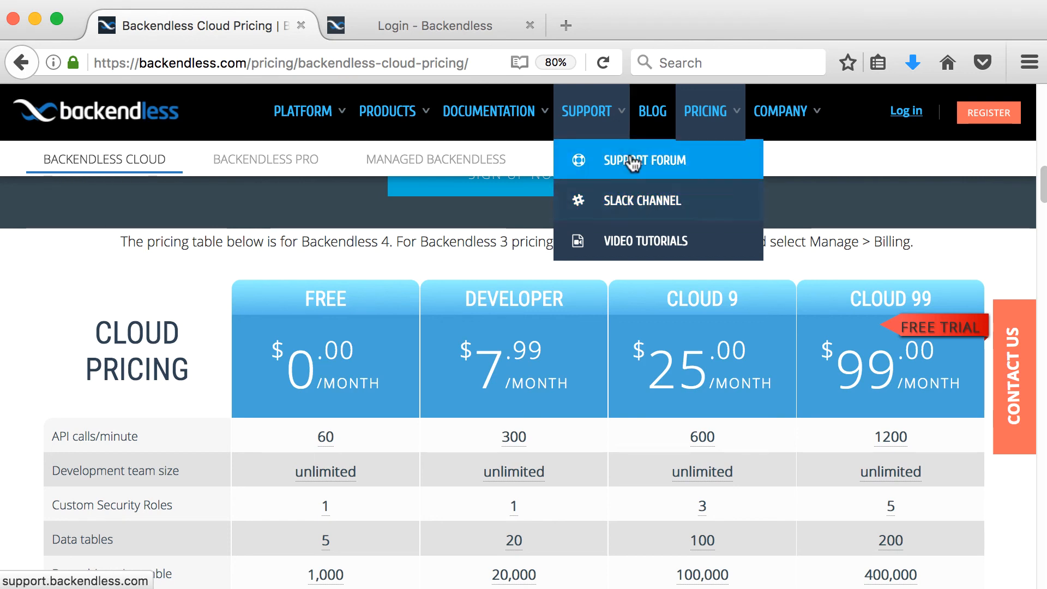
mouse_move(669, 166)
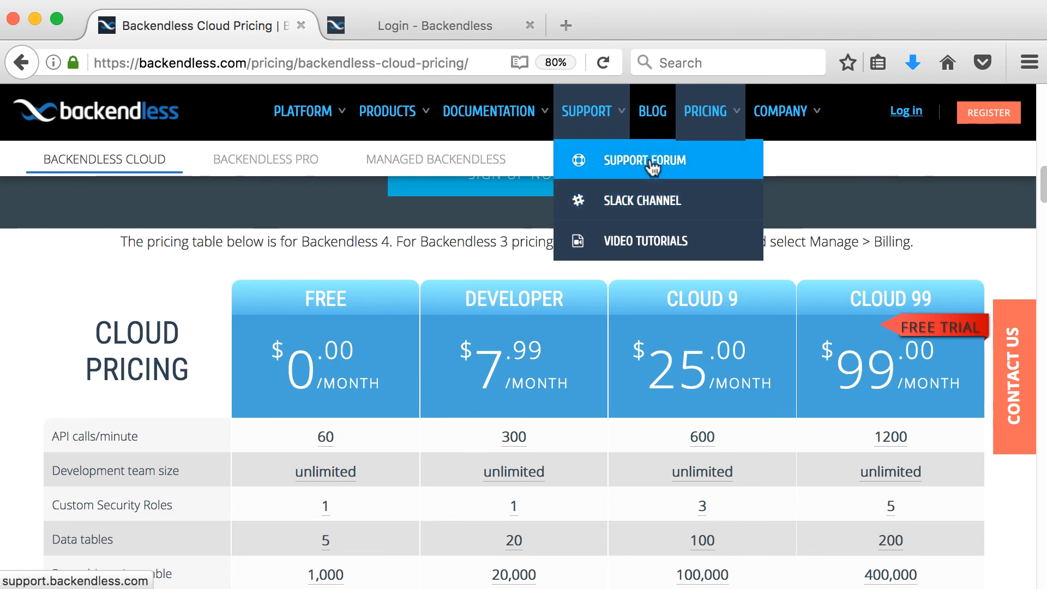
mouse_move(643, 201)
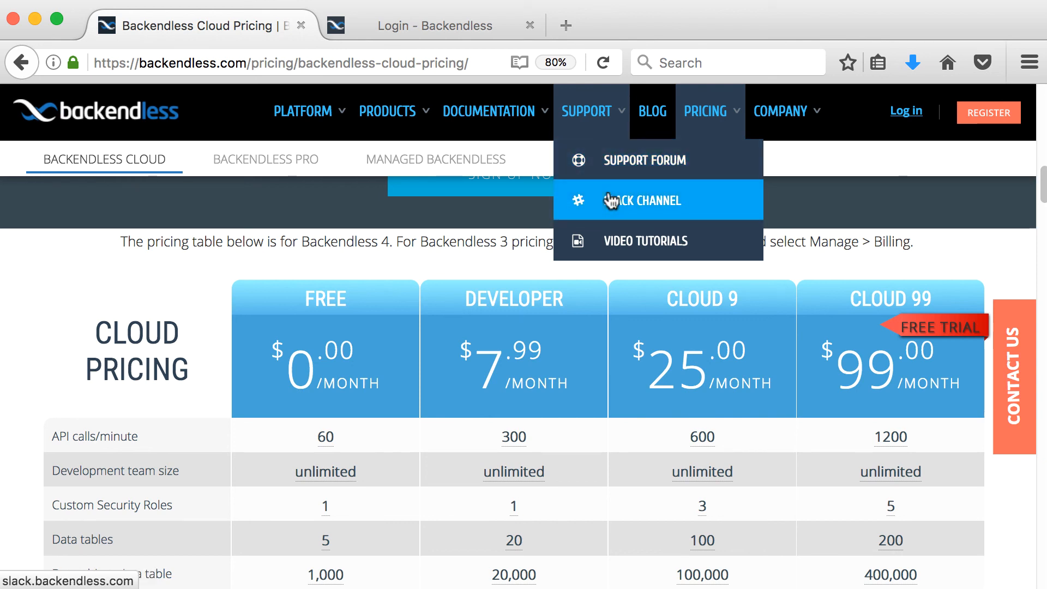
mouse_move(607, 164)
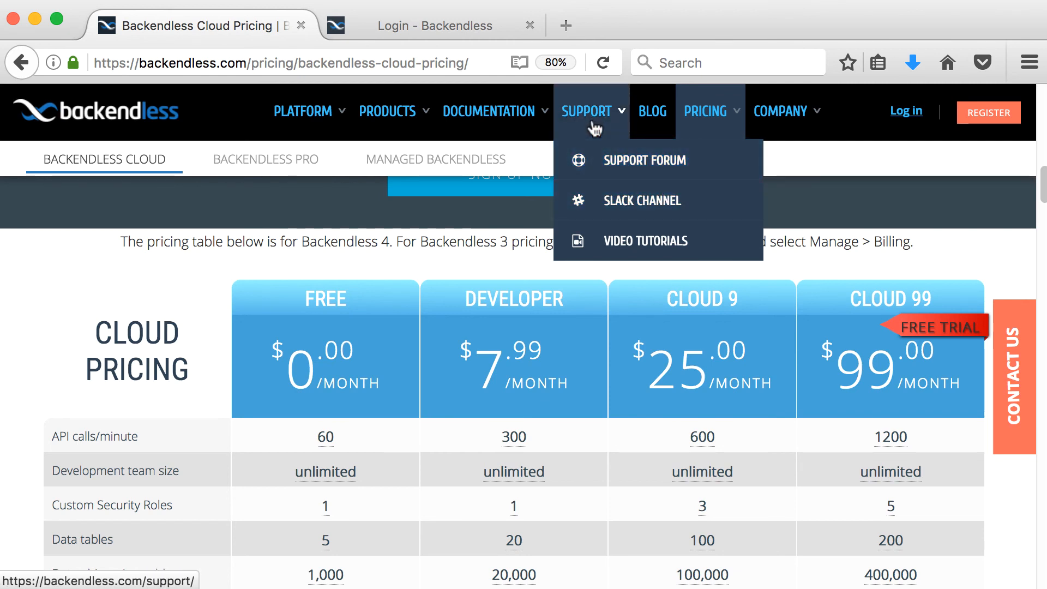
mouse_move(644, 160)
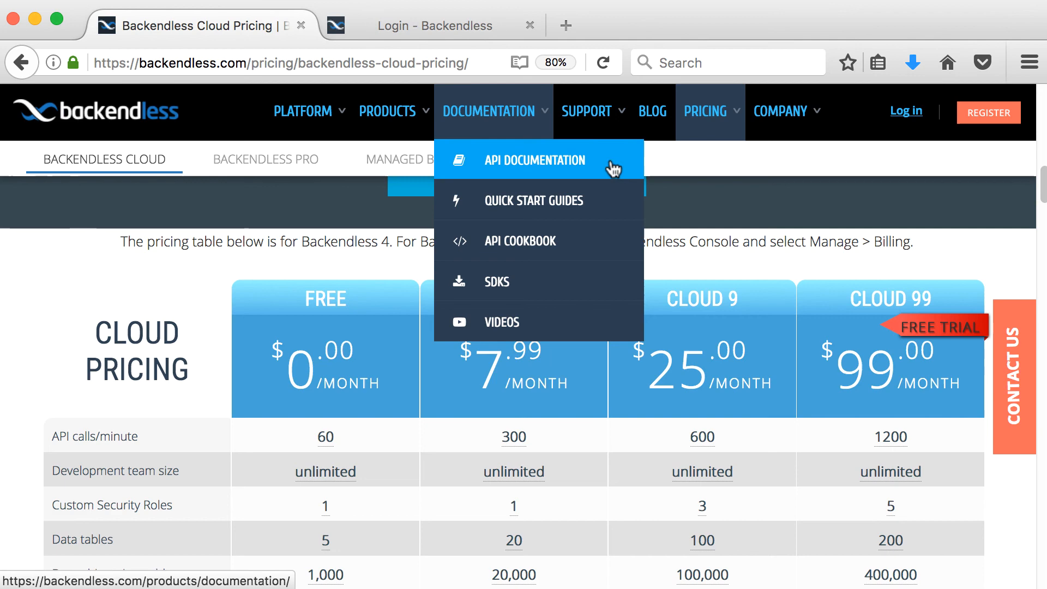
From the API documentation overview's SDK cards, choose API Documentation version 4.0 under SDK for Android/Java.
click(533, 161)
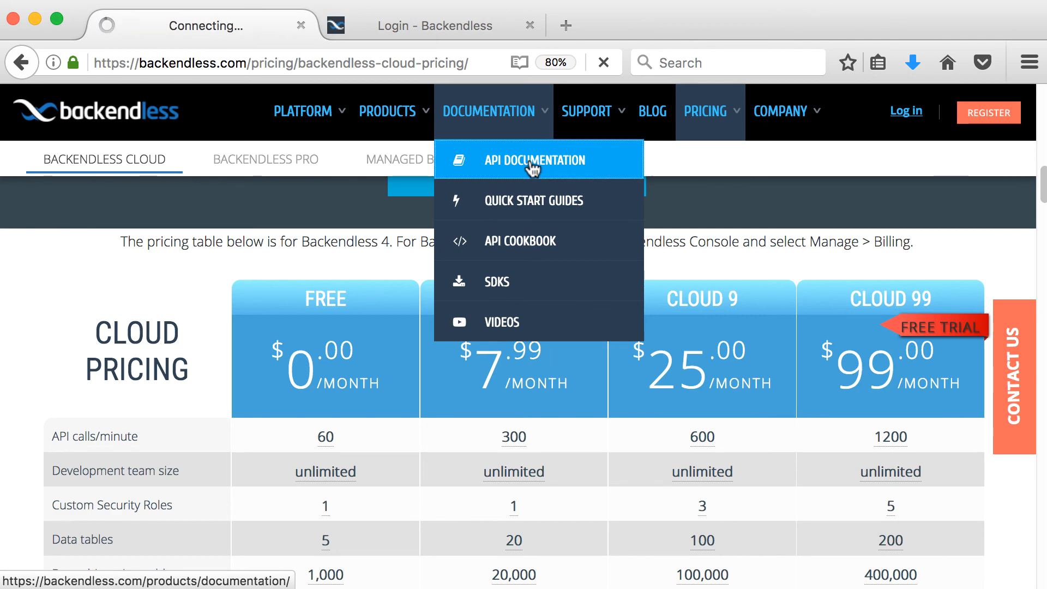
click(533, 160)
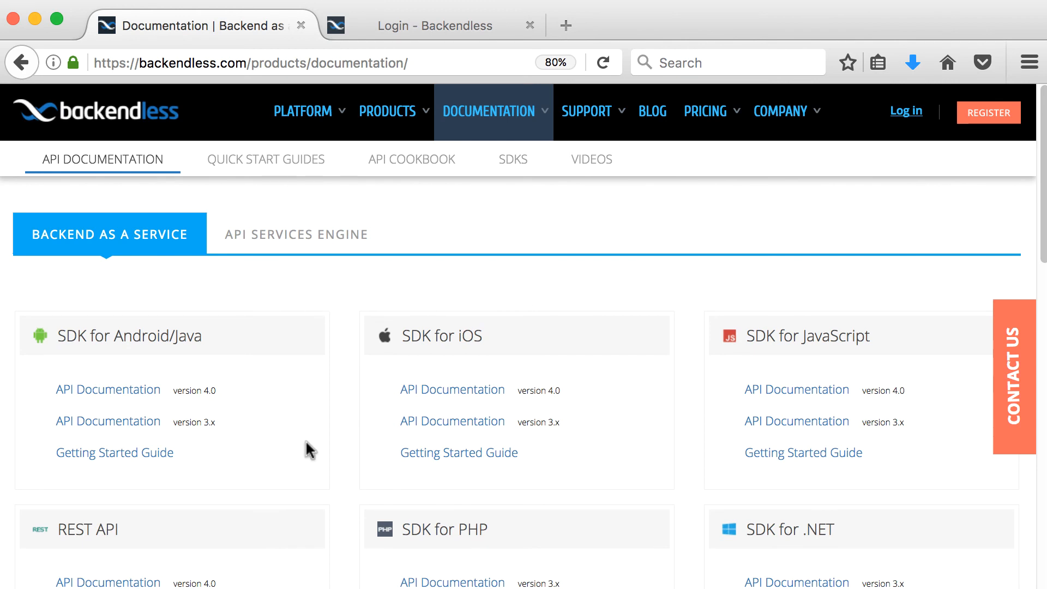
scroll(down, 3)
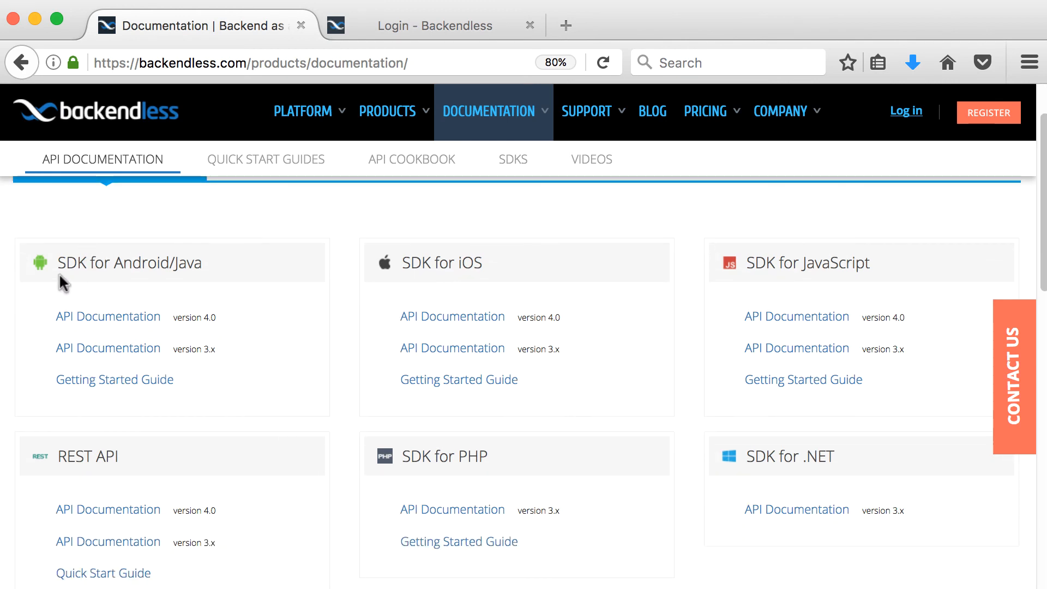
mouse_move(239, 285)
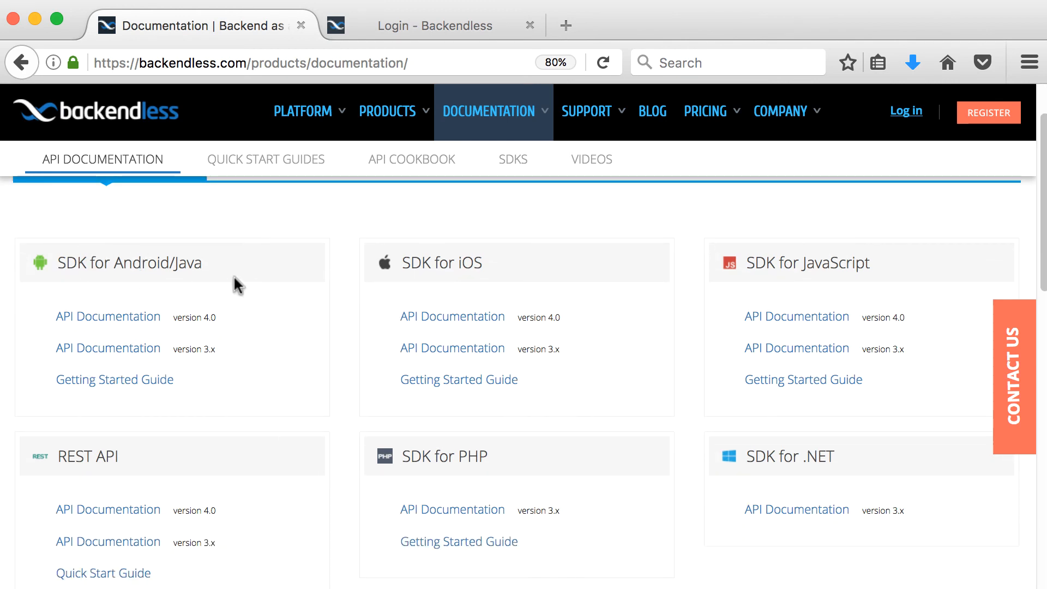
mouse_move(521, 266)
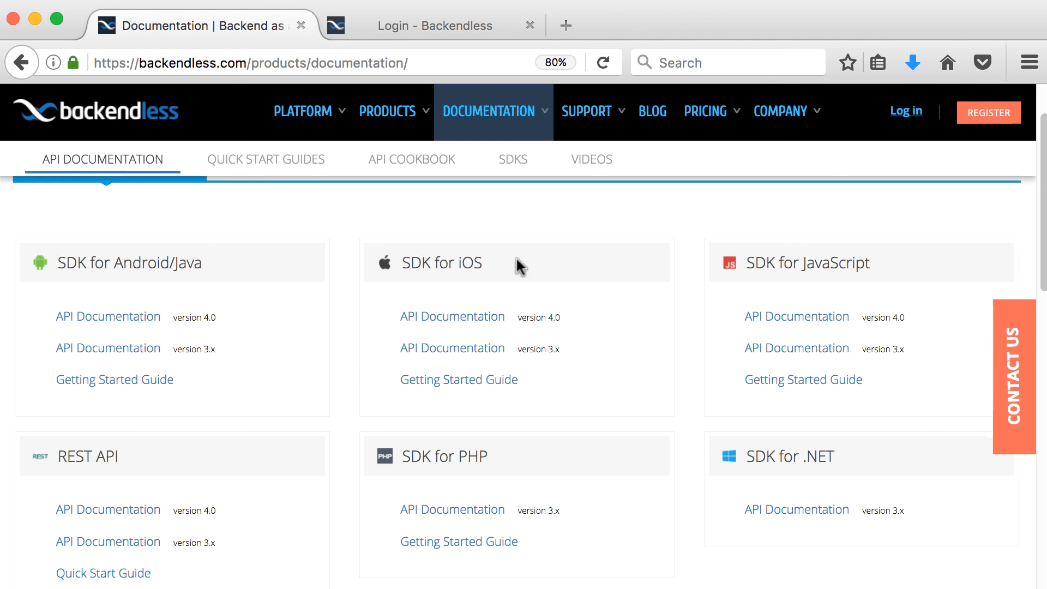
mouse_move(525, 459)
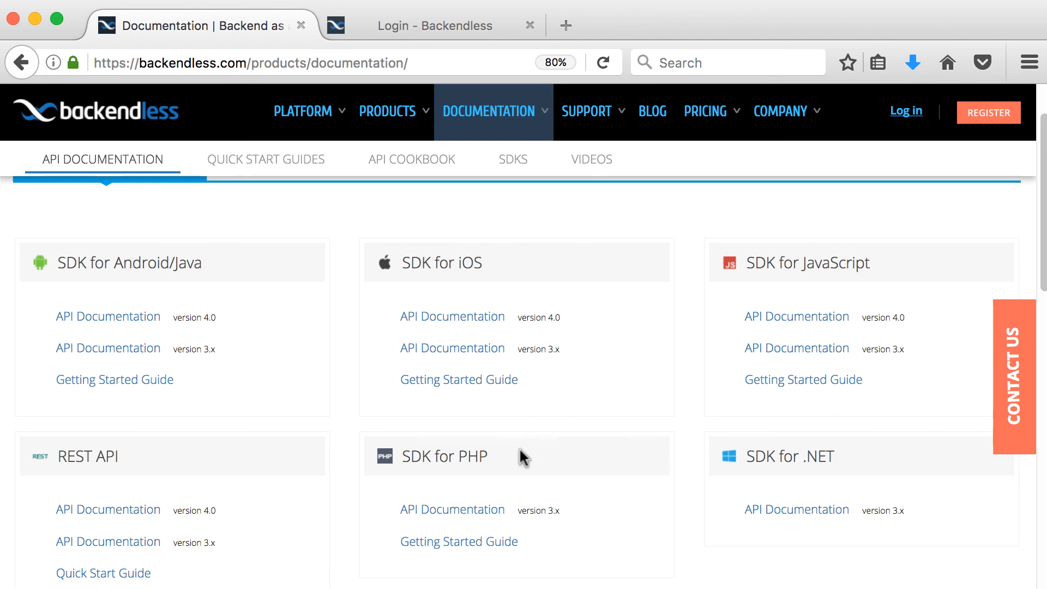
scroll(down, 3)
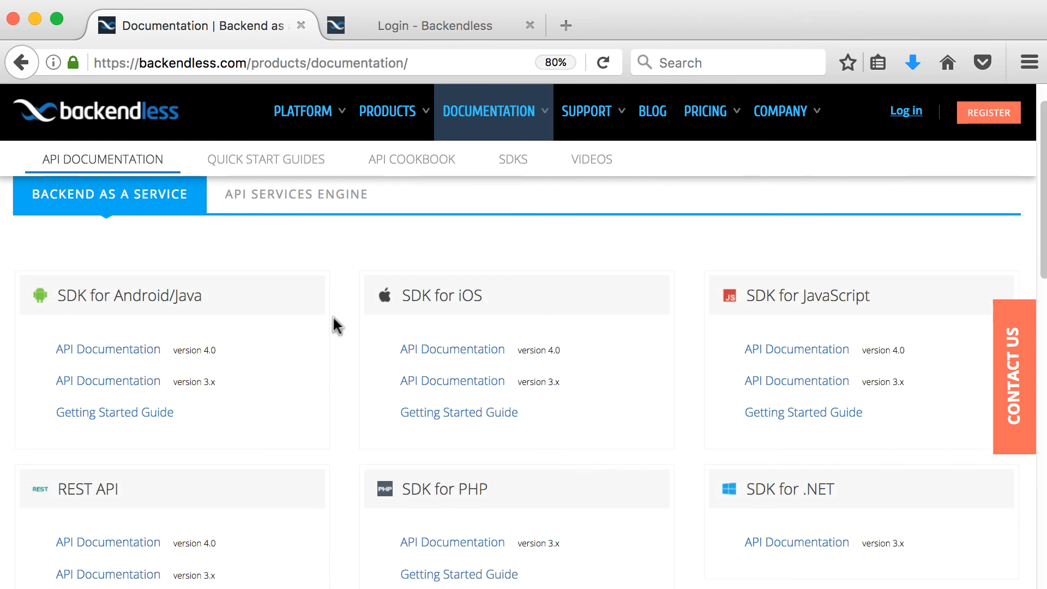
mouse_move(103, 364)
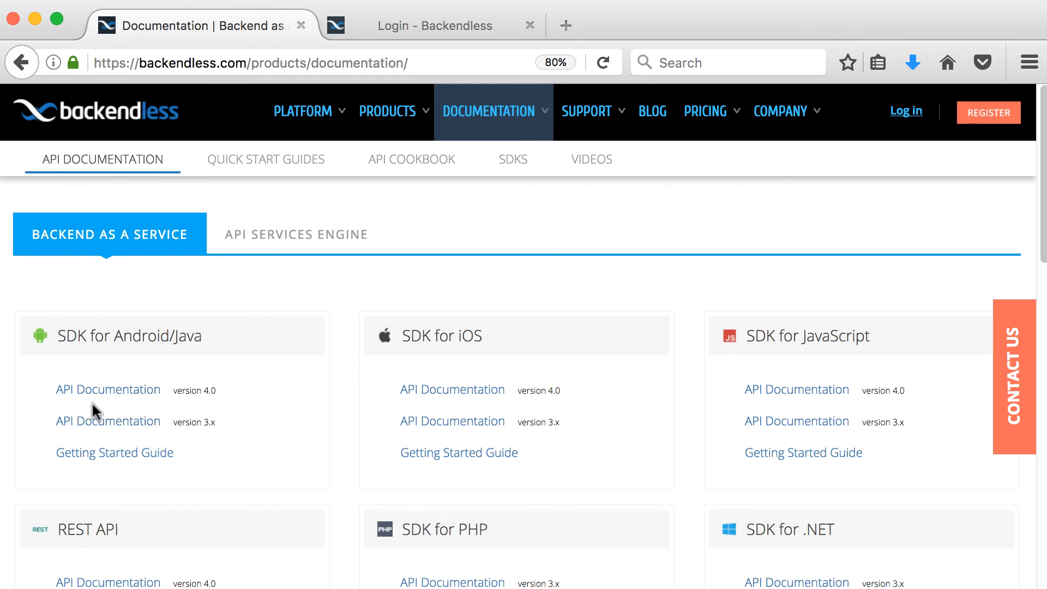
mouse_move(135, 357)
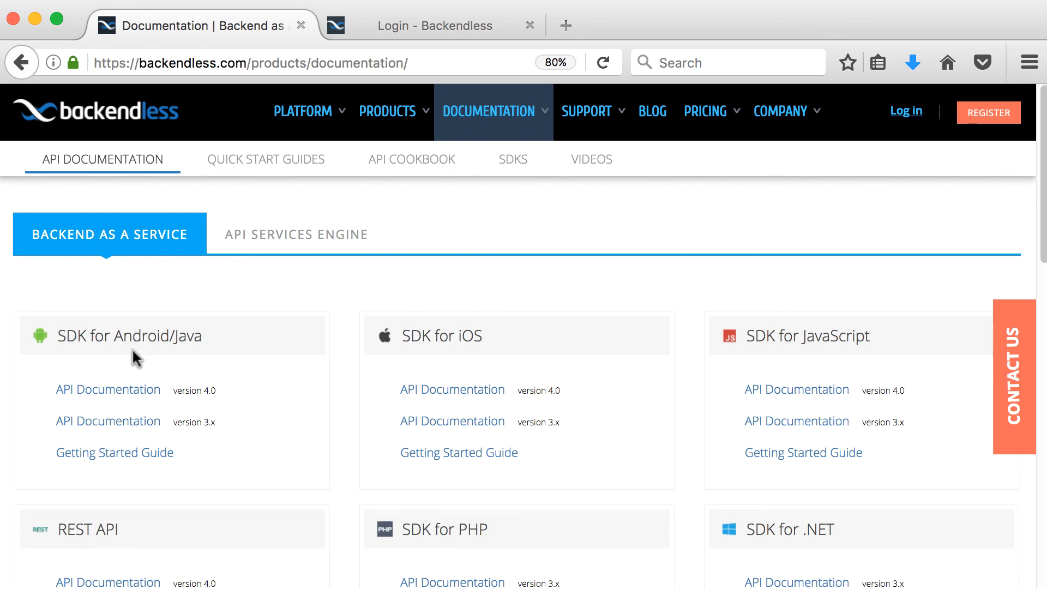
mouse_move(212, 380)
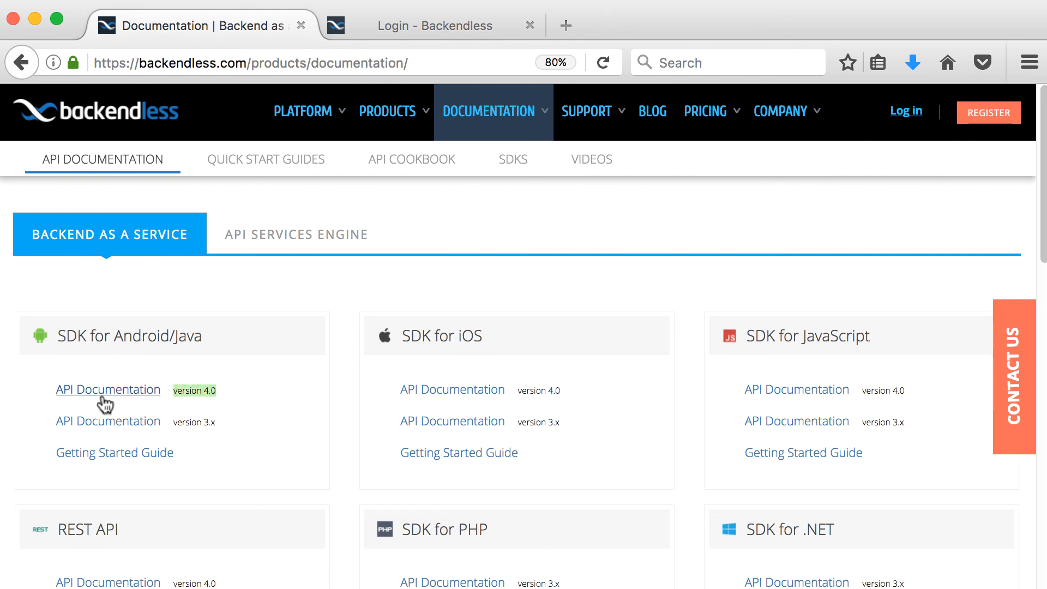
click(108, 389)
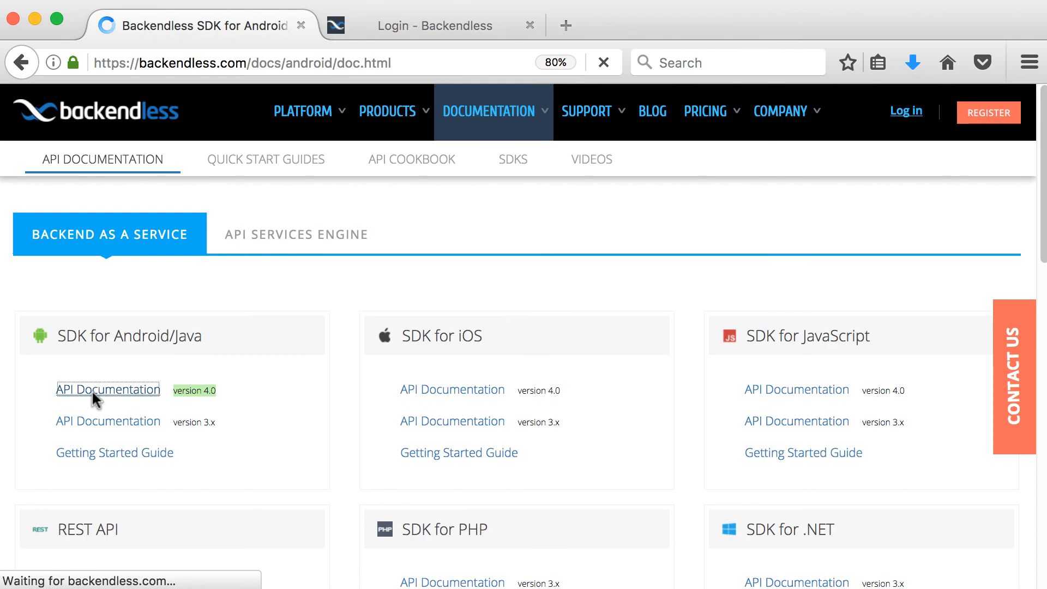
Reach the User Service API section of the Android SDK documentation.
click(108, 389)
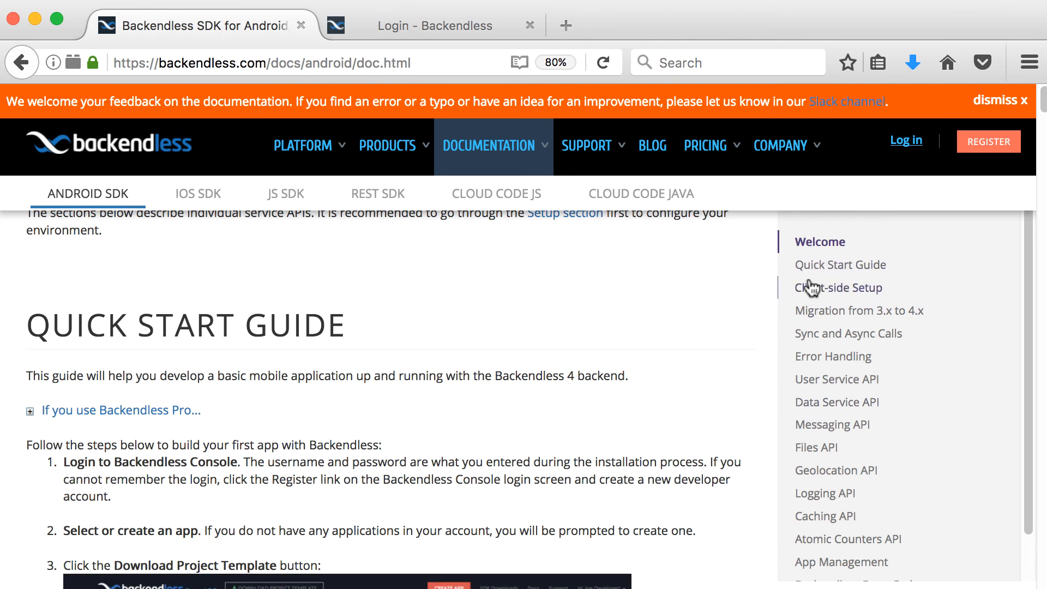
mouse_move(815, 447)
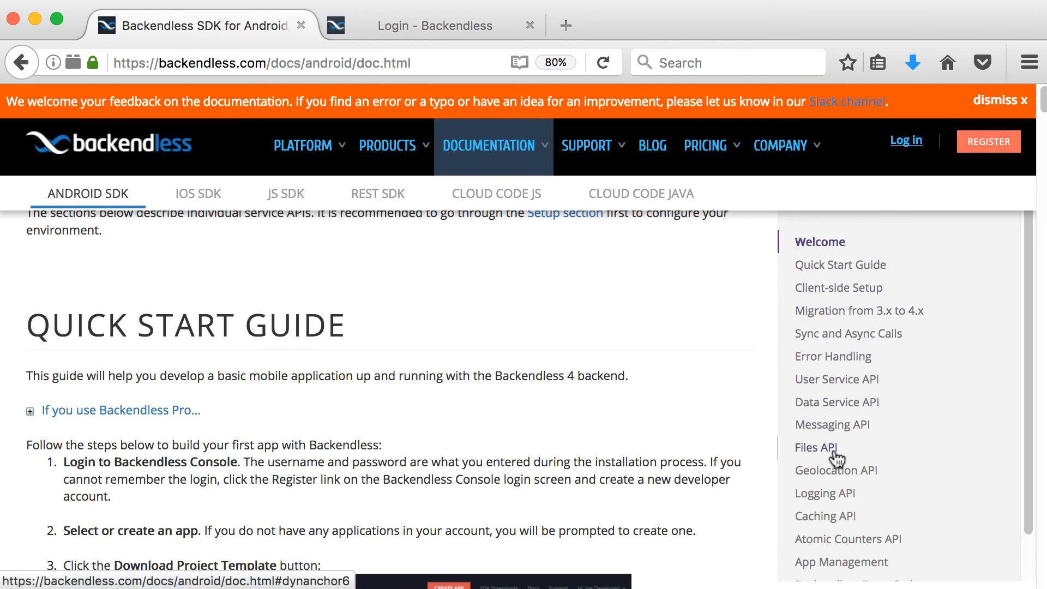
scroll(down, 3)
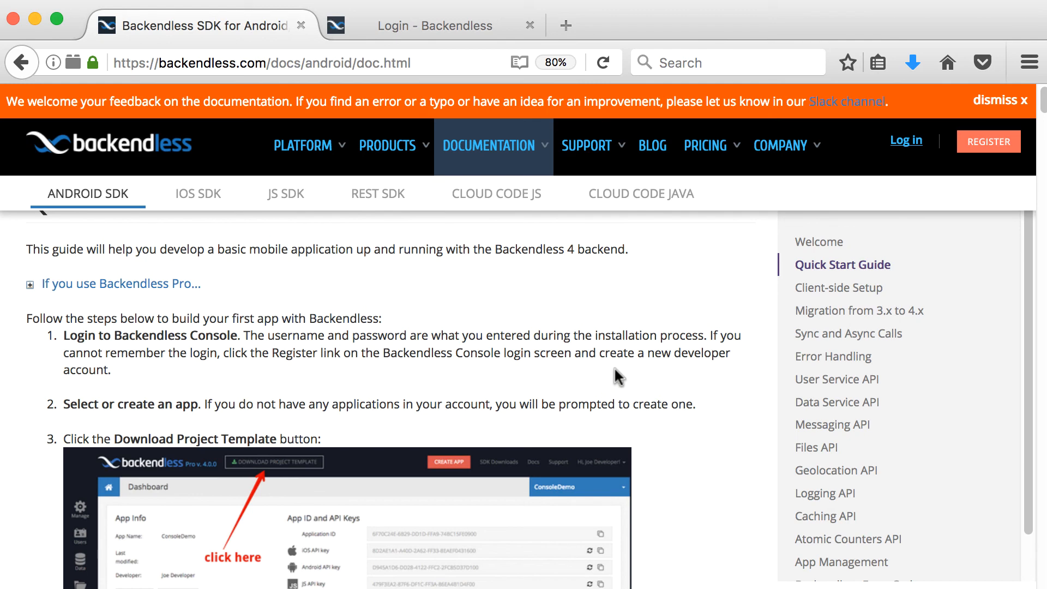
mouse_move(821, 427)
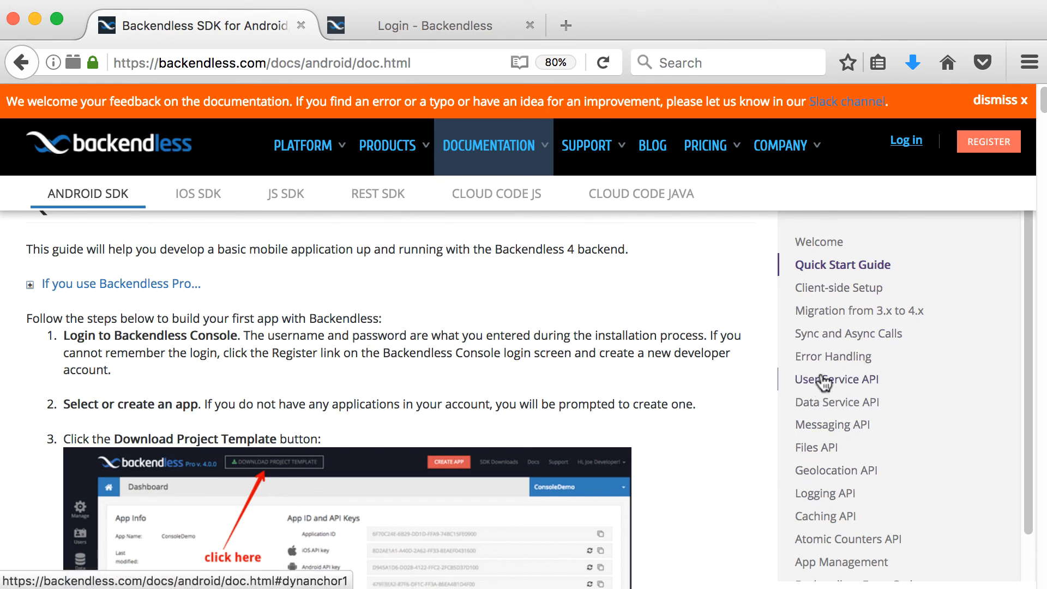
click(836, 378)
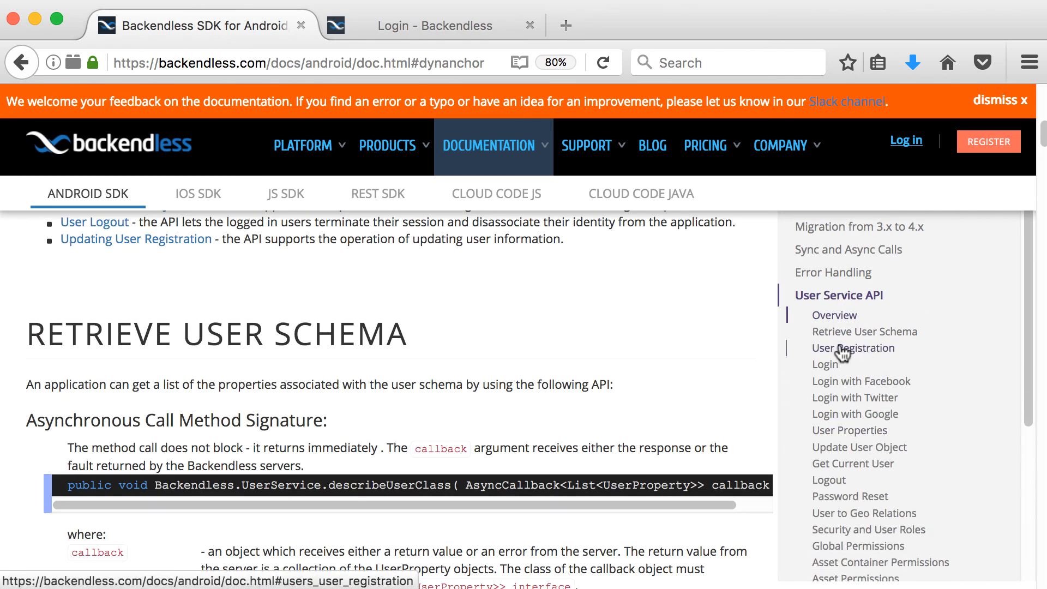
Browse the Login, Get Current User and Password Reset sections of the User Service API.
click(852, 348)
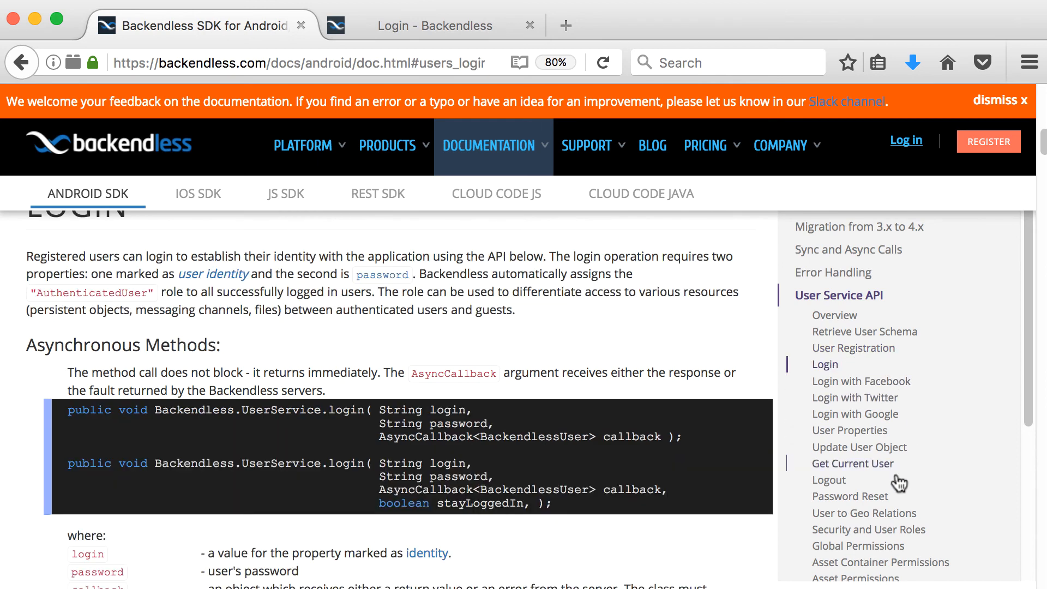
click(852, 463)
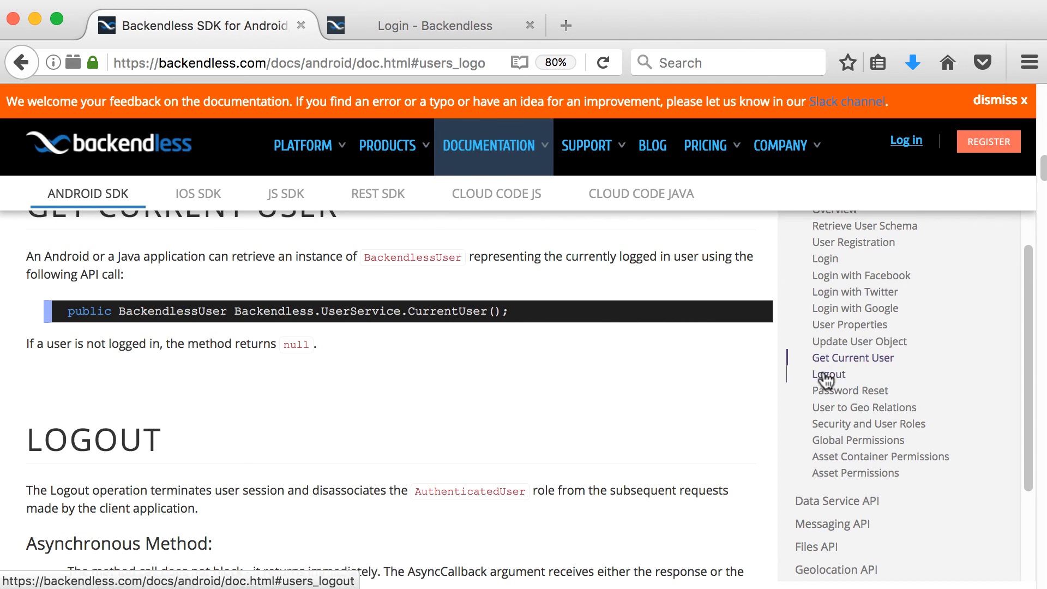
click(850, 390)
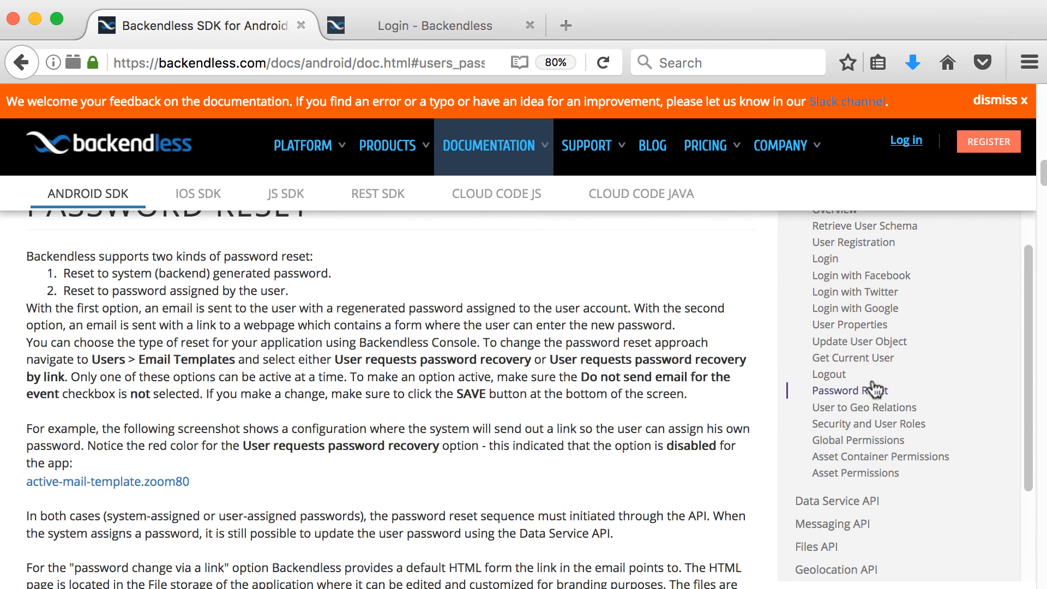
scroll(down, 3)
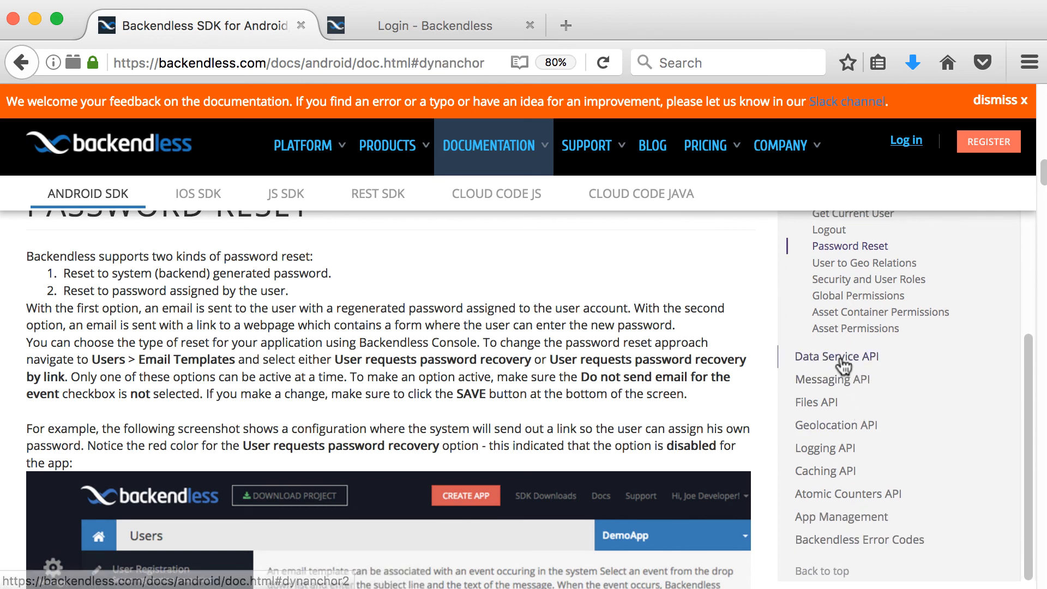
Browse the Data Service API overview, Data Object, Updating and Deleting Data Objects sections.
click(835, 355)
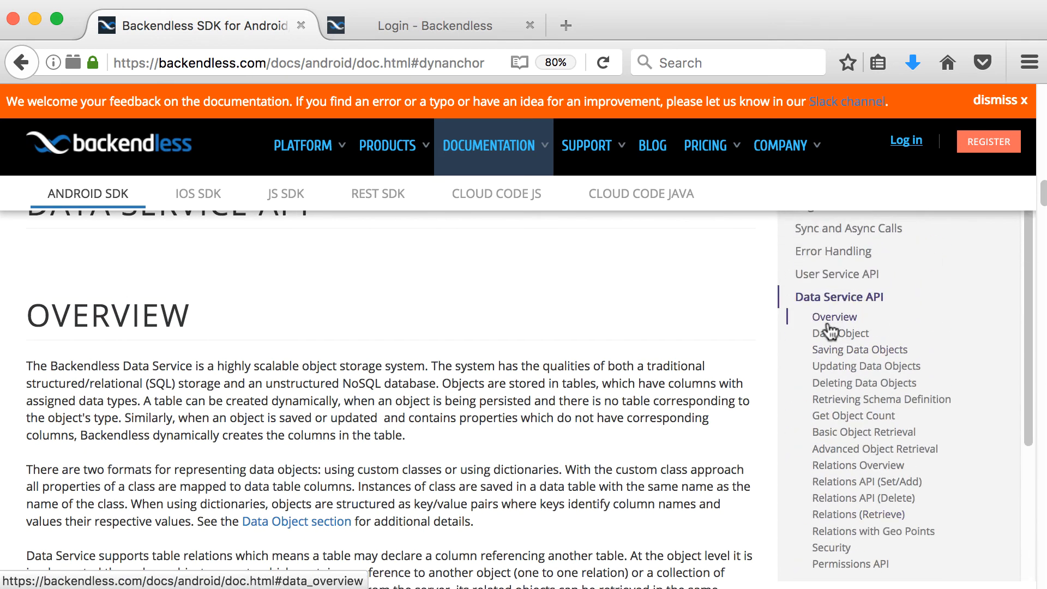
click(839, 334)
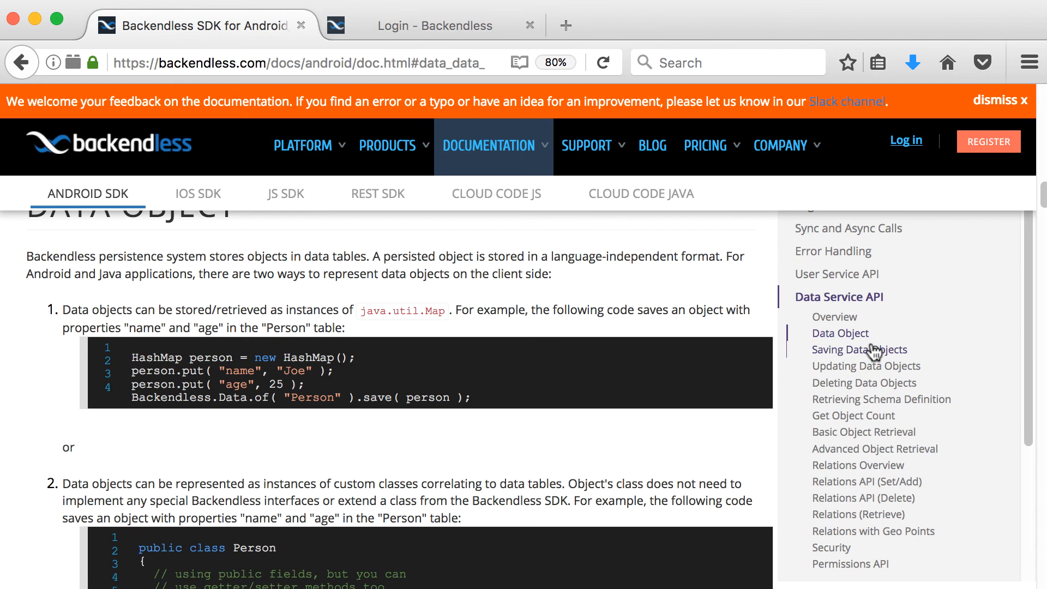
click(865, 366)
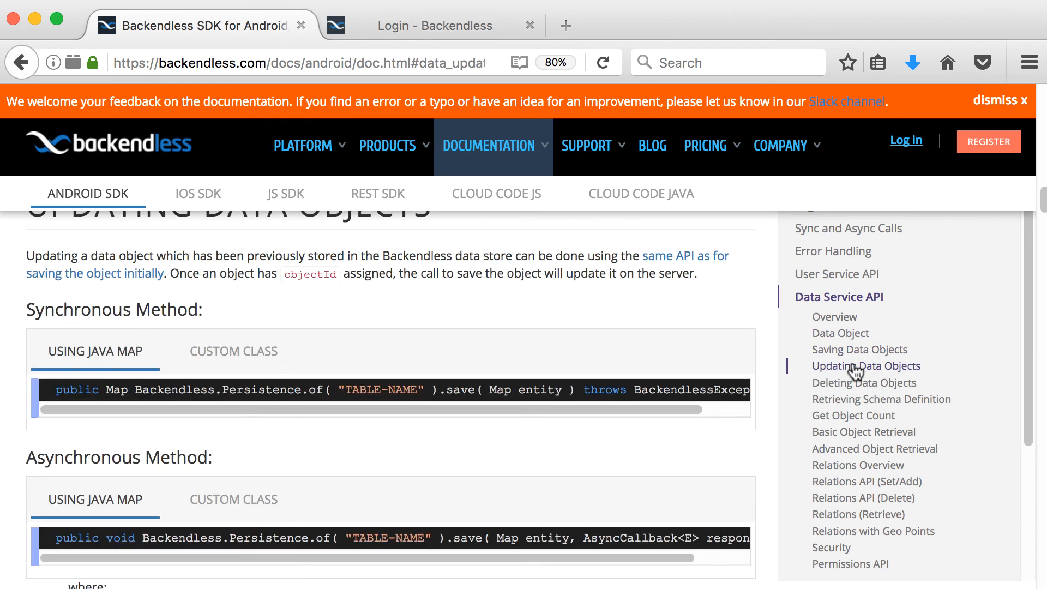
click(863, 382)
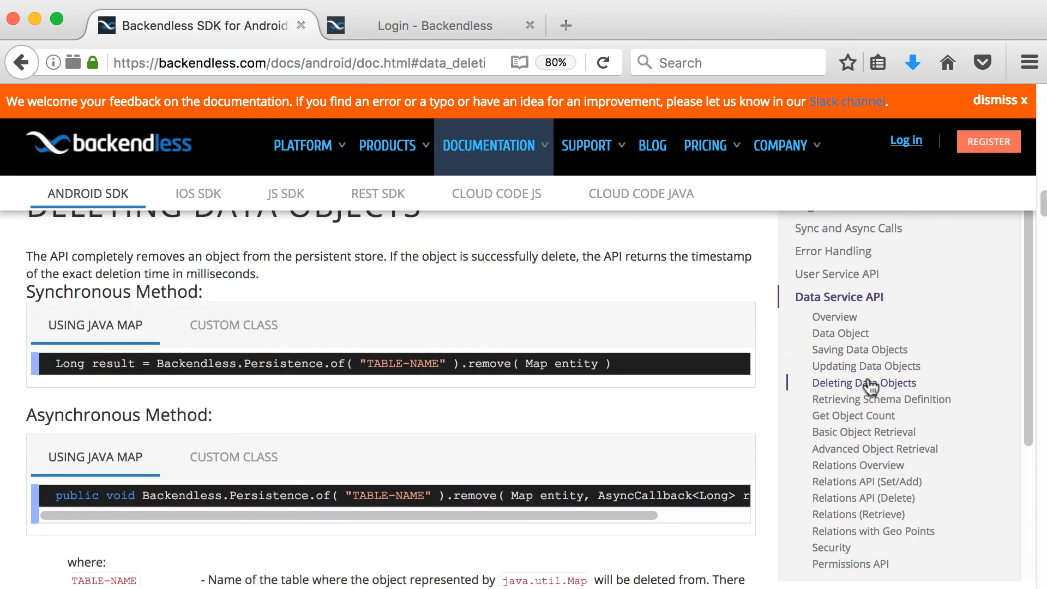
Continue through Retrieving Schema Definition, Get Object Count and Advanced Object Retrieval.
click(881, 399)
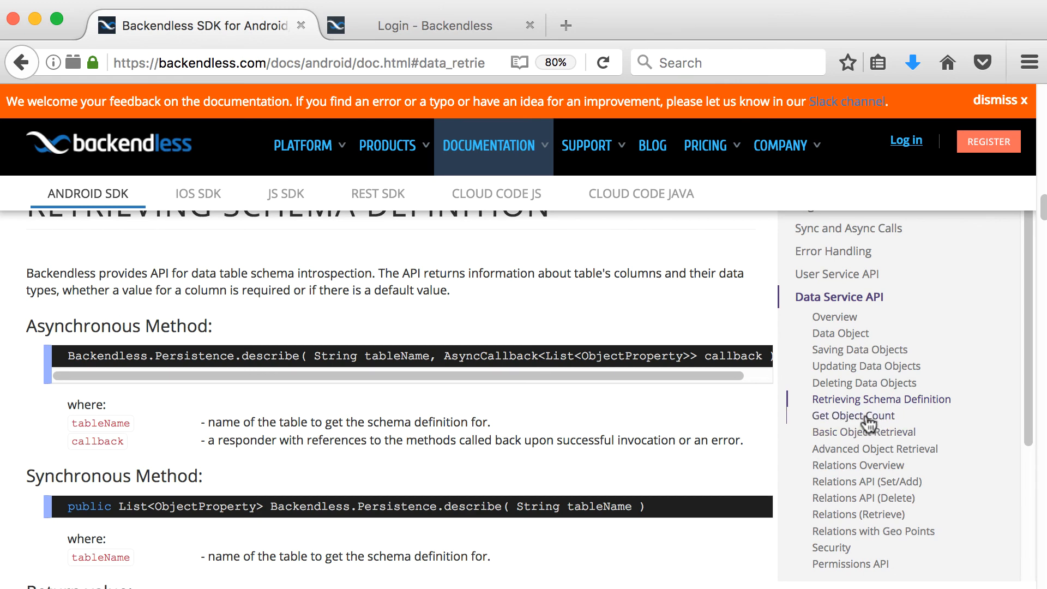
click(853, 415)
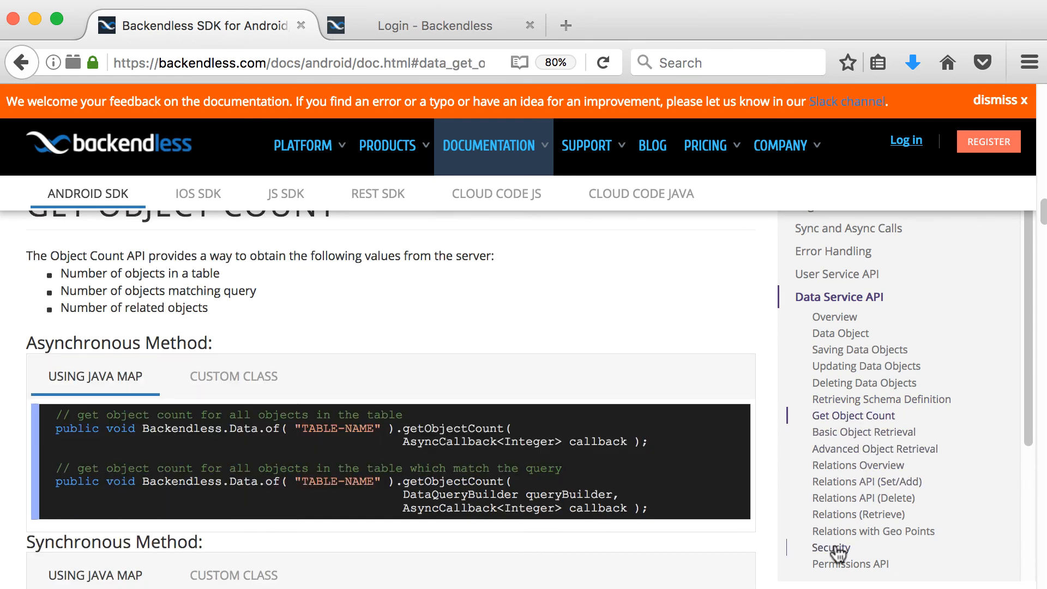
click(873, 448)
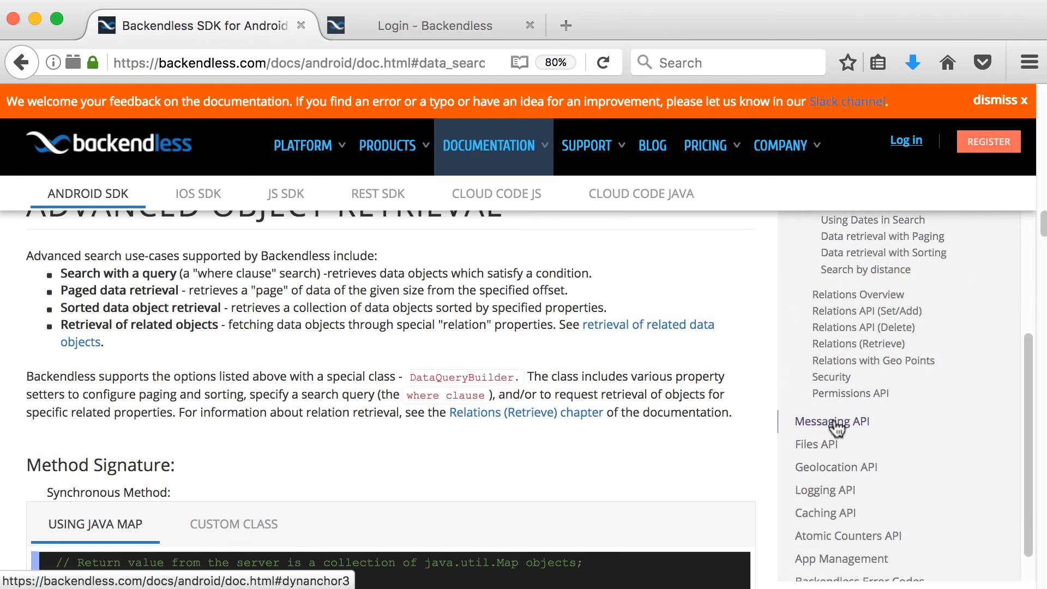
Read the Files API overview listing upload, download, deletion and hosting operations.
click(832, 421)
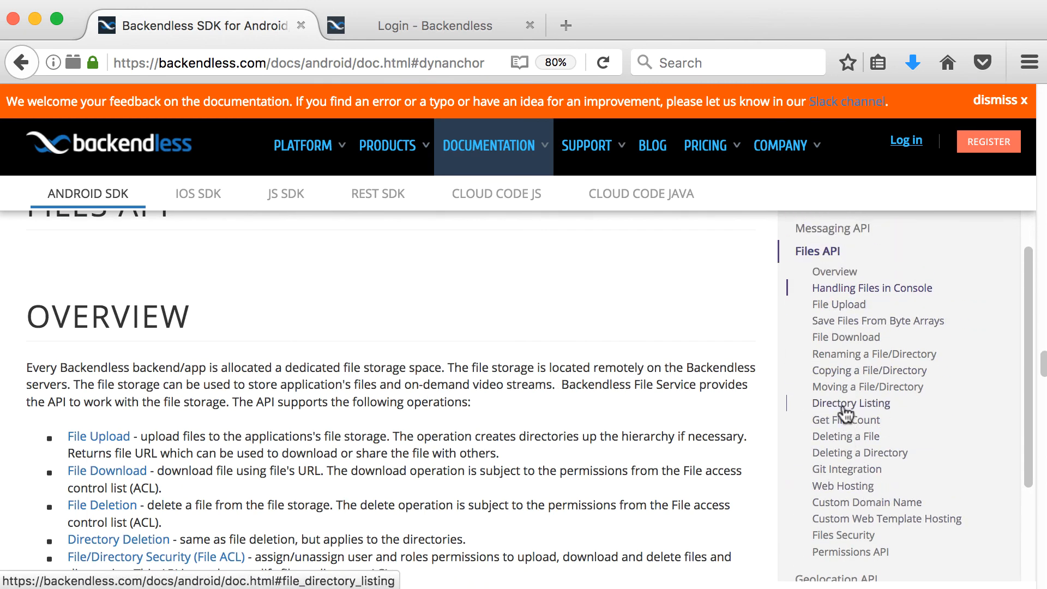
scroll(down, 3)
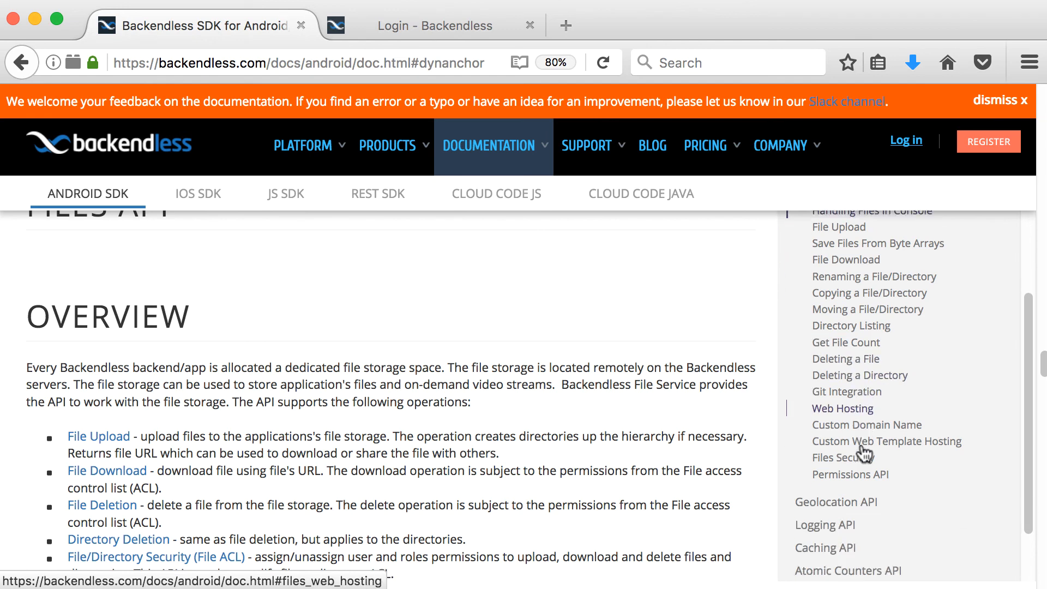
scroll(down, 3)
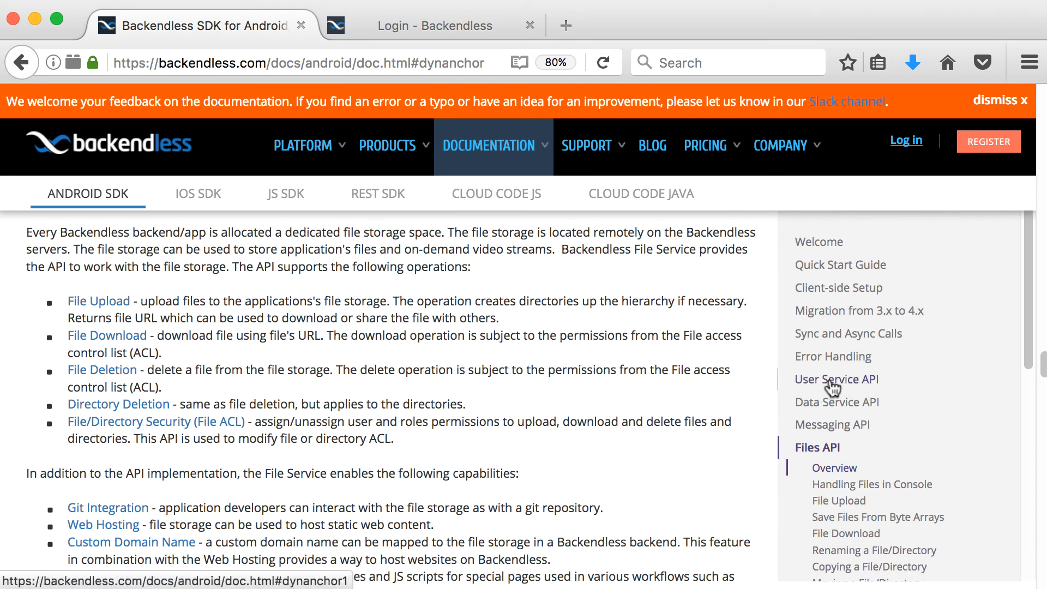
mouse_move(836, 401)
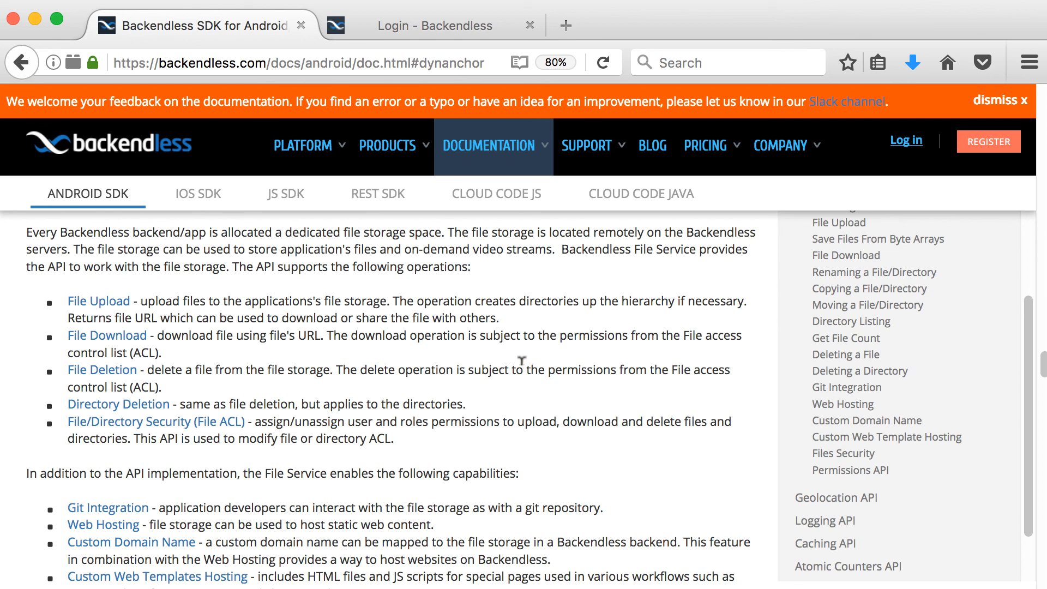
mouse_move(578, 245)
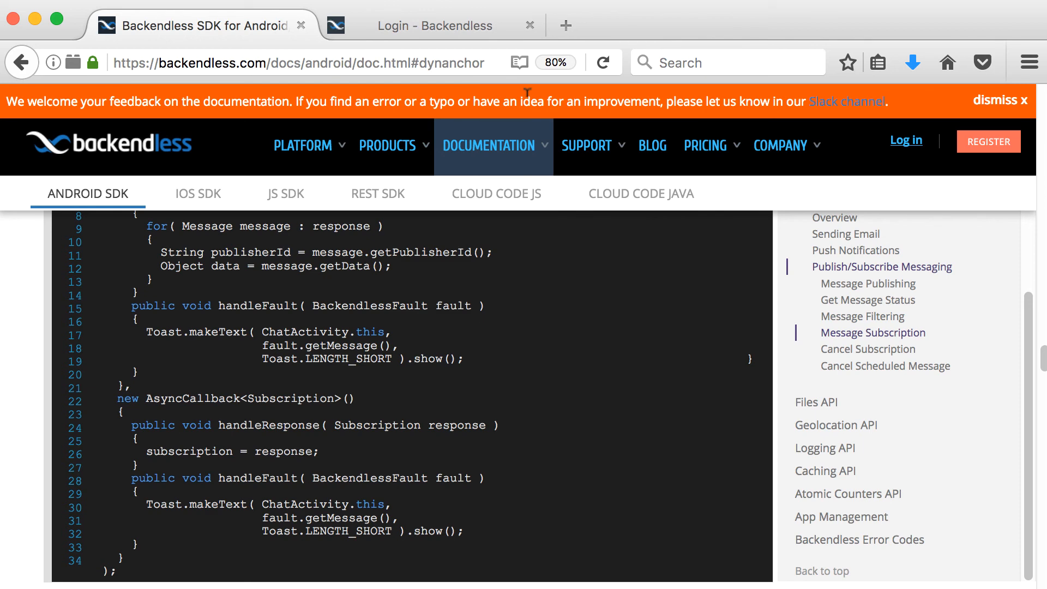
mouse_move(846, 101)
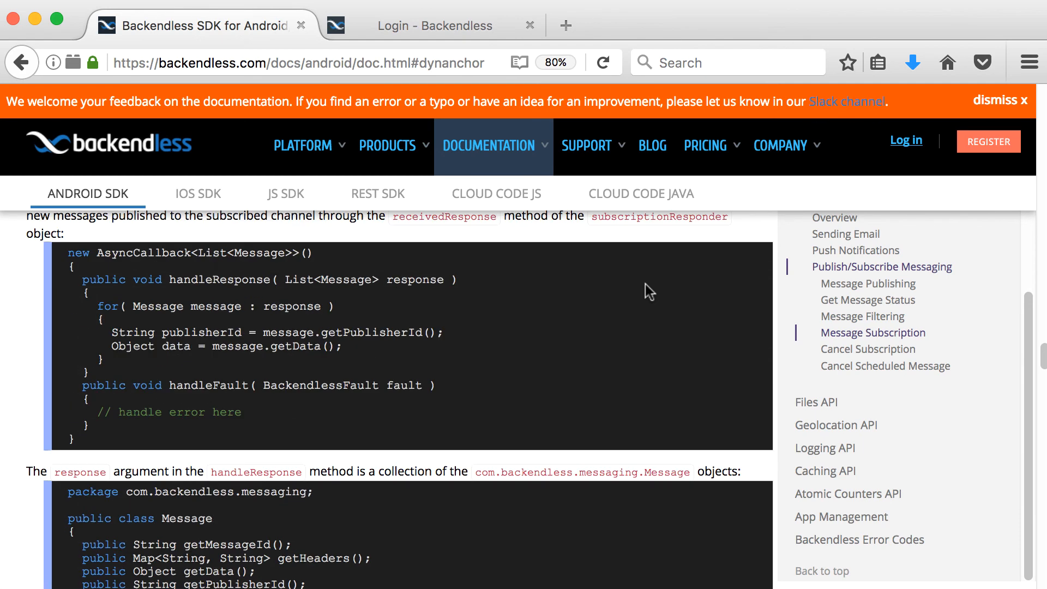
View the Message Publishing docs, then head to the account registration form via REGISTER.
click(873, 332)
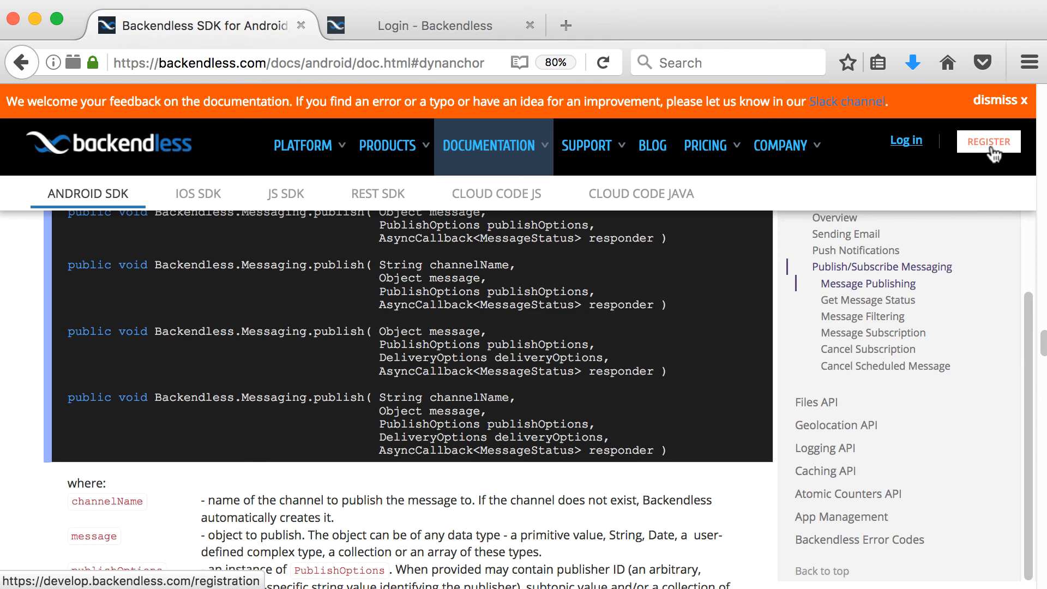
click(988, 140)
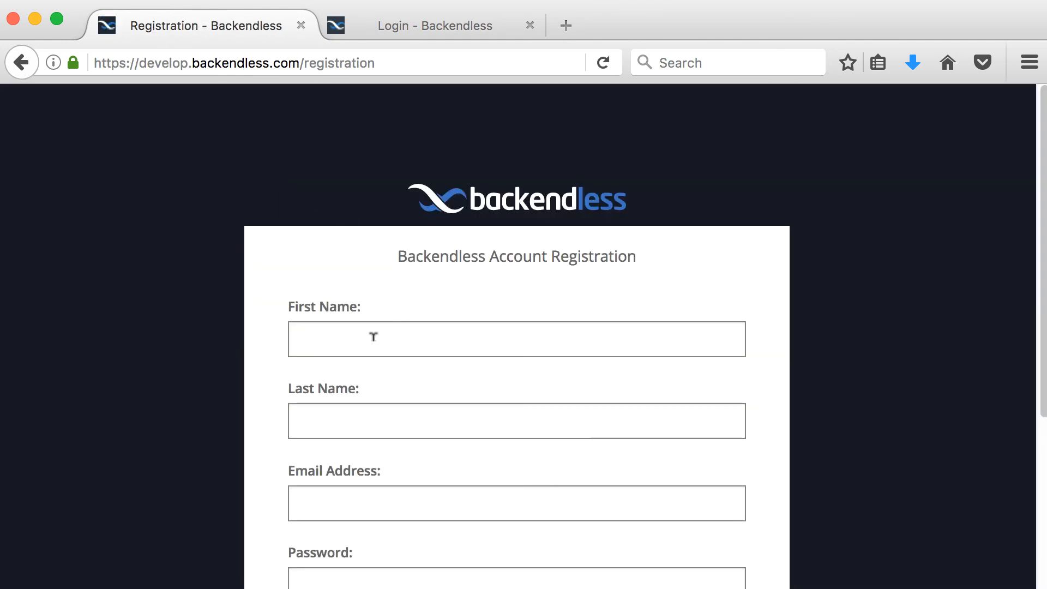
Scroll through the empty registration form's fields, captcha and register option.
scroll(down, 3)
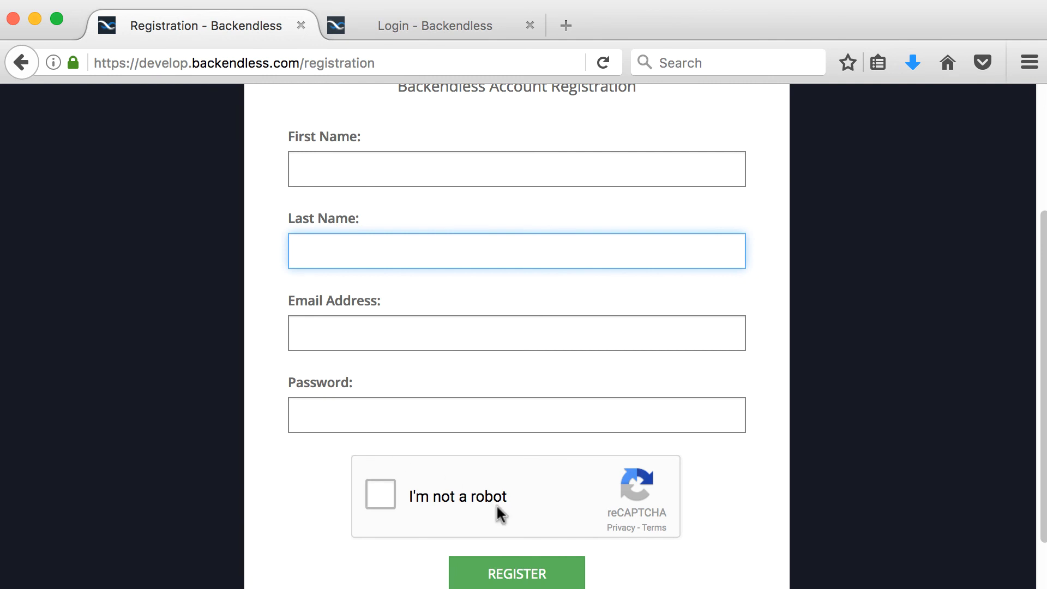
scroll(down, 3)
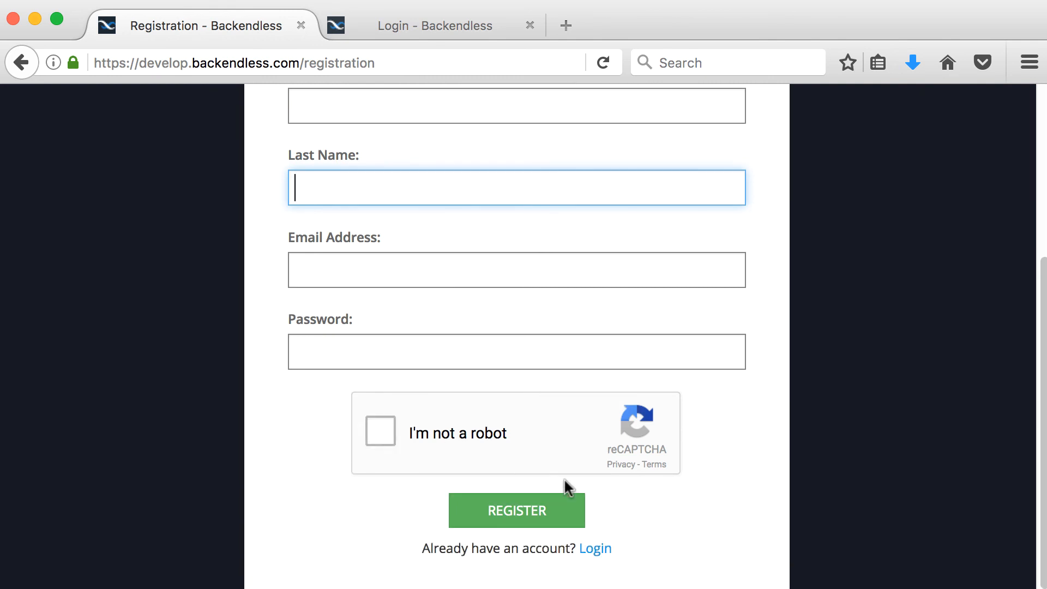
mouse_move(394, 390)
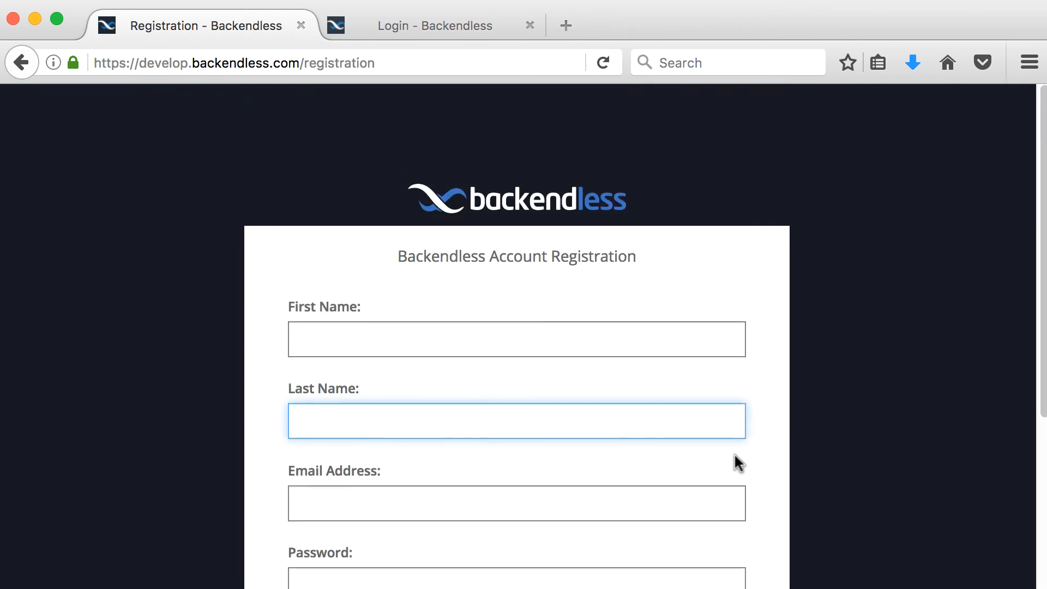
scroll(down, 3)
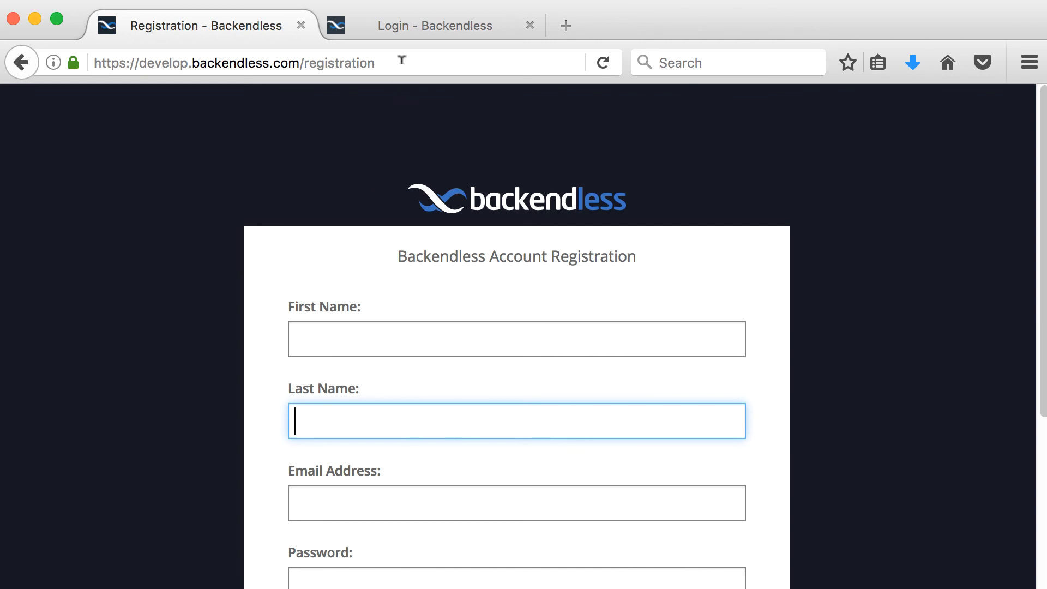
Switch to the Login - Backendless tab showing email/password and Facebook, Google, Twitter login.
click(435, 25)
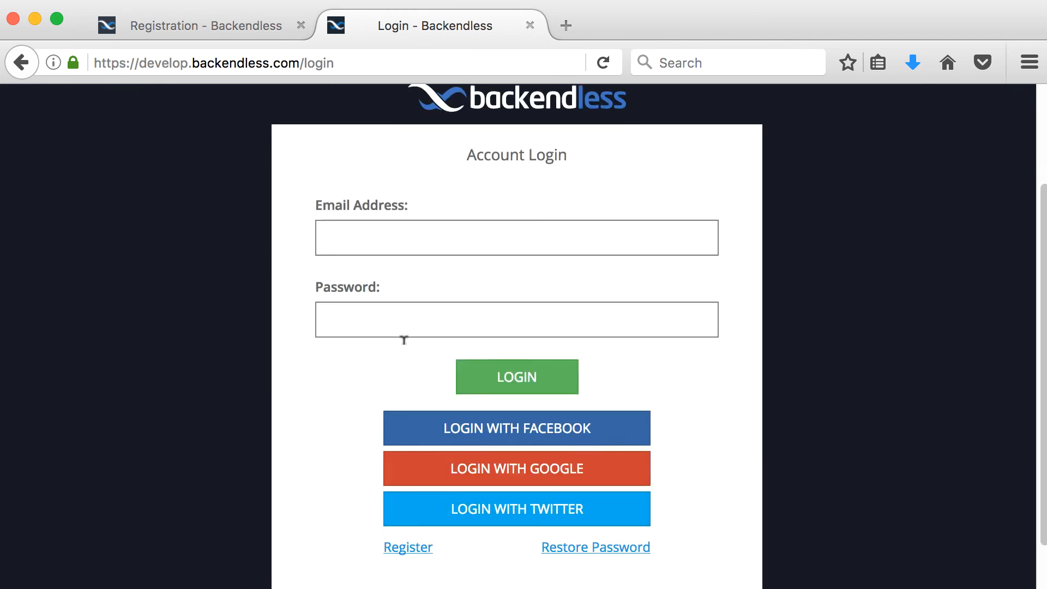
scroll(down, 3)
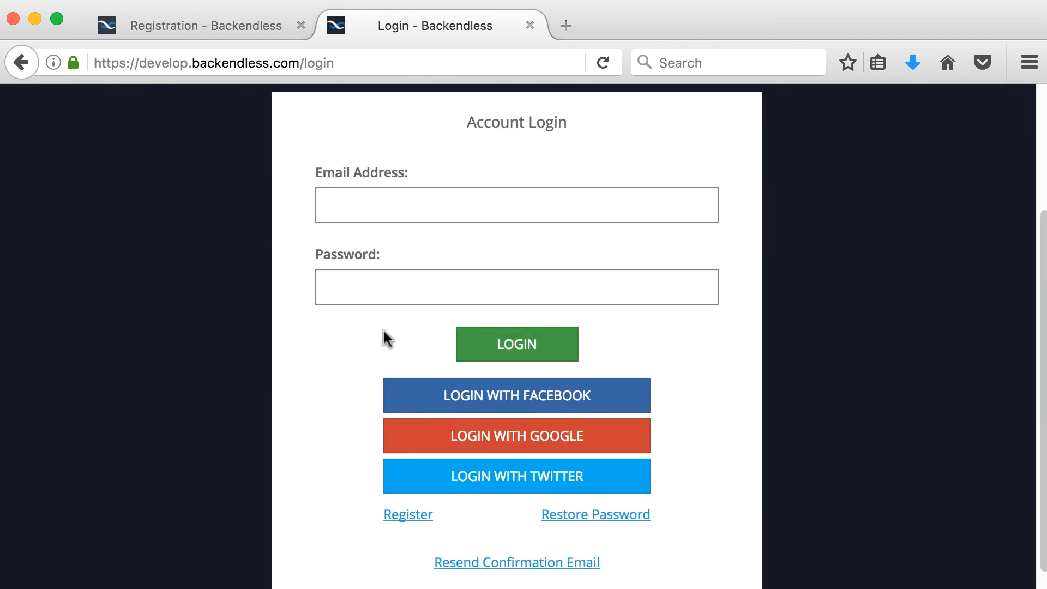
mouse_move(466, 346)
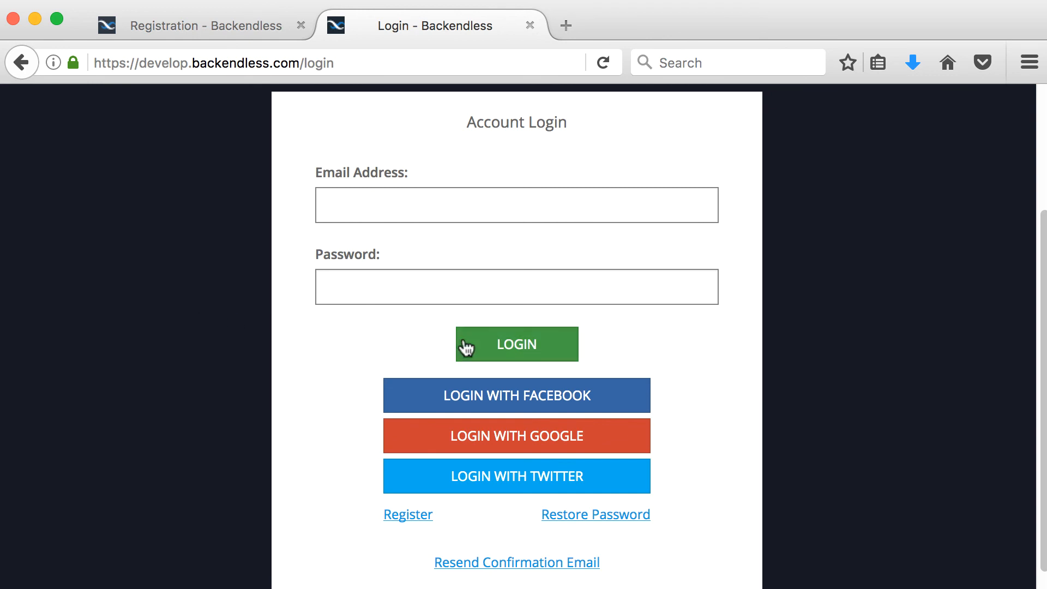
mouse_move(270, 349)
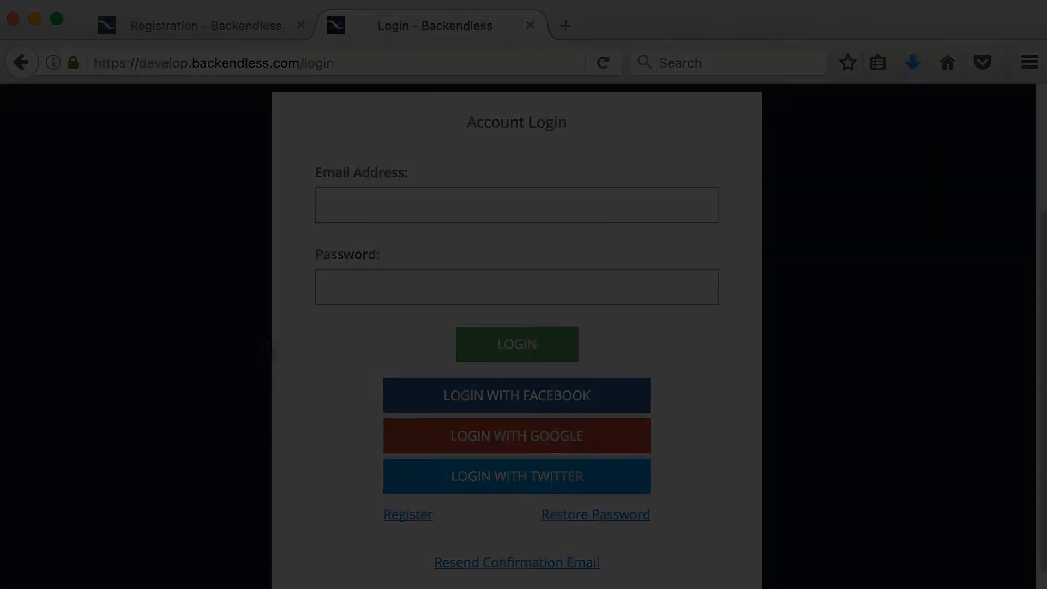
Sign in with LOGIN to land on the Test app Dashboard with App Info and API keys.
click(516, 344)
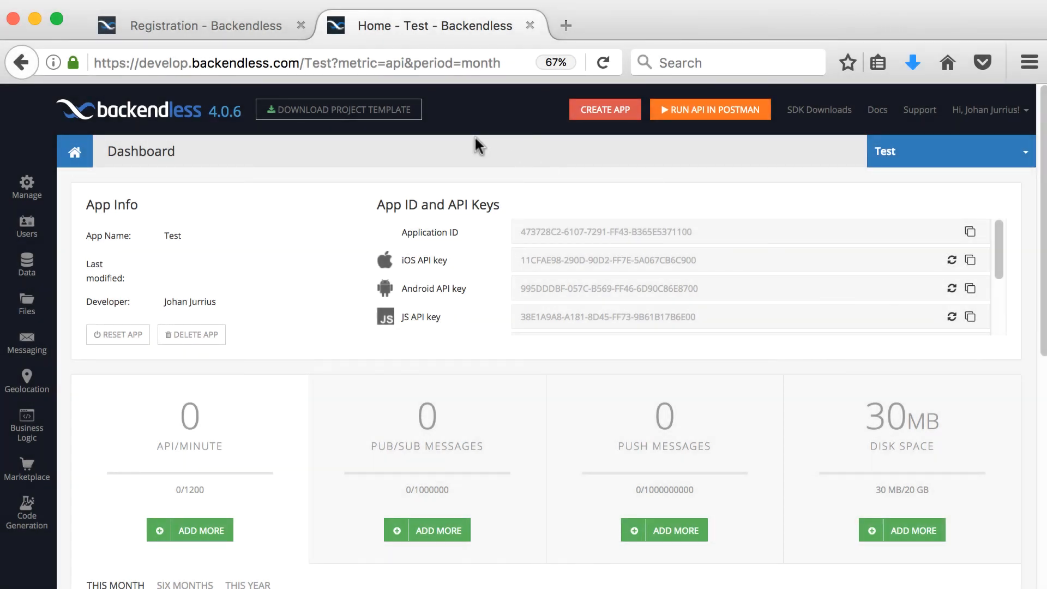
mouse_move(422, 148)
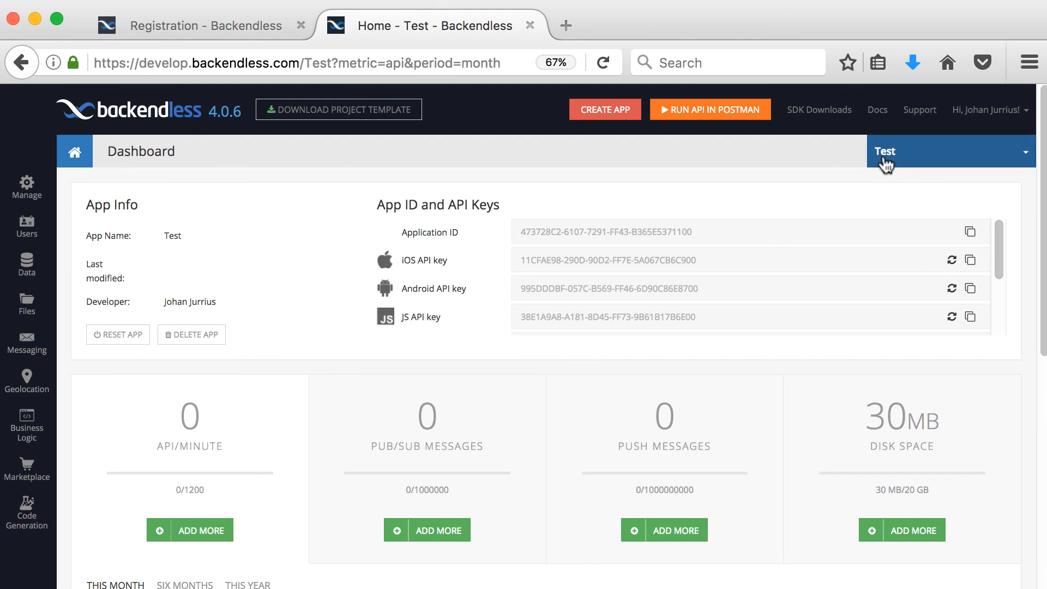
mouse_move(348, 513)
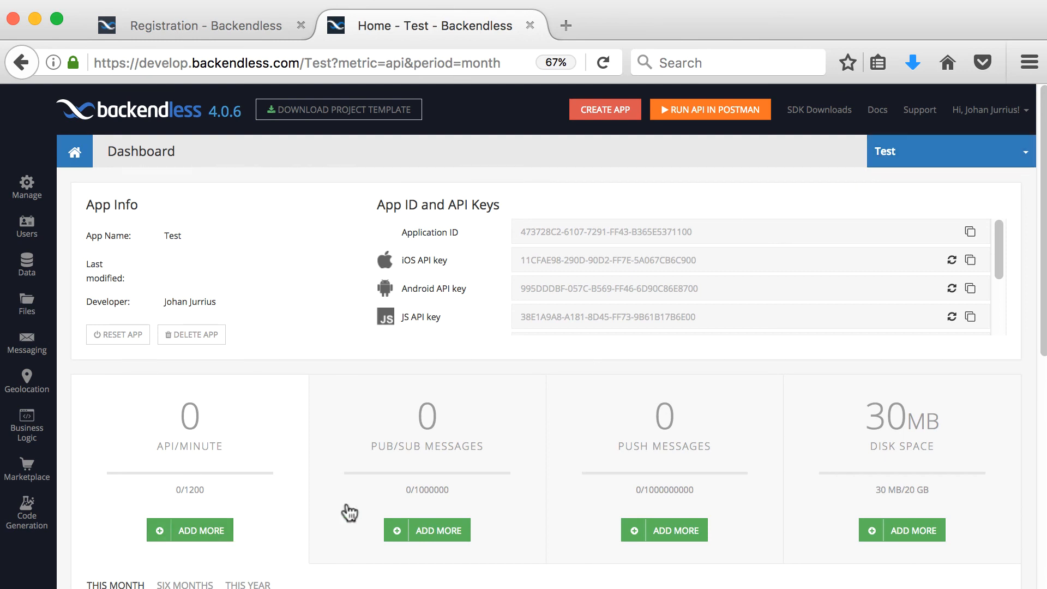
mouse_move(121, 251)
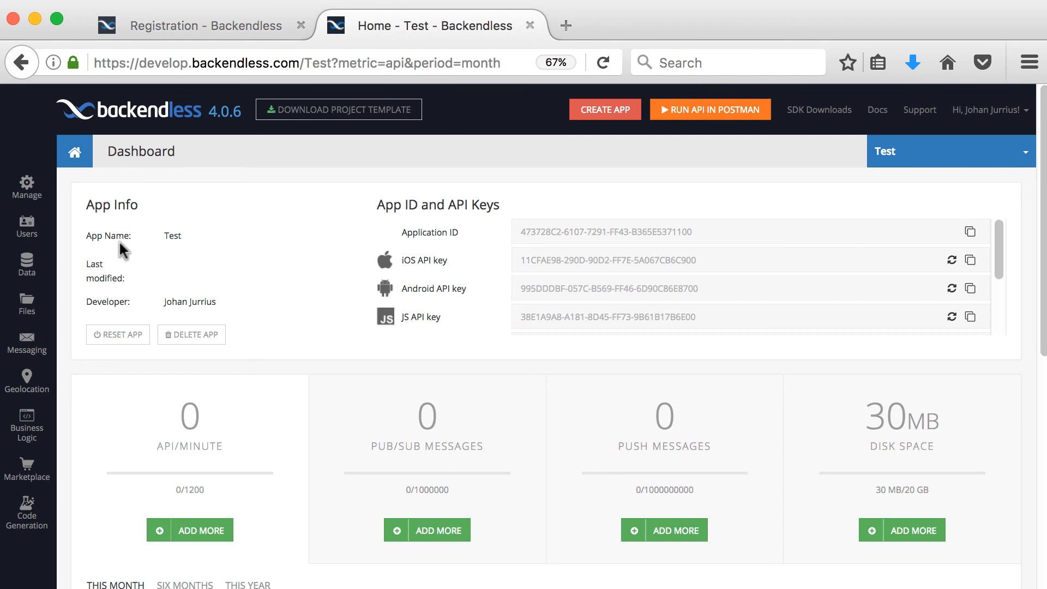
mouse_move(242, 308)
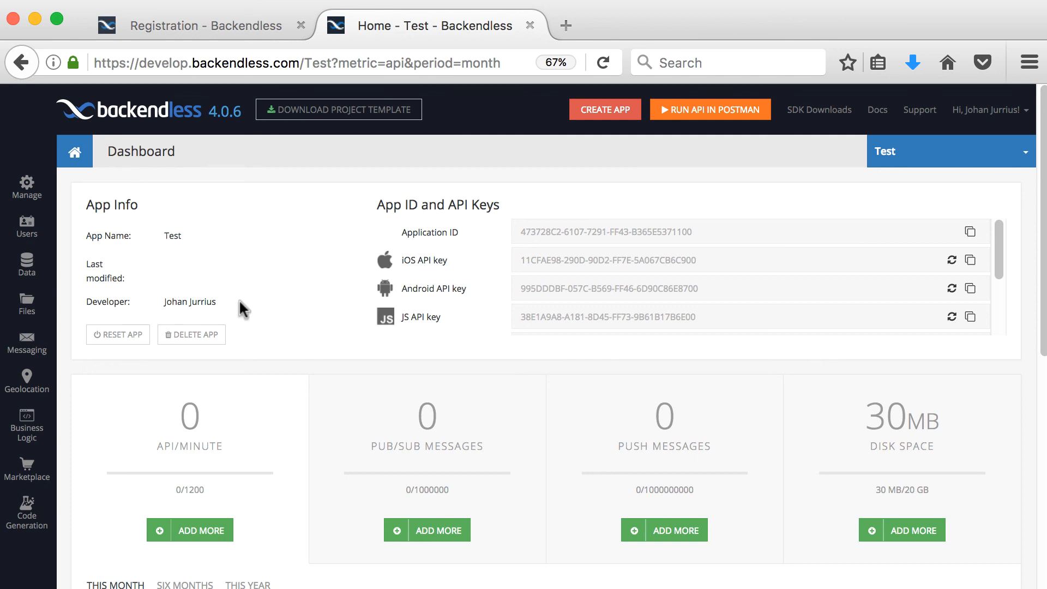
mouse_move(557, 227)
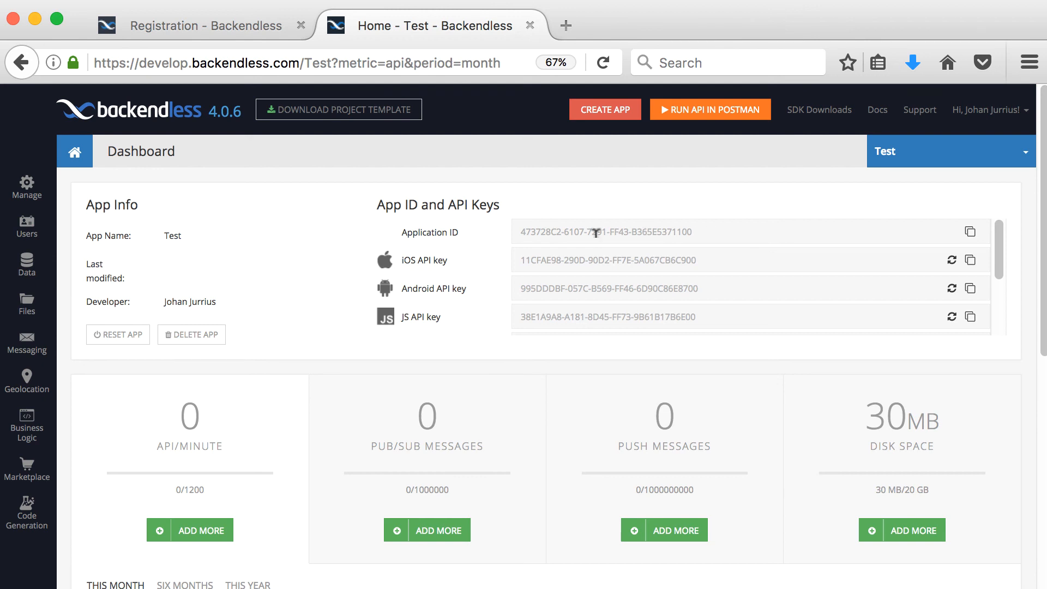
mouse_move(570, 308)
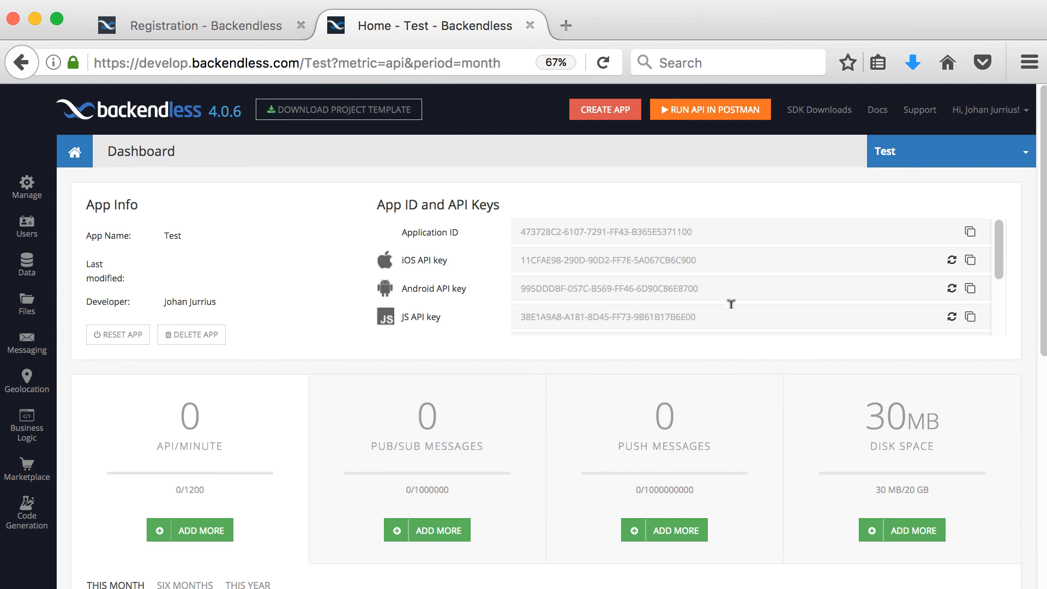
mouse_move(950, 288)
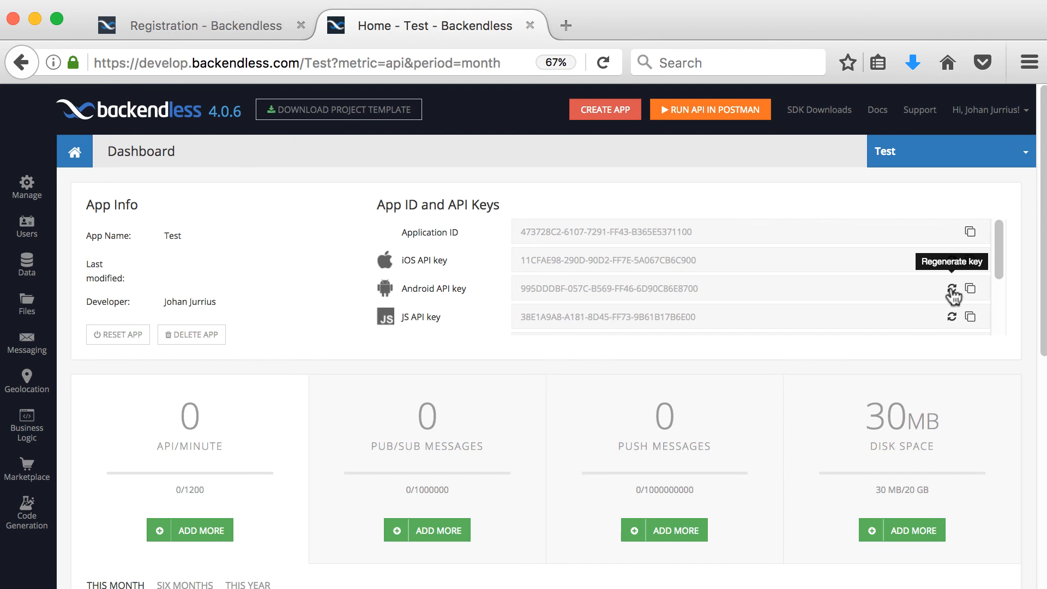
mouse_move(693, 283)
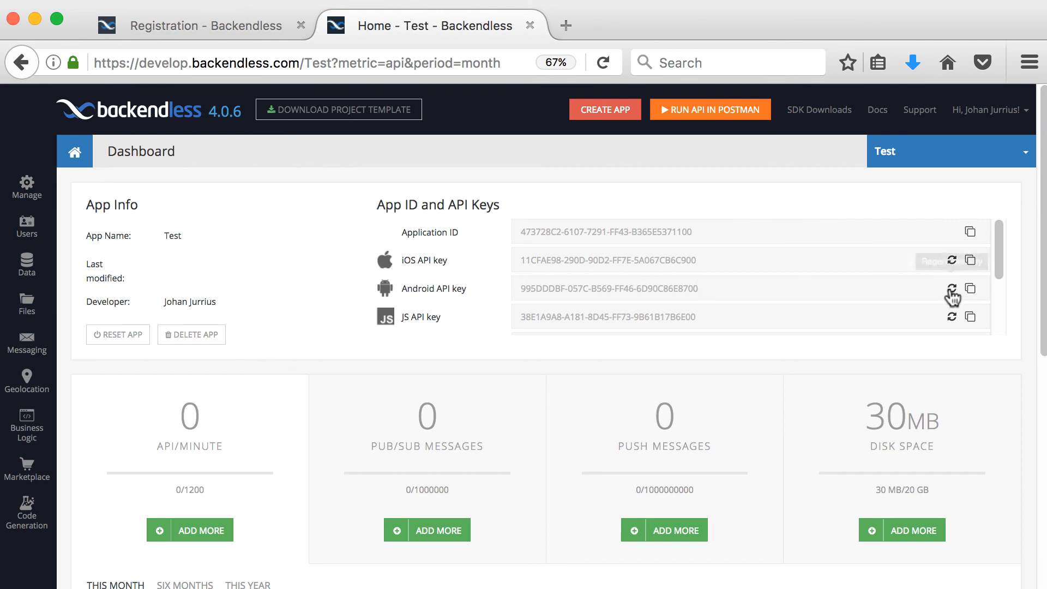
Regenerate the Android API key and confirm so it receives a new value.
click(953, 288)
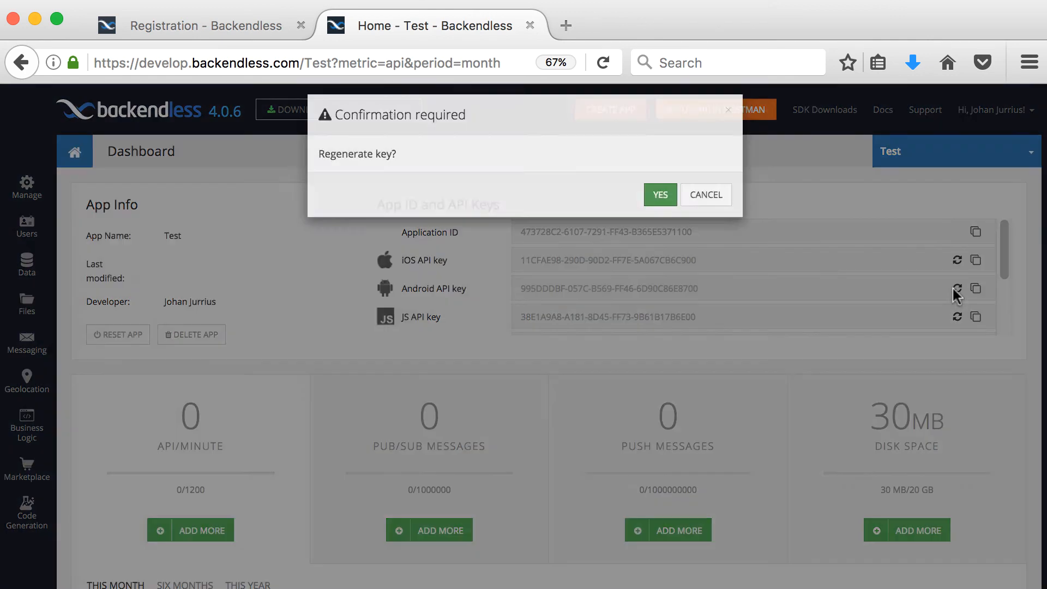
click(658, 194)
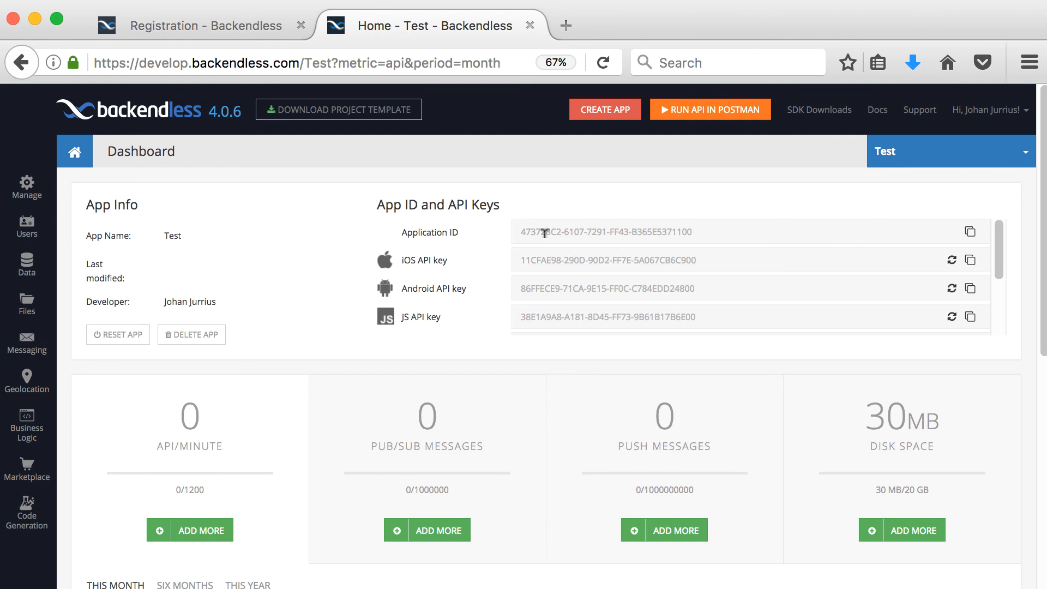
mouse_move(609, 307)
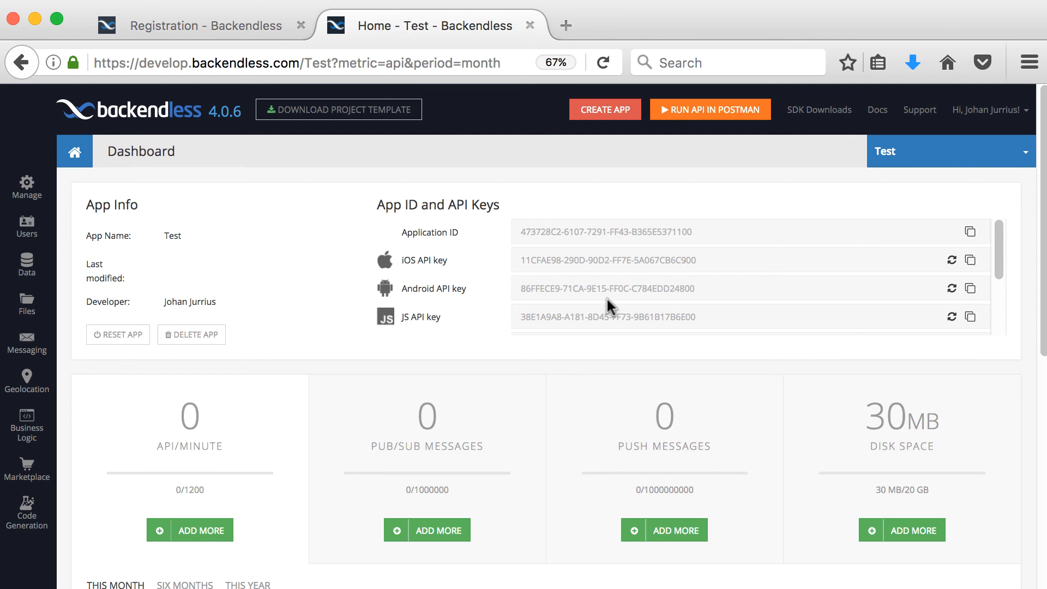
mouse_move(723, 225)
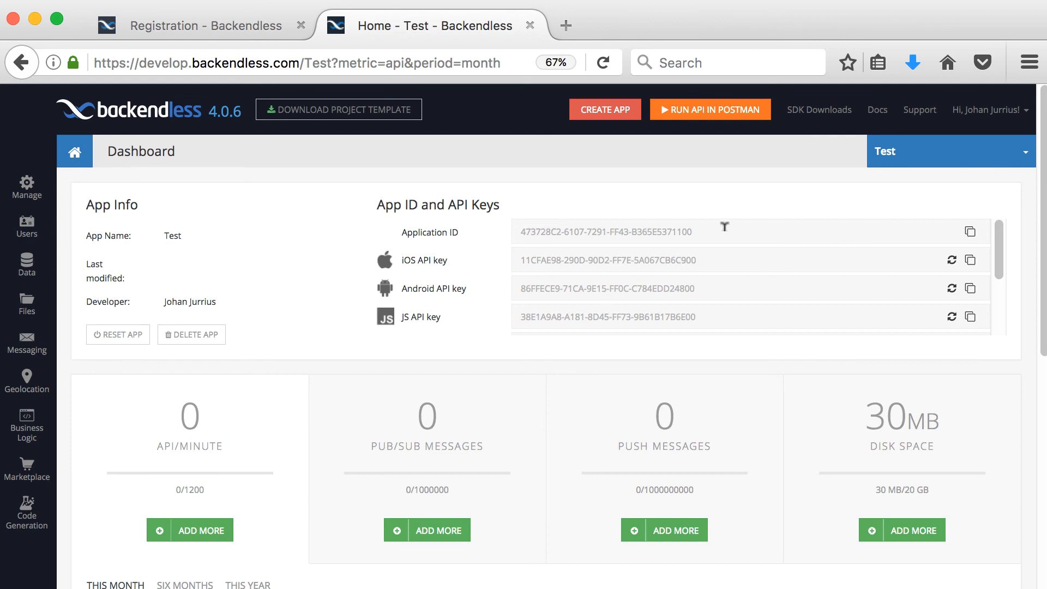
mouse_move(592, 308)
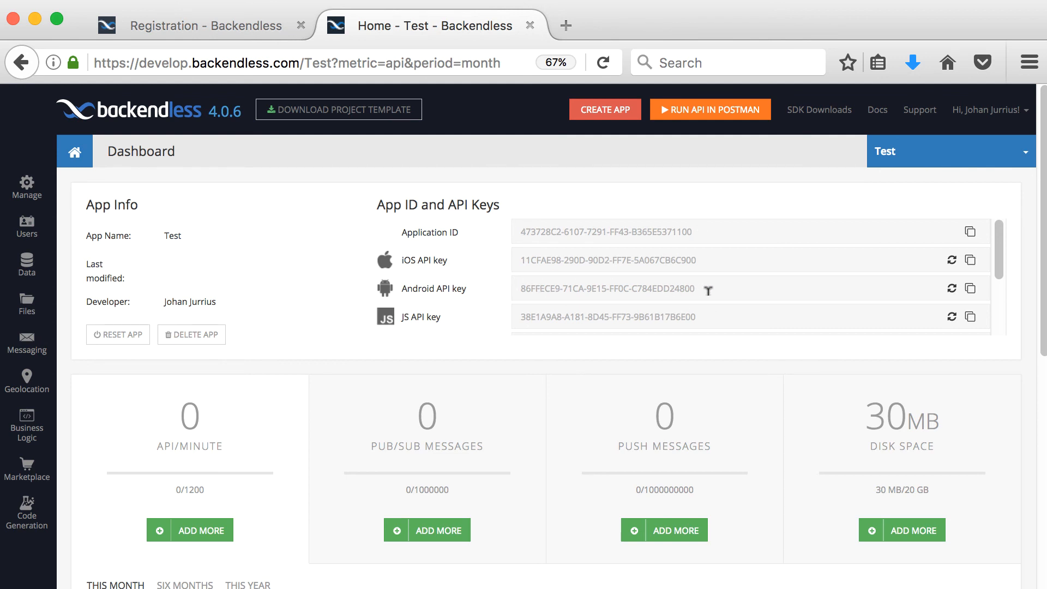
mouse_move(977, 296)
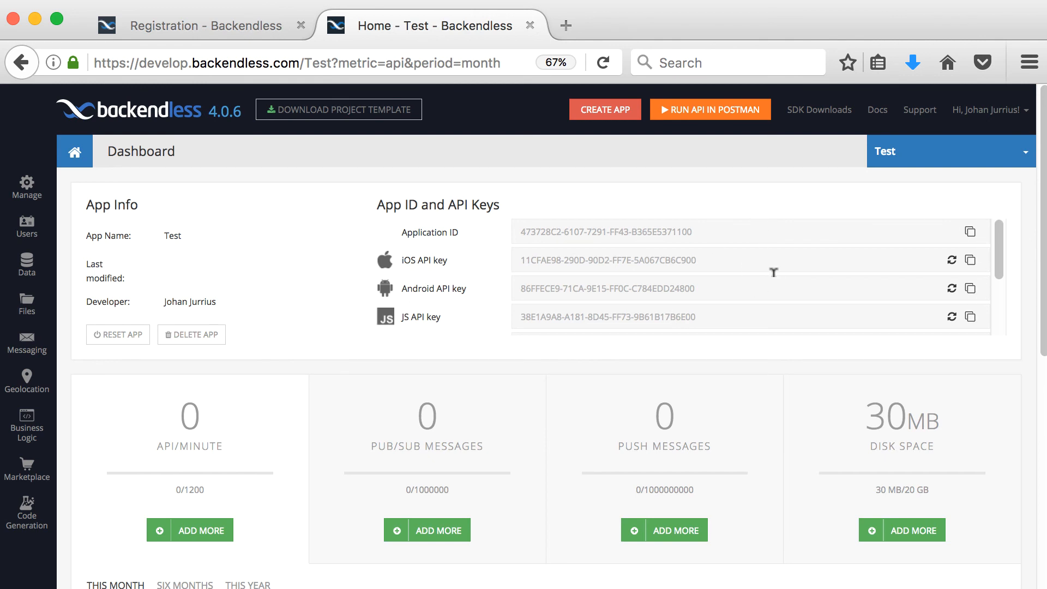
click(947, 150)
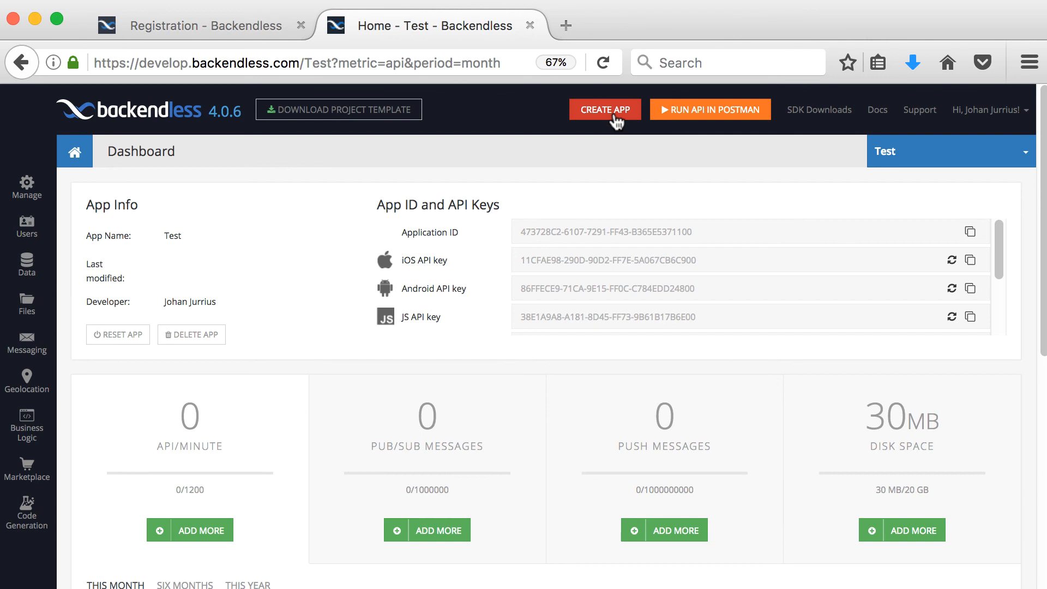
mouse_move(10, 197)
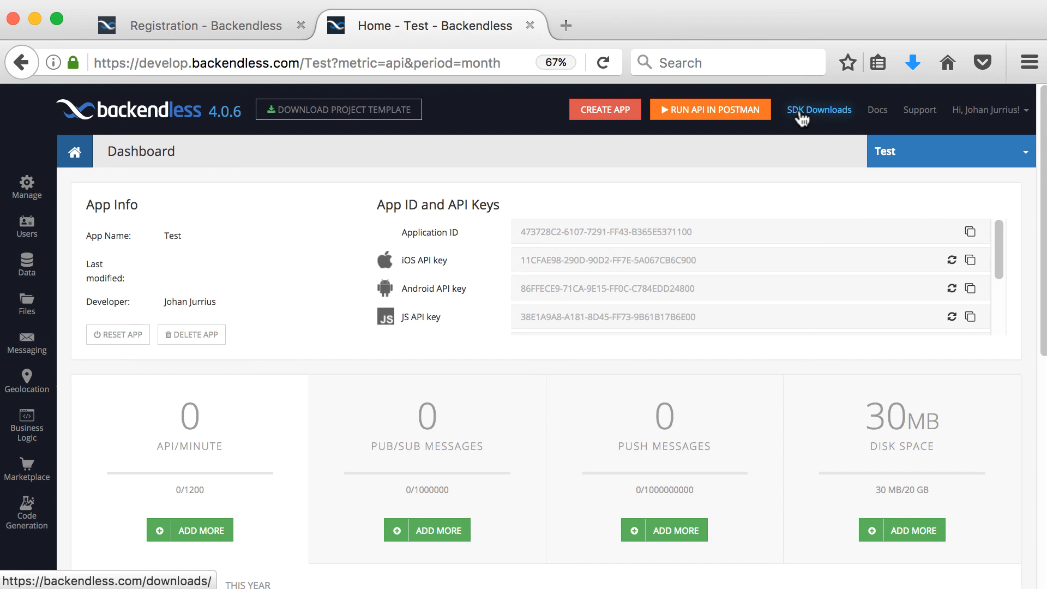
mouse_move(921, 109)
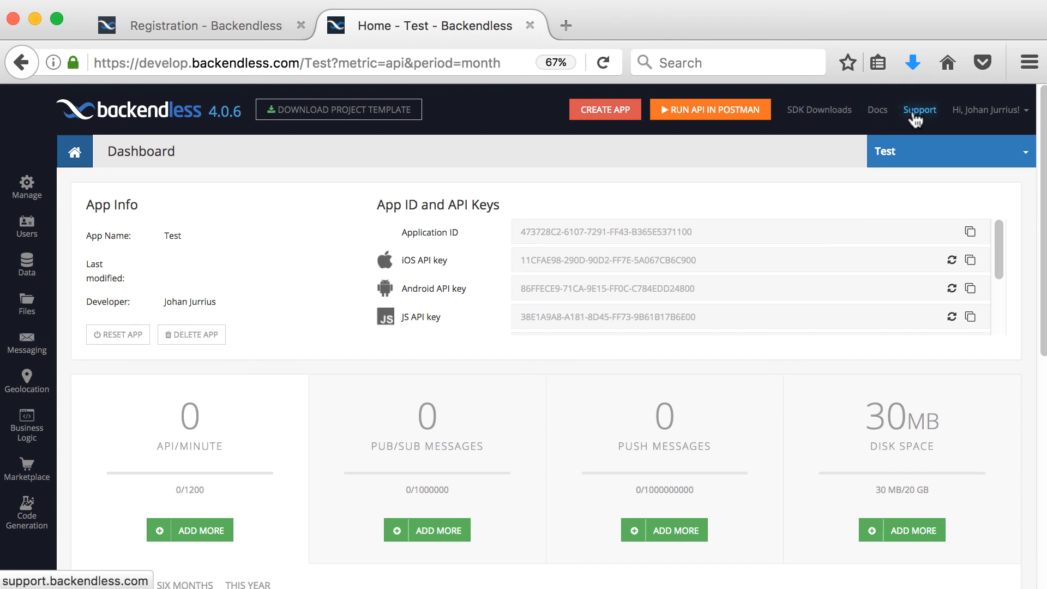
mouse_move(918, 118)
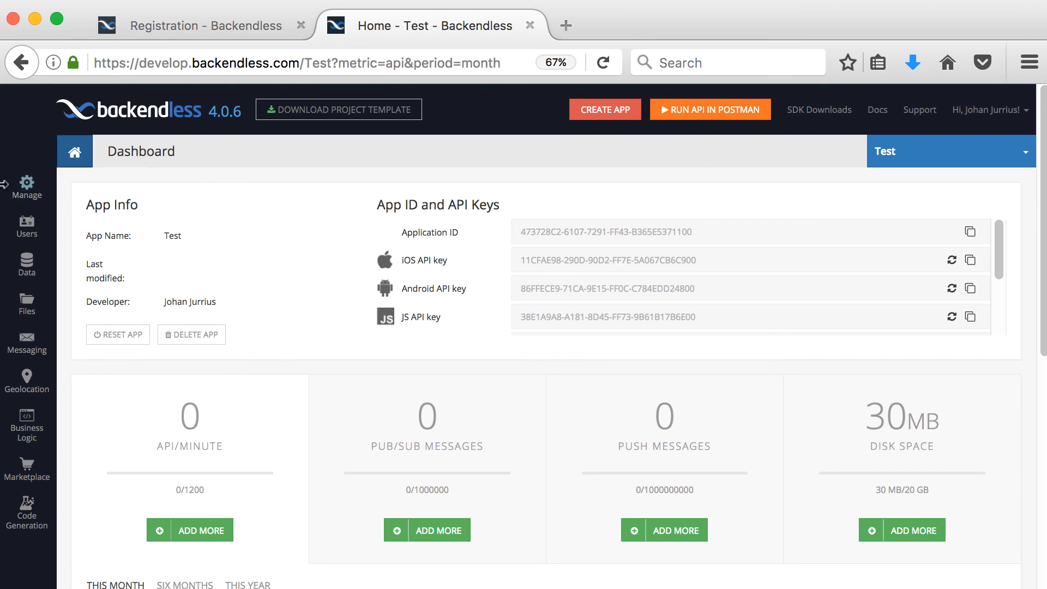
scroll(down, 3)
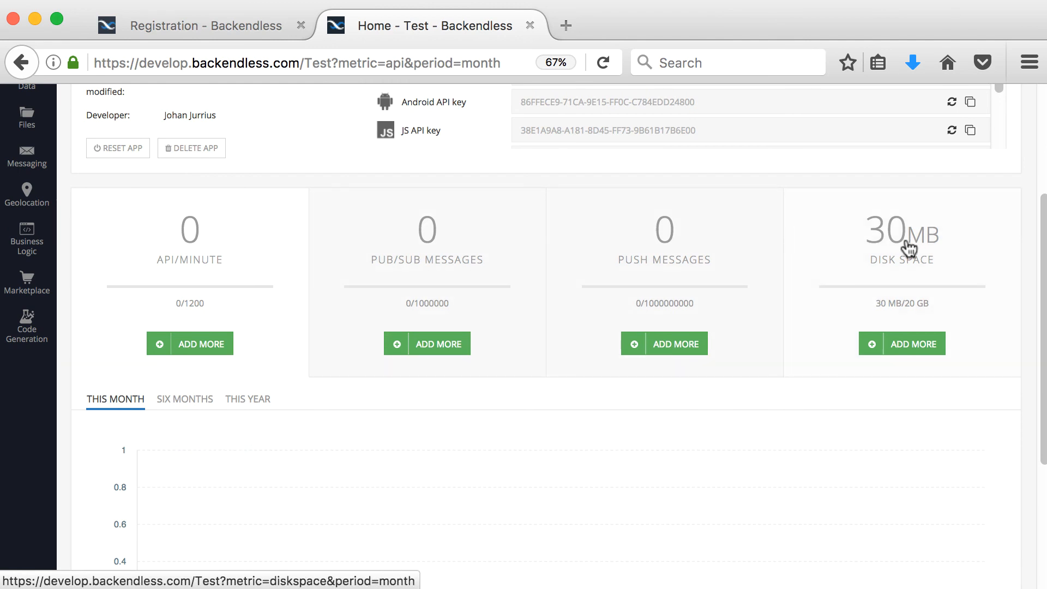
mouse_move(865, 280)
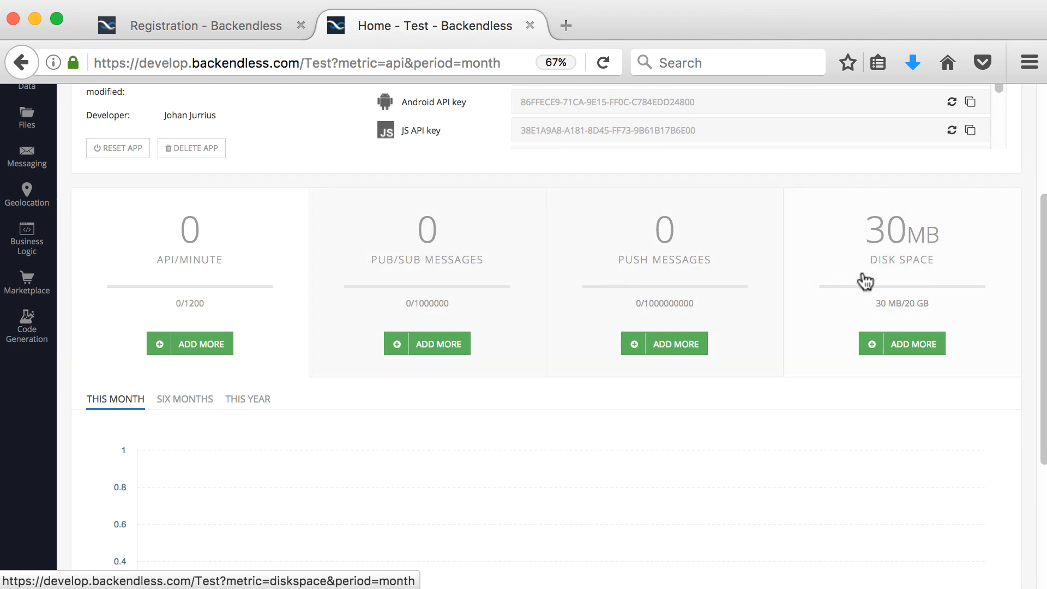
scroll(down, 3)
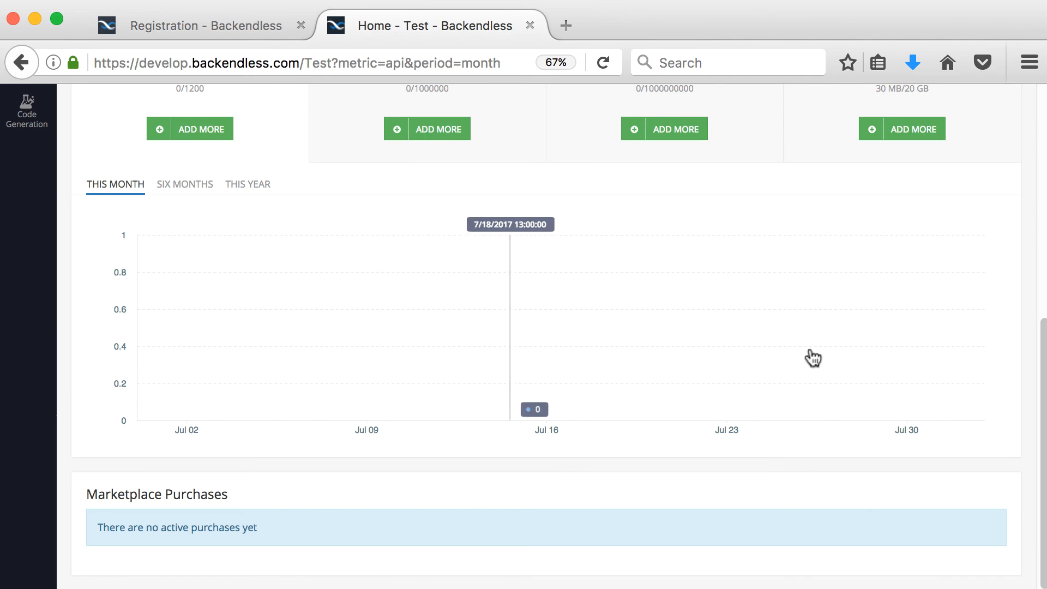
mouse_move(414, 353)
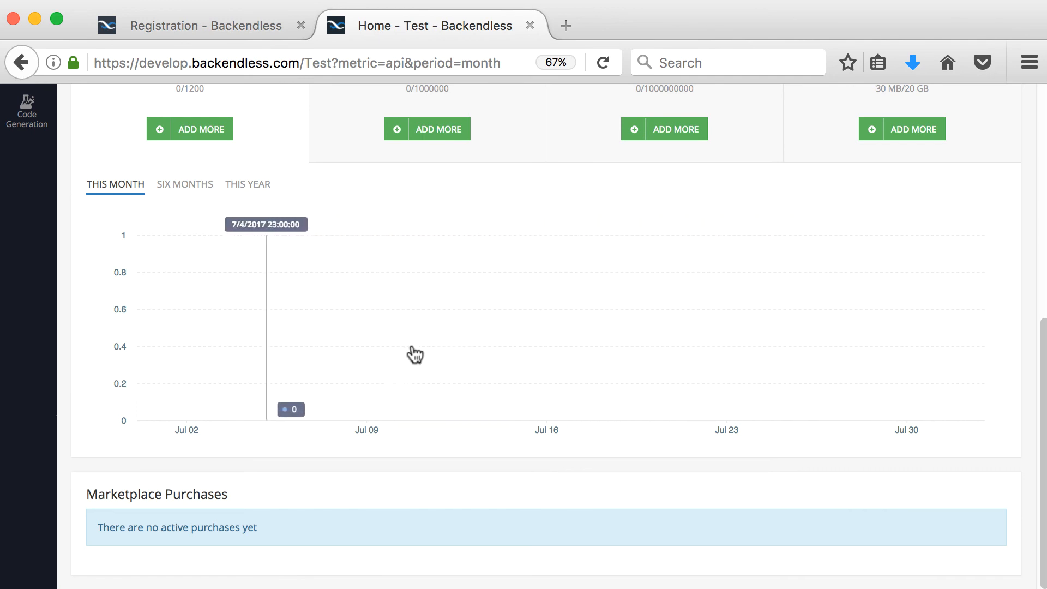
scroll(up, 3)
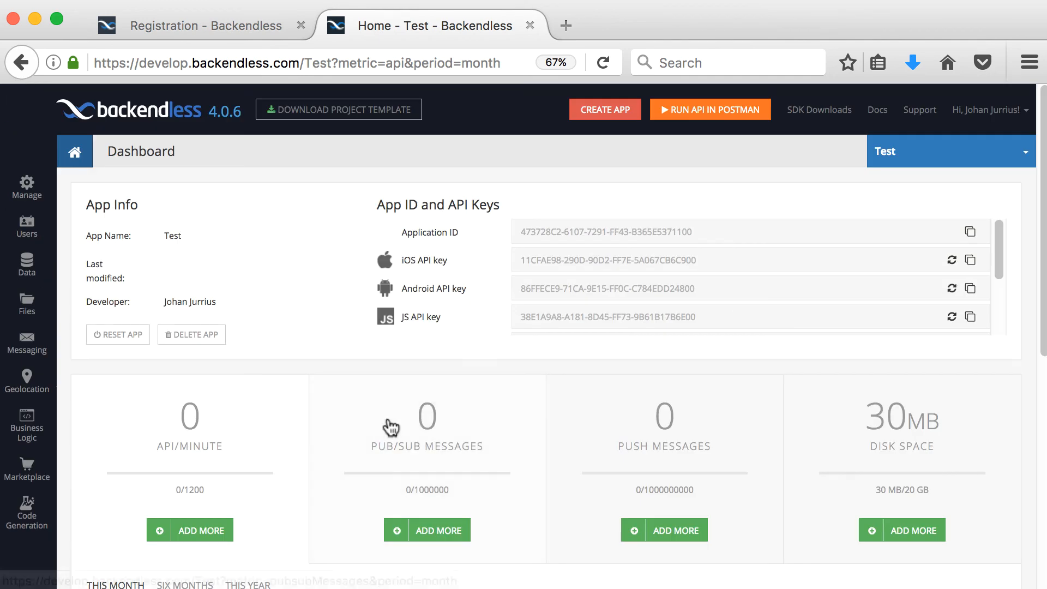
Browse App Settings through Social, Mobile and Domain Control, ending back on API Keys.
click(26, 185)
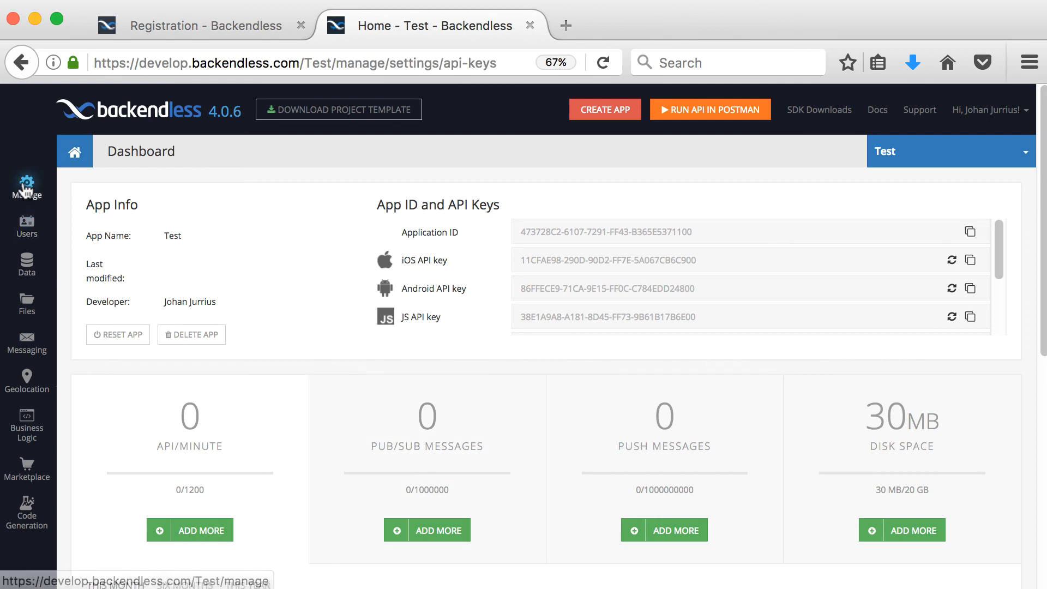
click(26, 185)
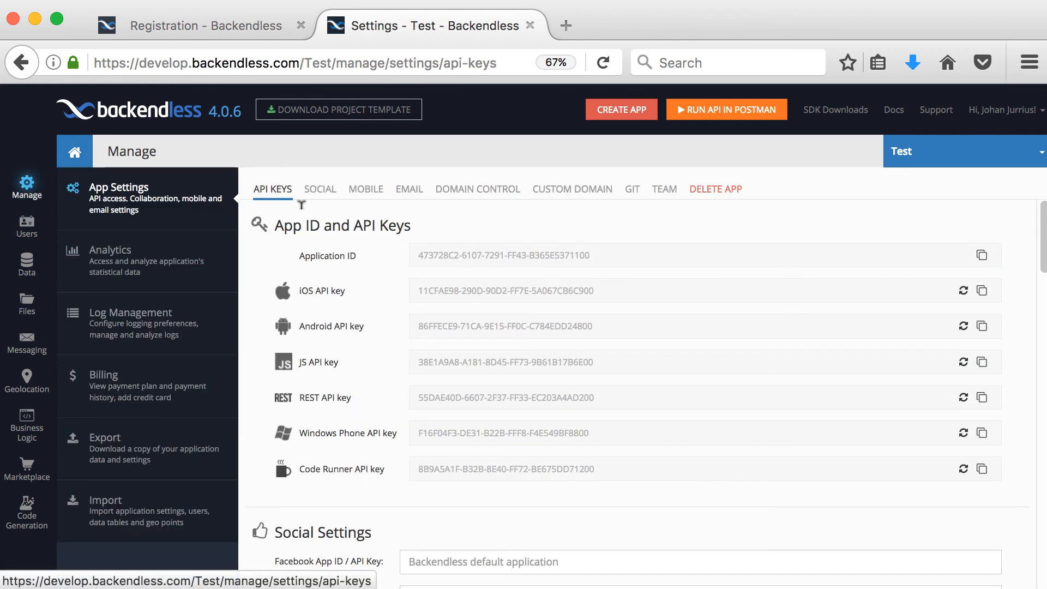
mouse_move(448, 538)
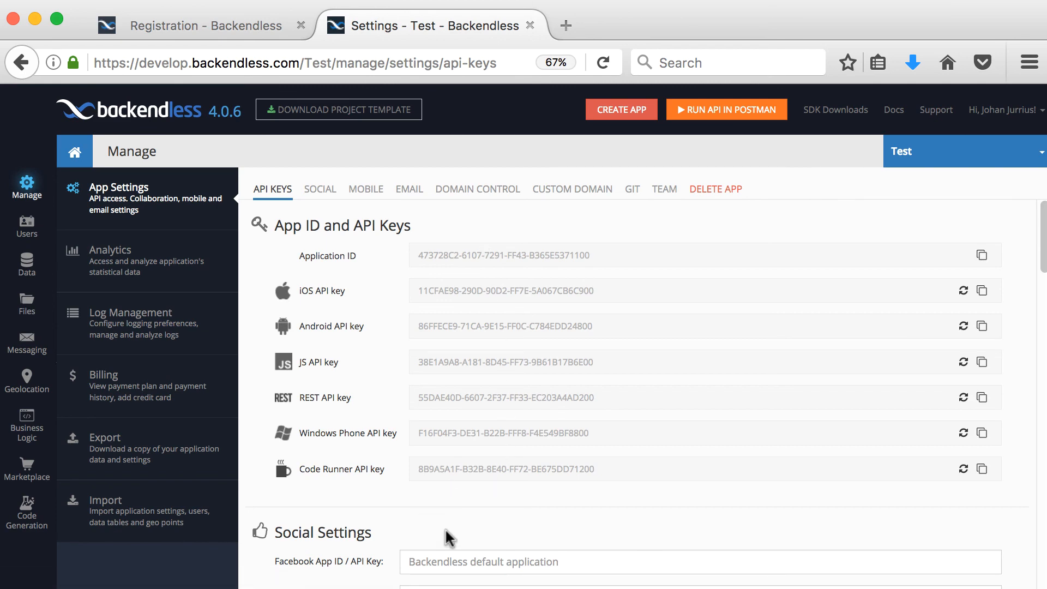
click(319, 189)
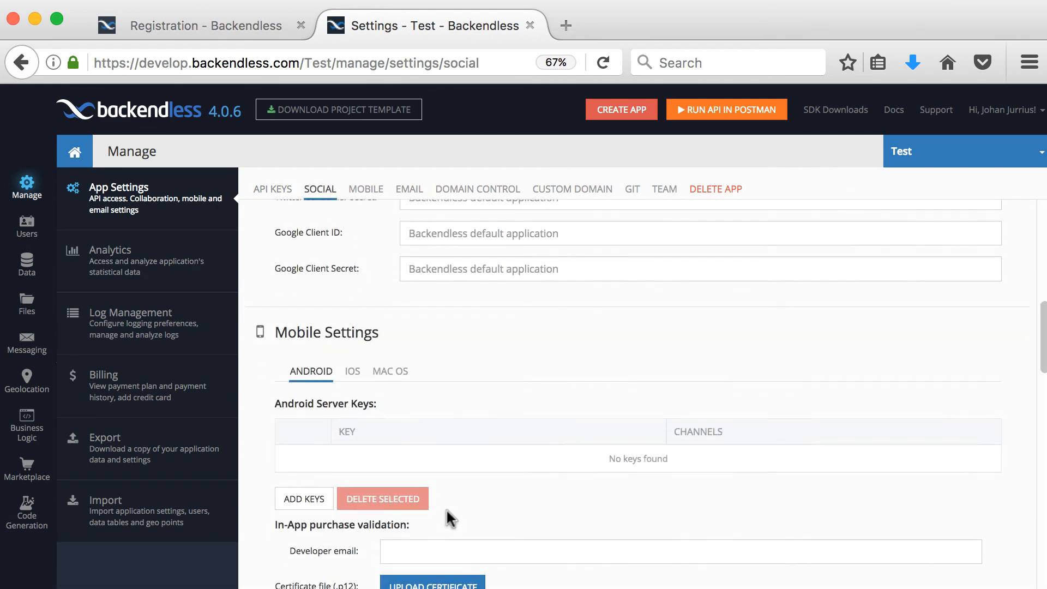
click(365, 189)
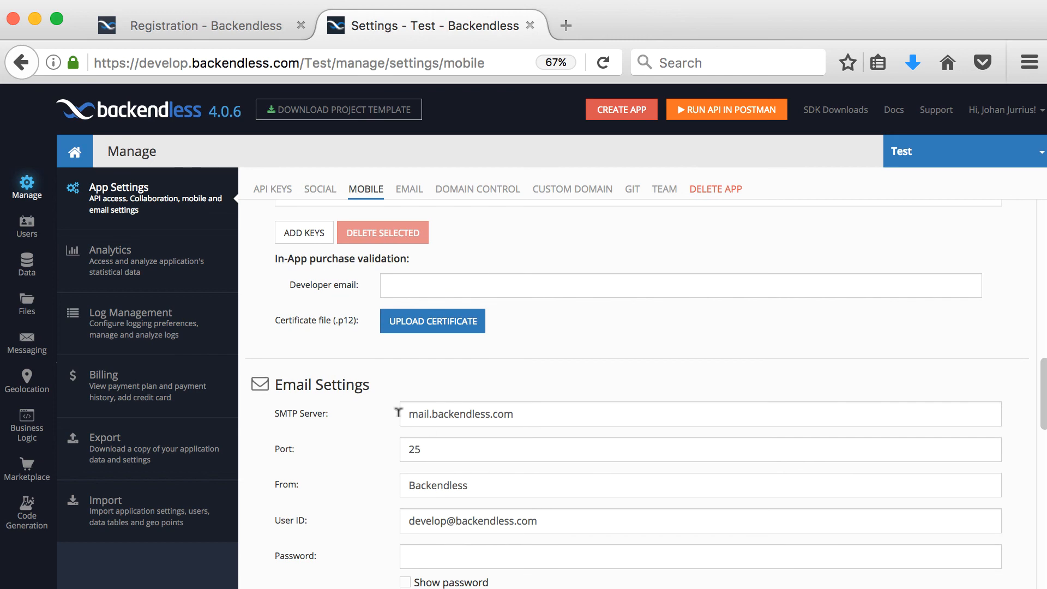
scroll(down, 3)
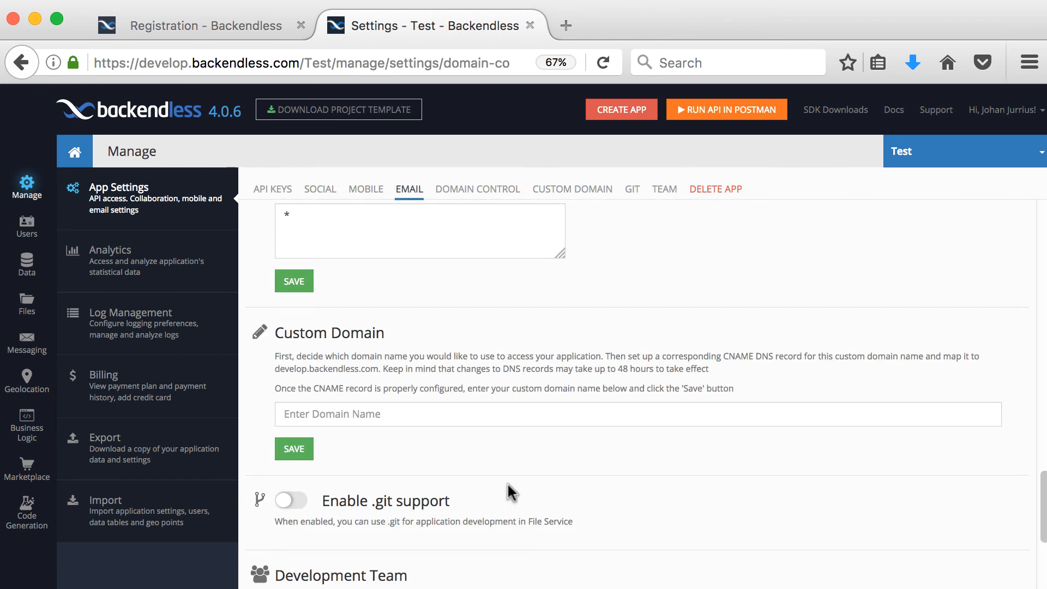
click(477, 188)
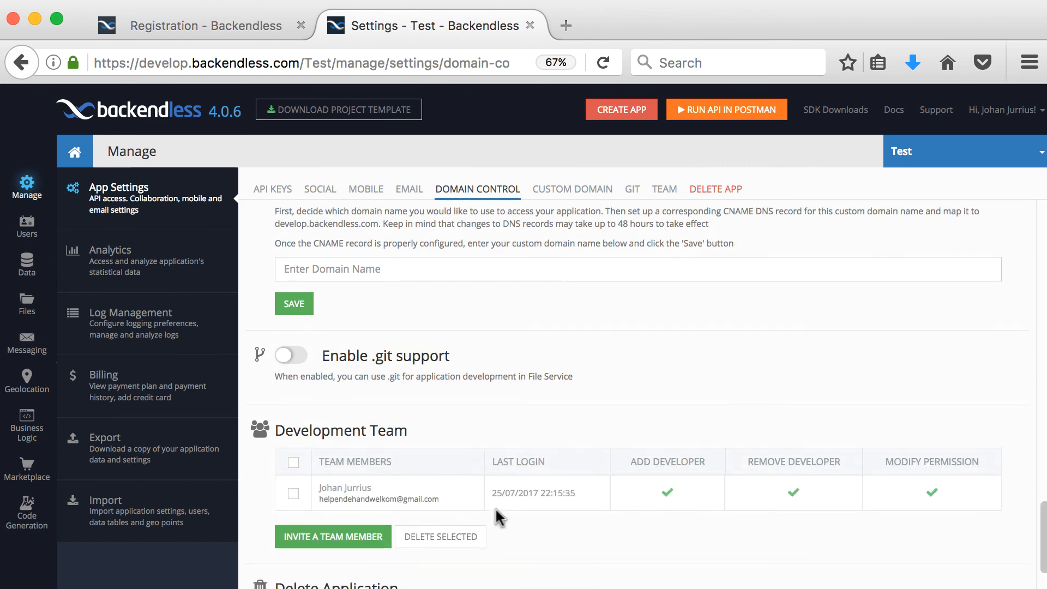
click(271, 188)
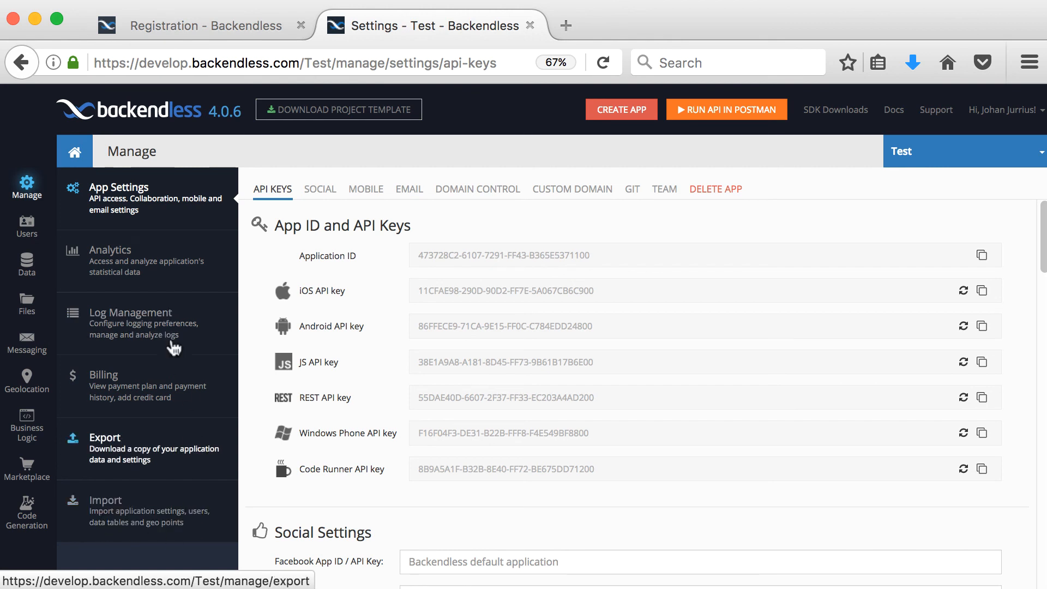
Go to the Users section and view the User Registration settings.
click(26, 225)
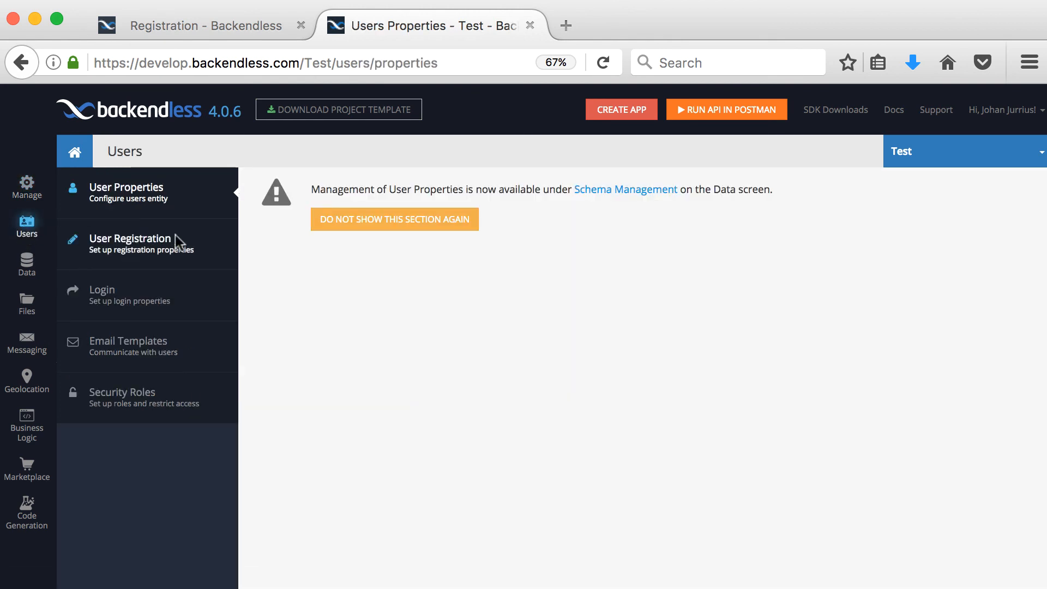
click(131, 239)
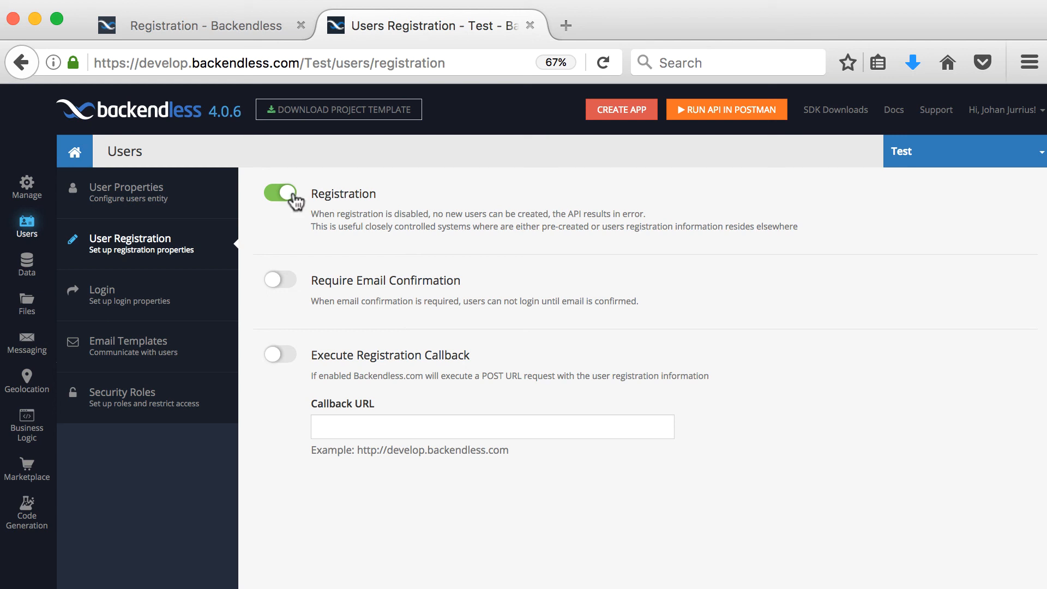
mouse_move(280, 280)
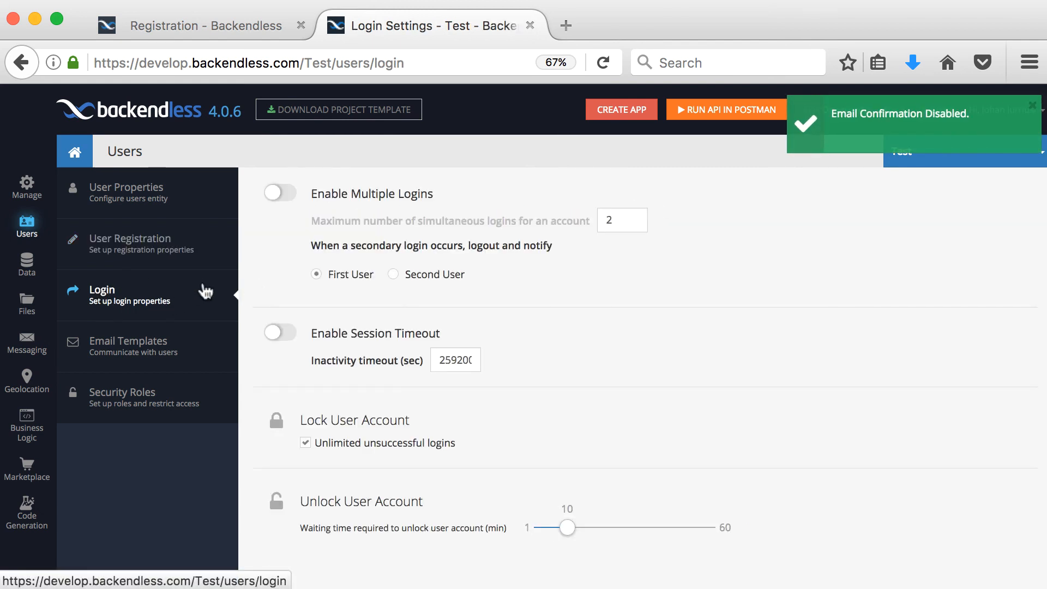
mouse_move(311, 345)
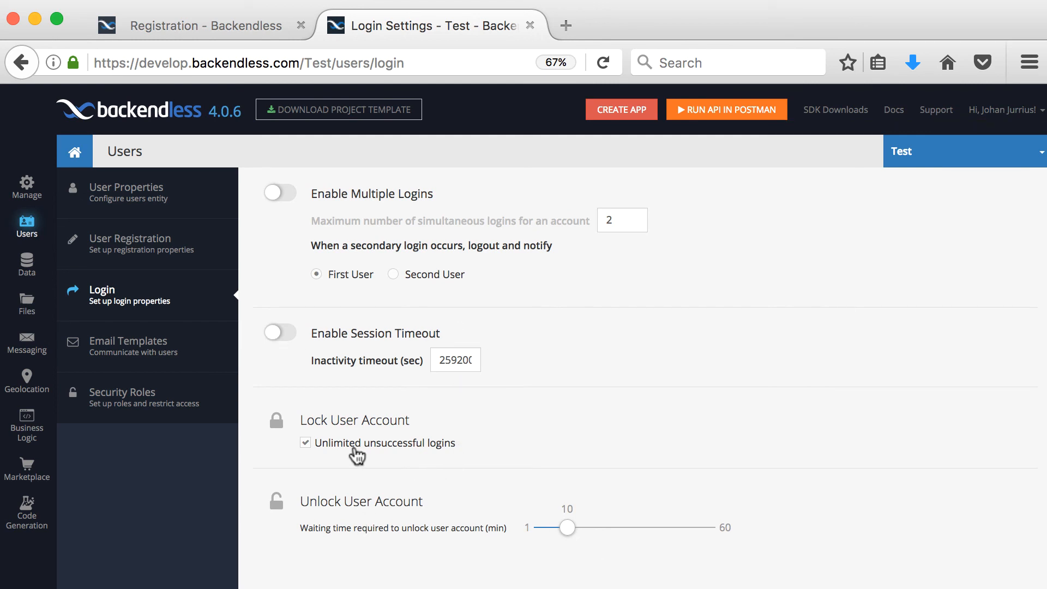
click(129, 340)
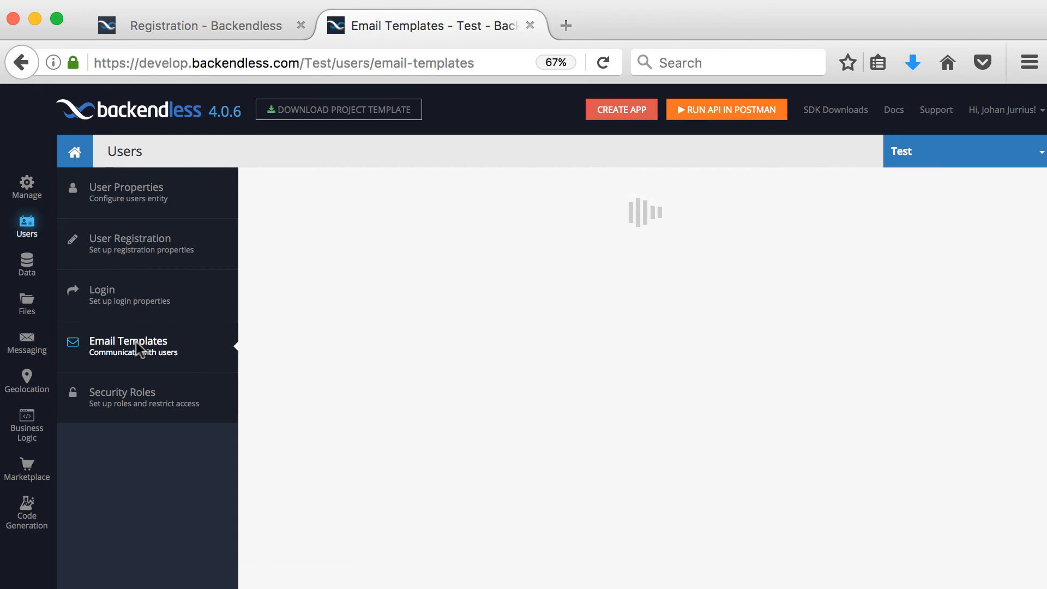
click(128, 341)
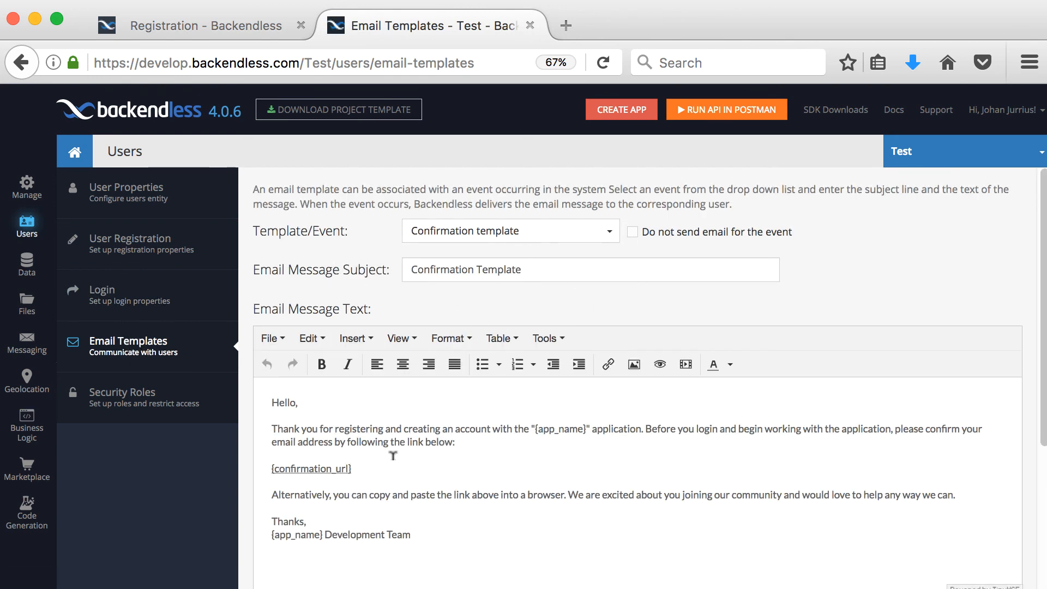
scroll(down, 3)
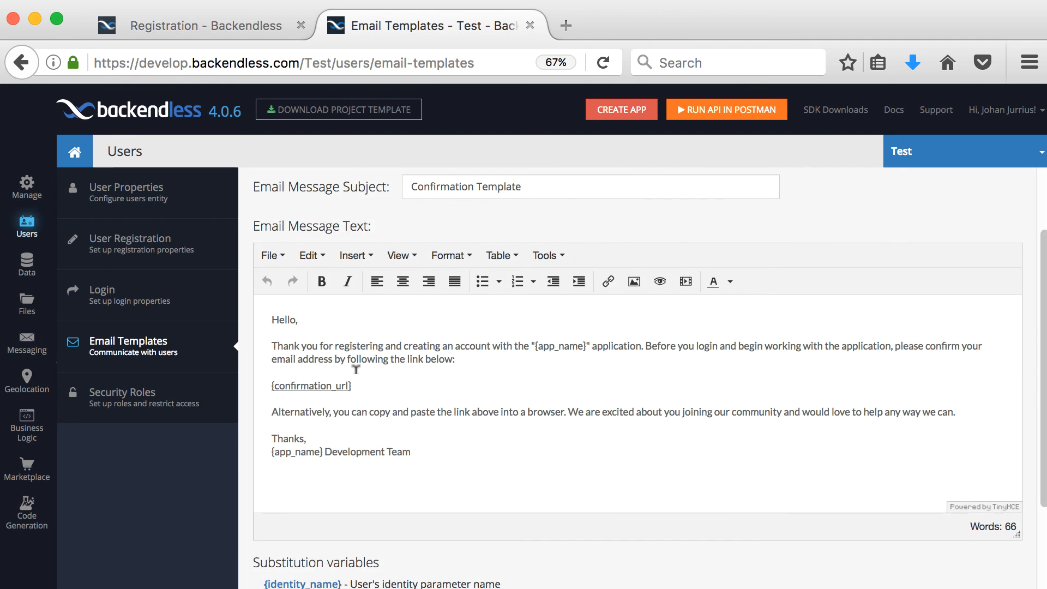
click(509, 231)
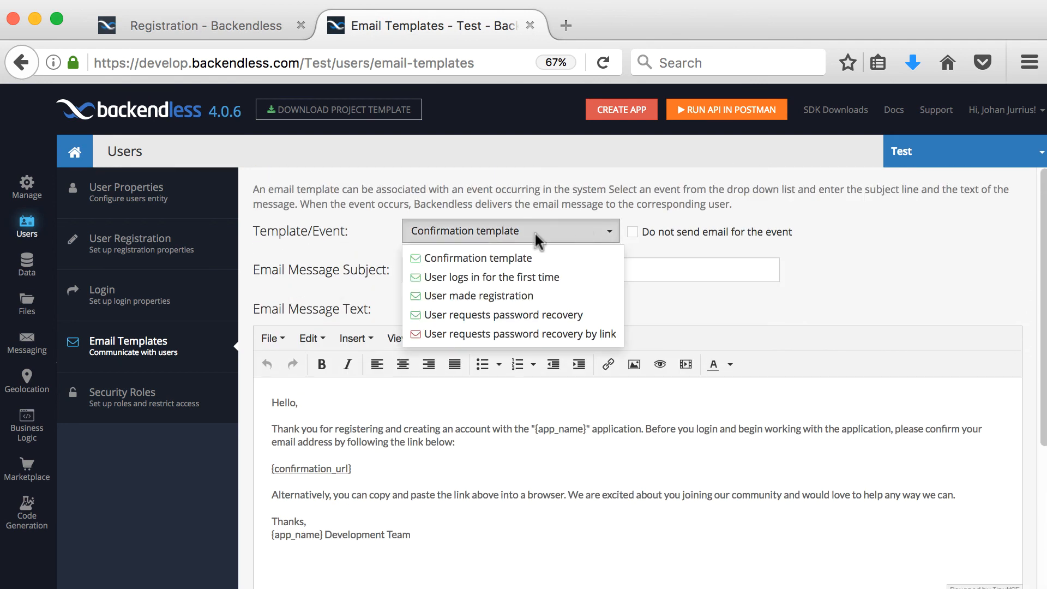
mouse_move(590, 331)
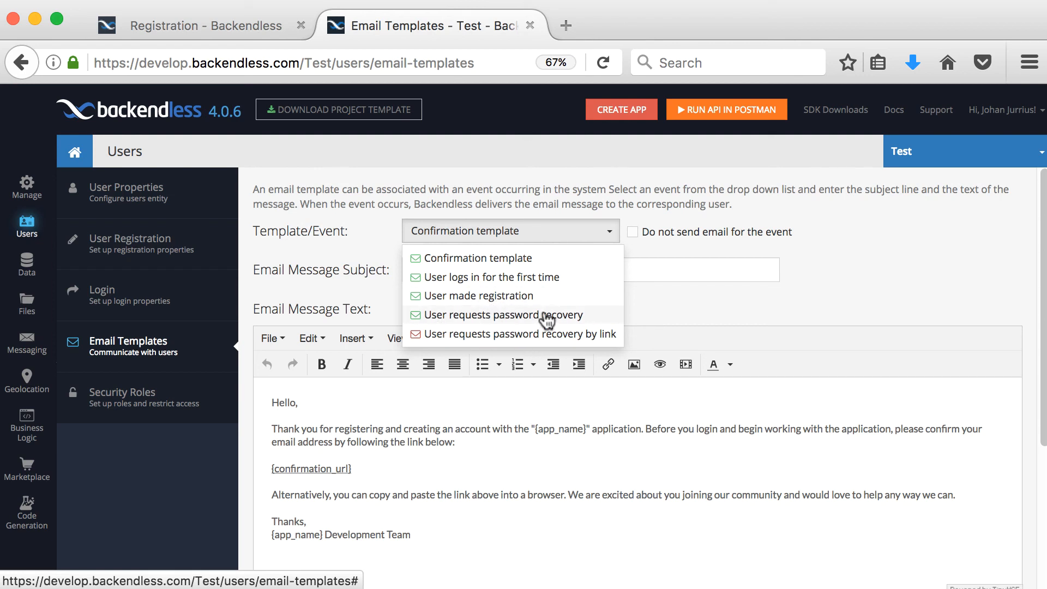
mouse_move(752, 320)
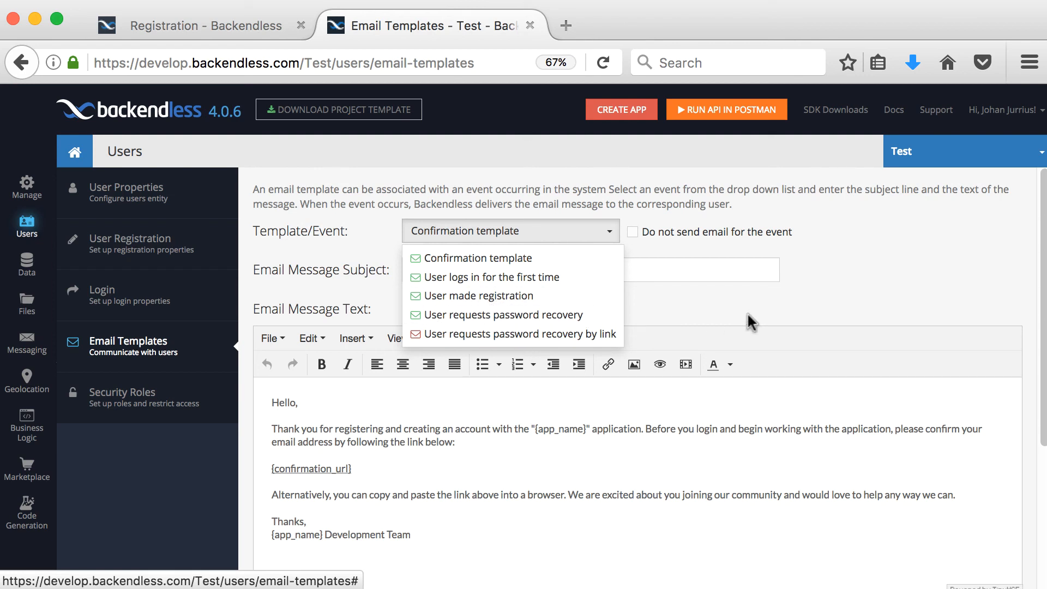
click(476, 257)
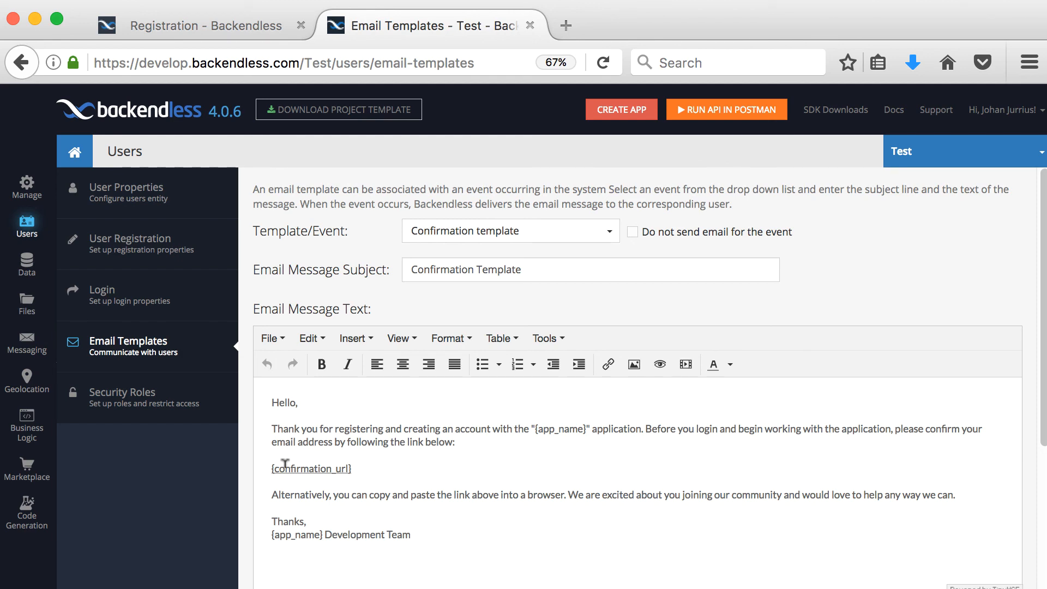
scroll(down, 3)
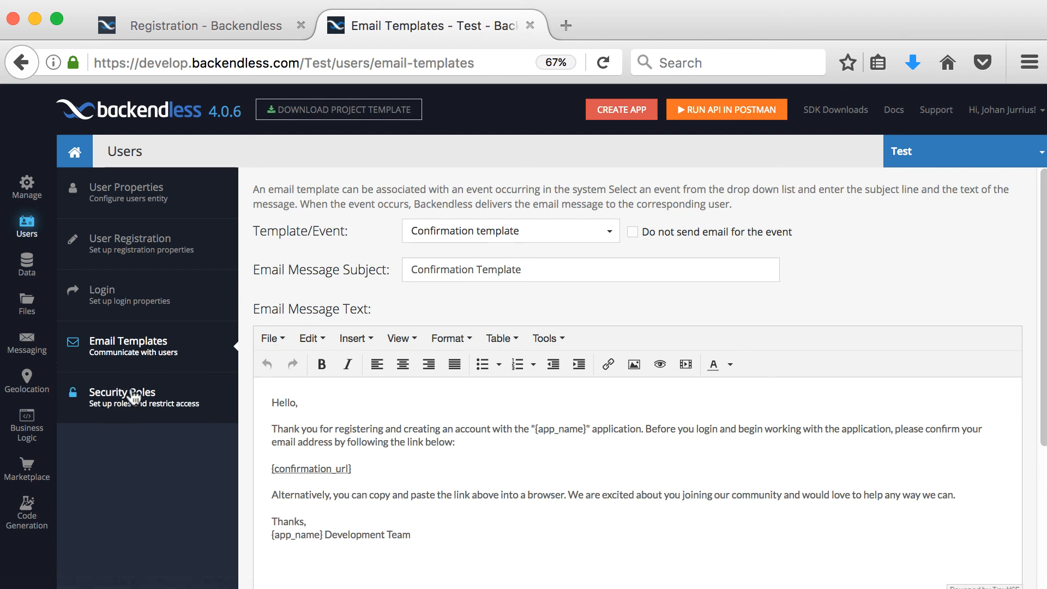
In Data, dismiss the Add New Table form, then start a new column on the Users schema.
click(123, 391)
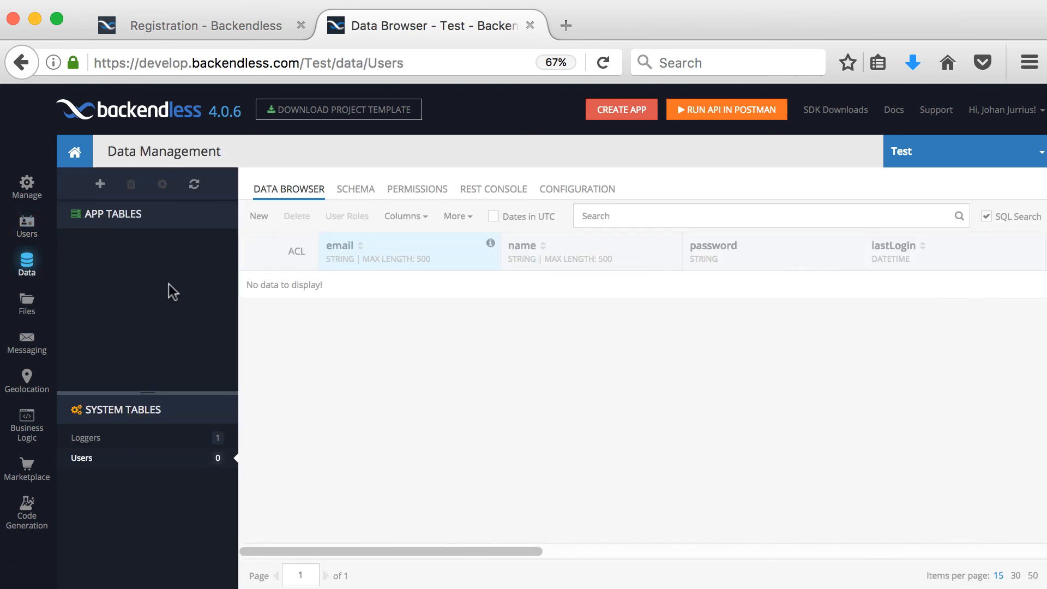
mouse_move(126, 280)
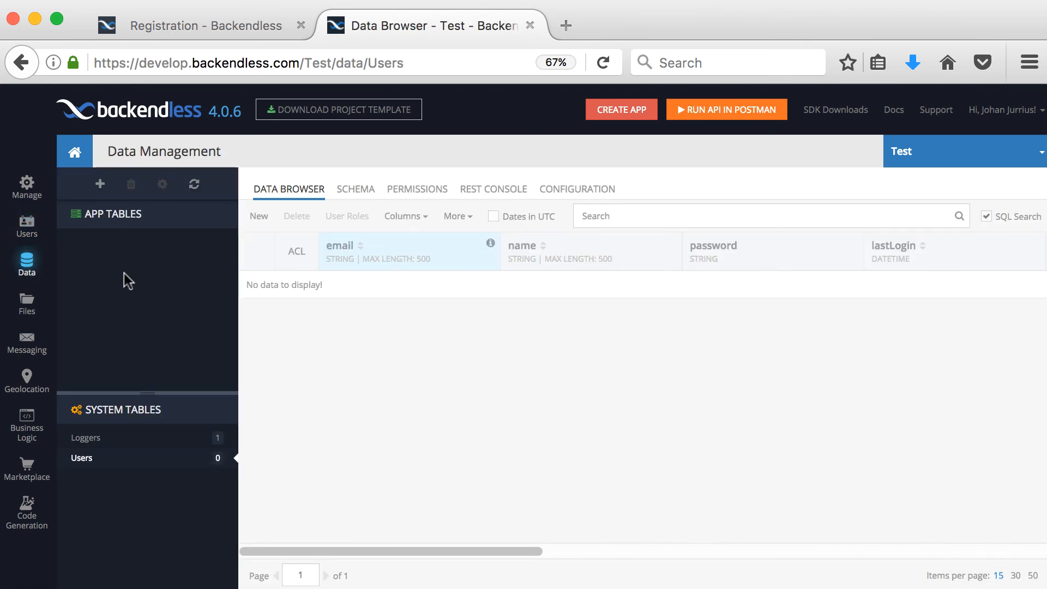
mouse_move(98, 267)
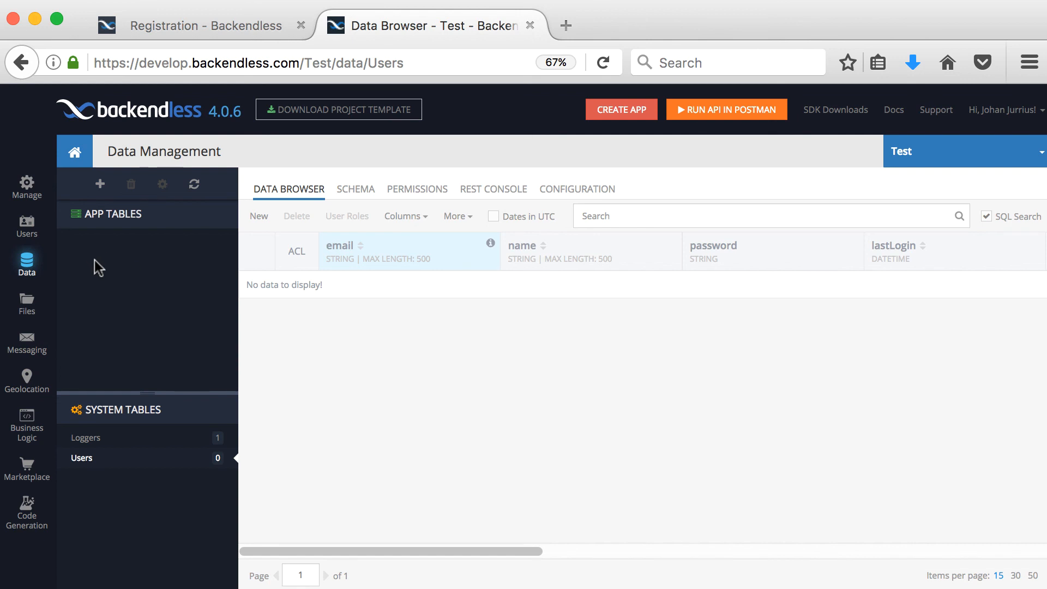
mouse_move(100, 184)
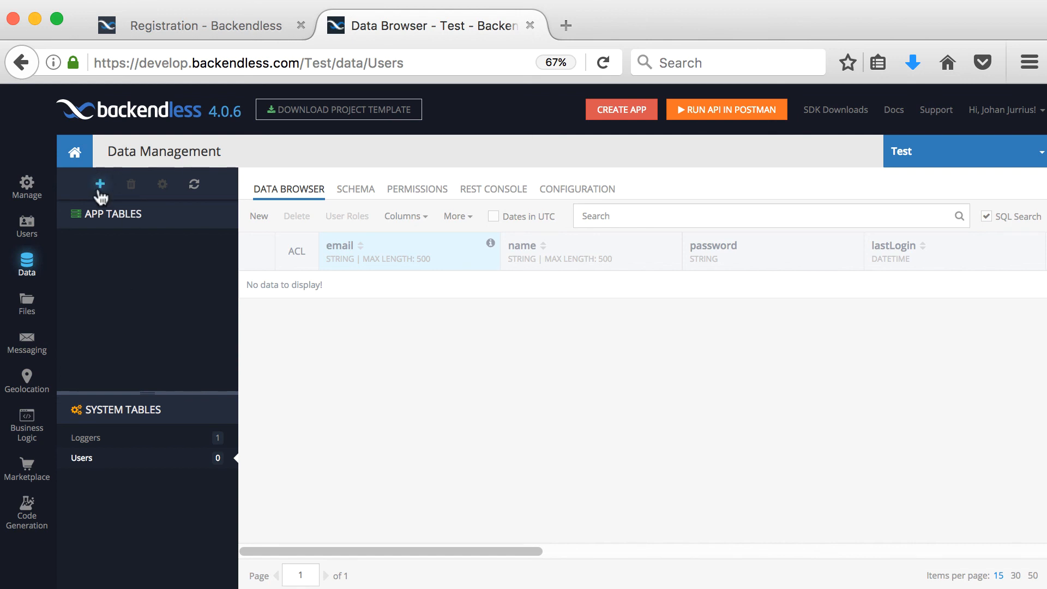
click(100, 184)
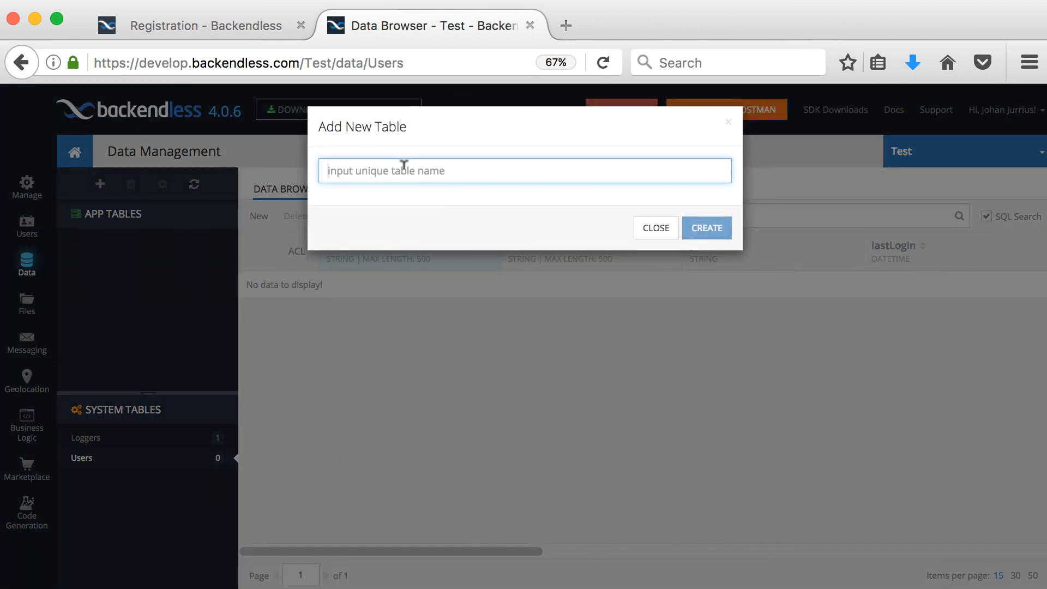
click(655, 228)
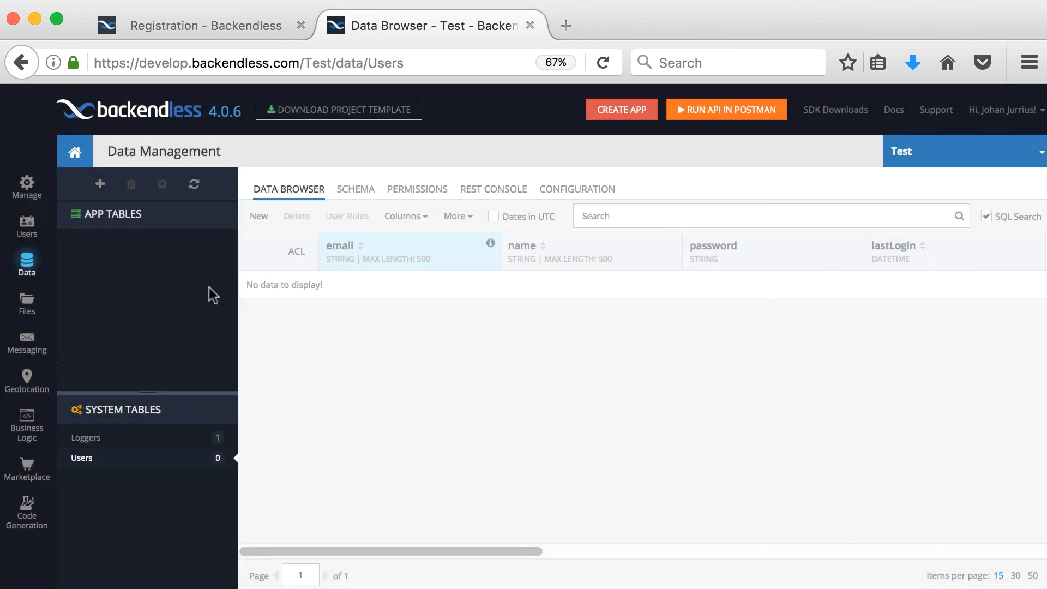
mouse_move(146, 292)
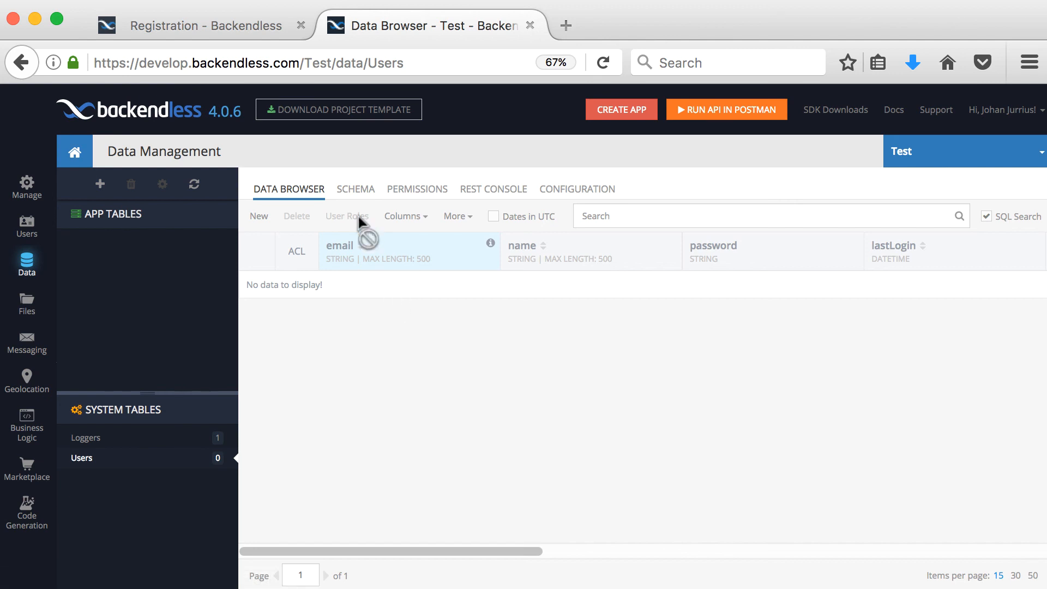
click(355, 188)
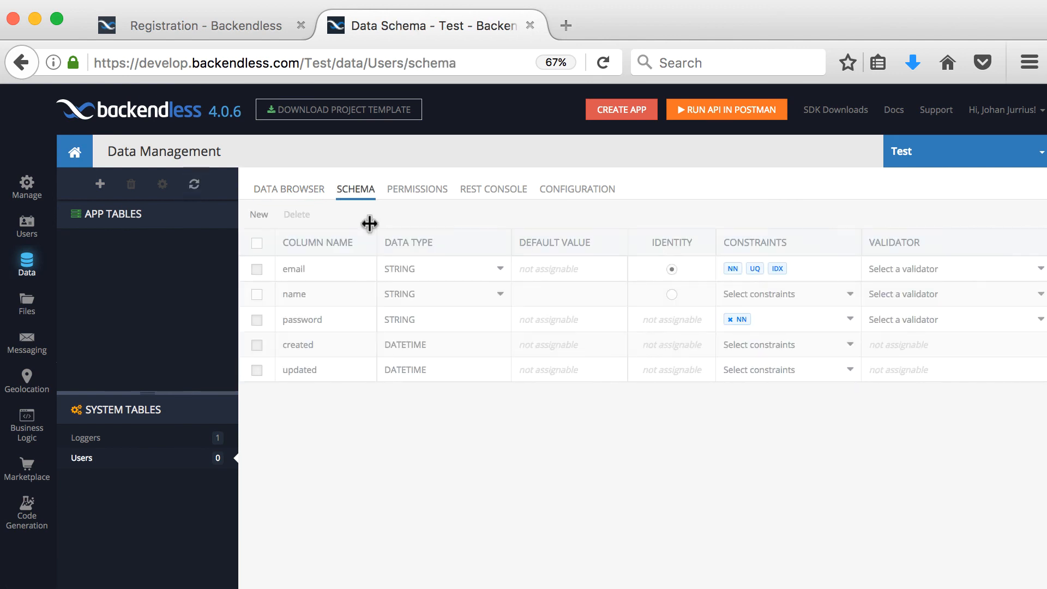
click(258, 215)
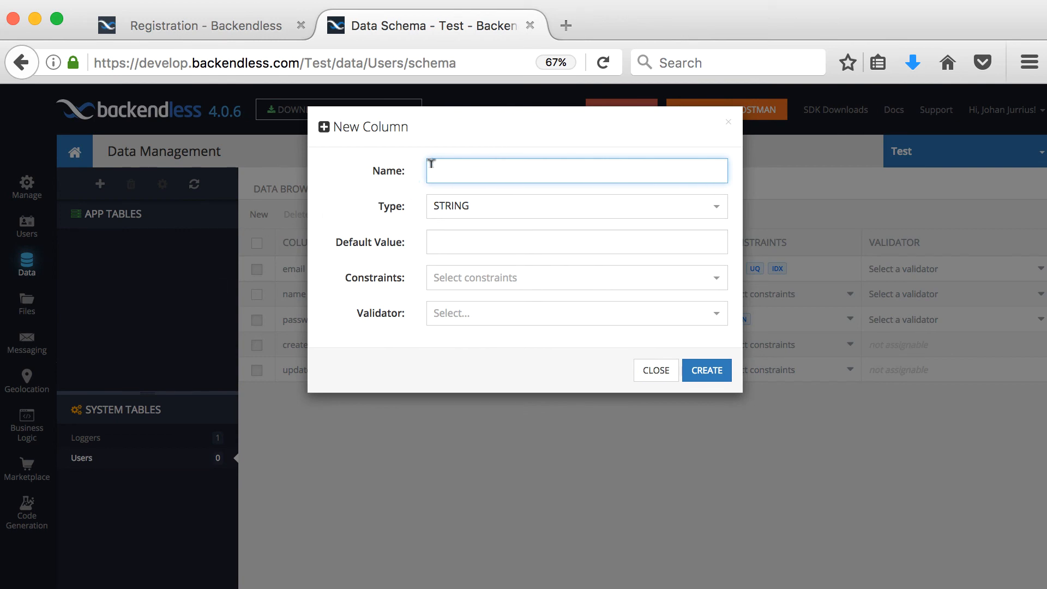
Look at the column Type options and Default Value, then close without creating the column.
click(576, 206)
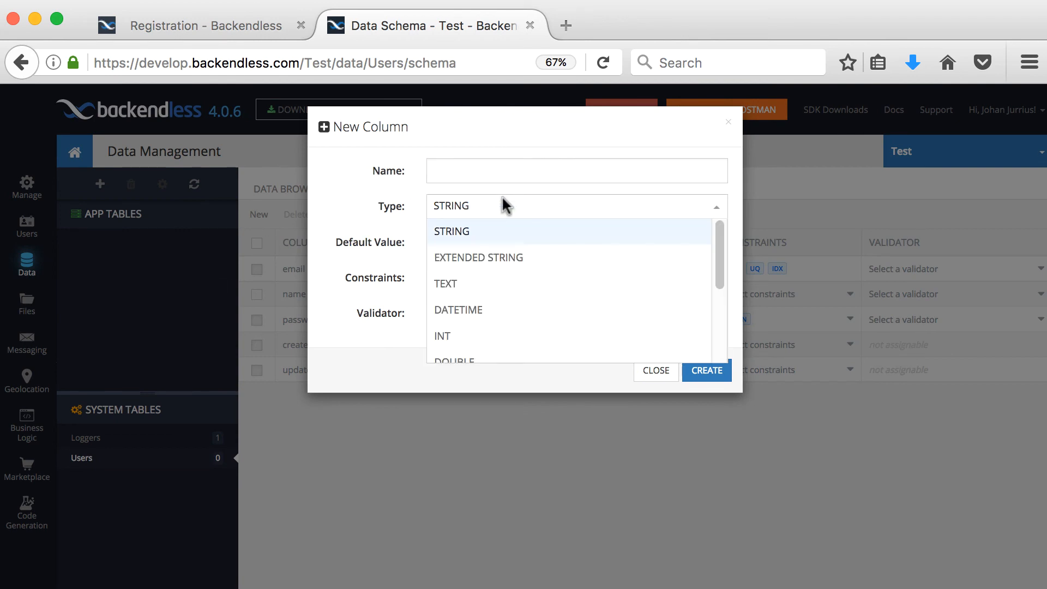
click(451, 232)
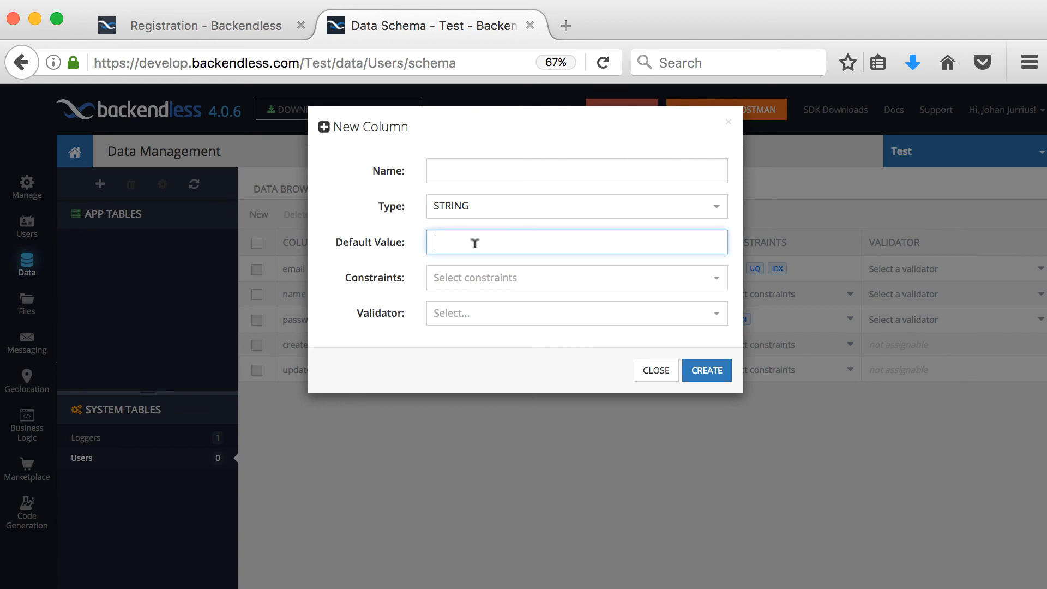
mouse_move(521, 333)
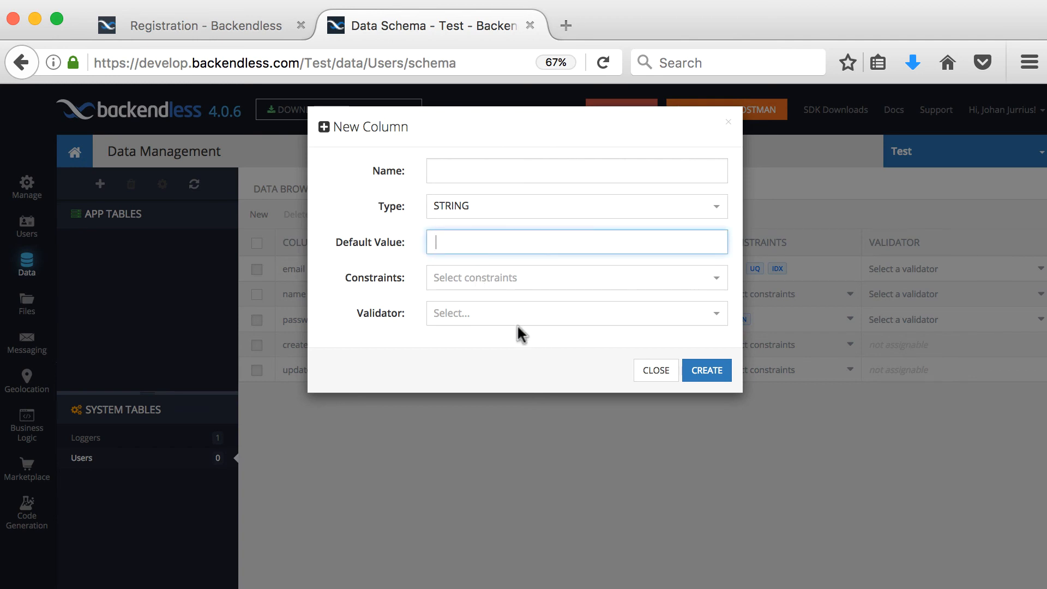
click(656, 369)
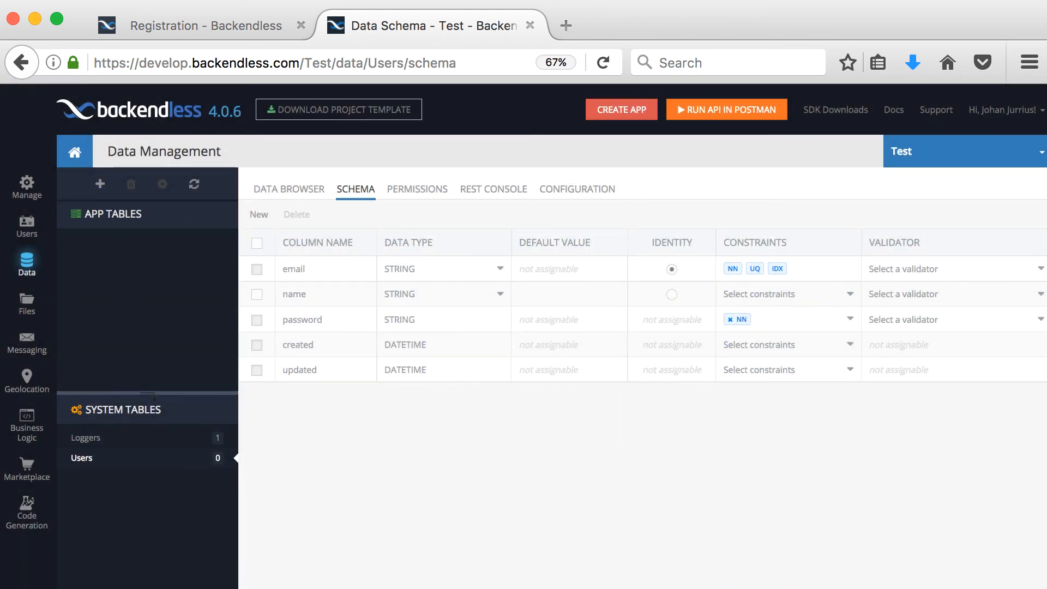
mouse_move(82, 457)
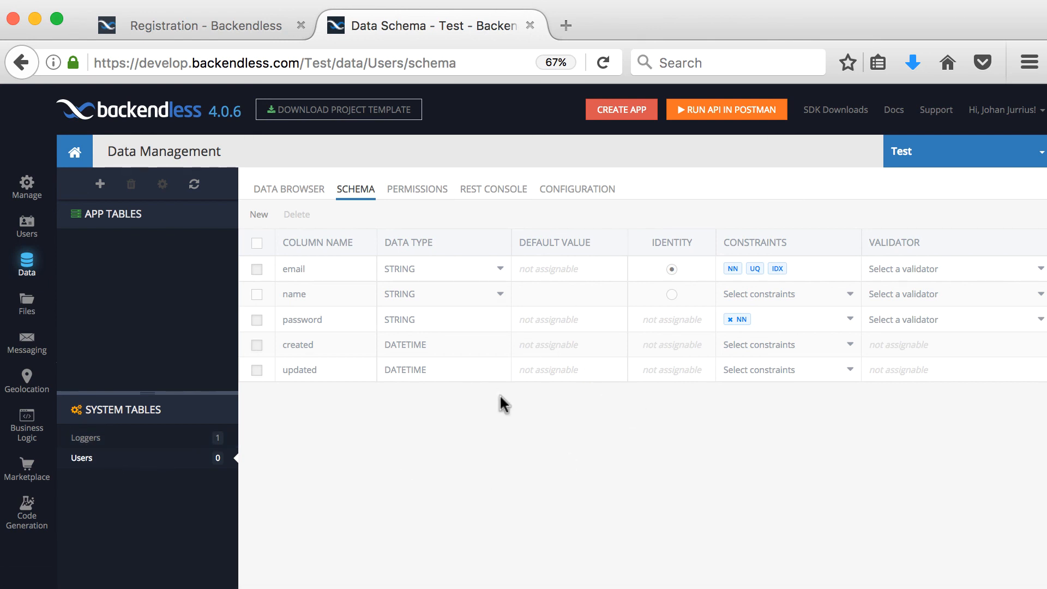
mouse_move(567, 290)
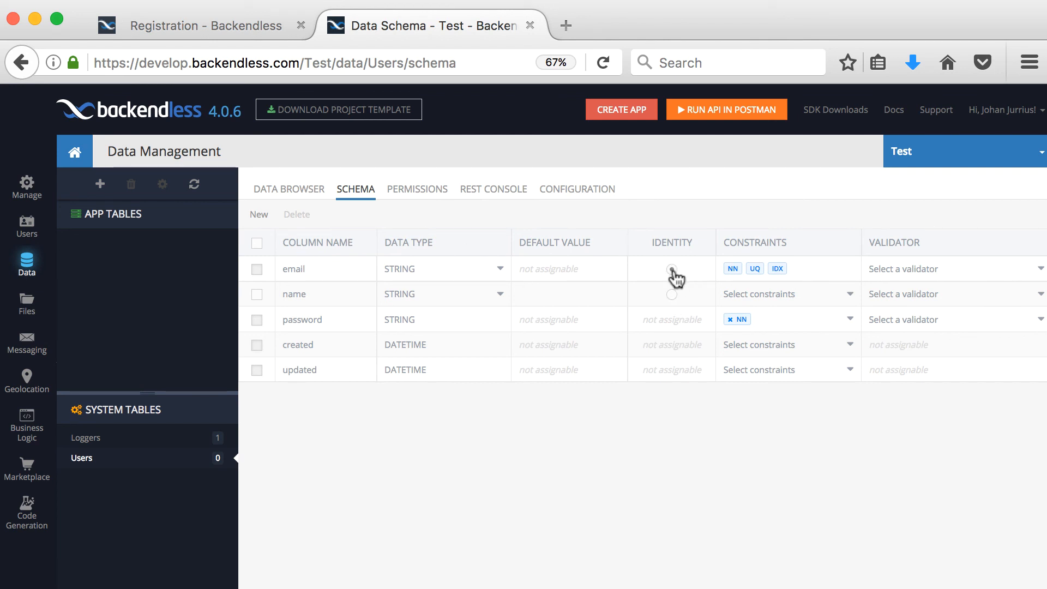
Go to Files, listing the codegen, logging, media, servercode and web folders.
click(672, 268)
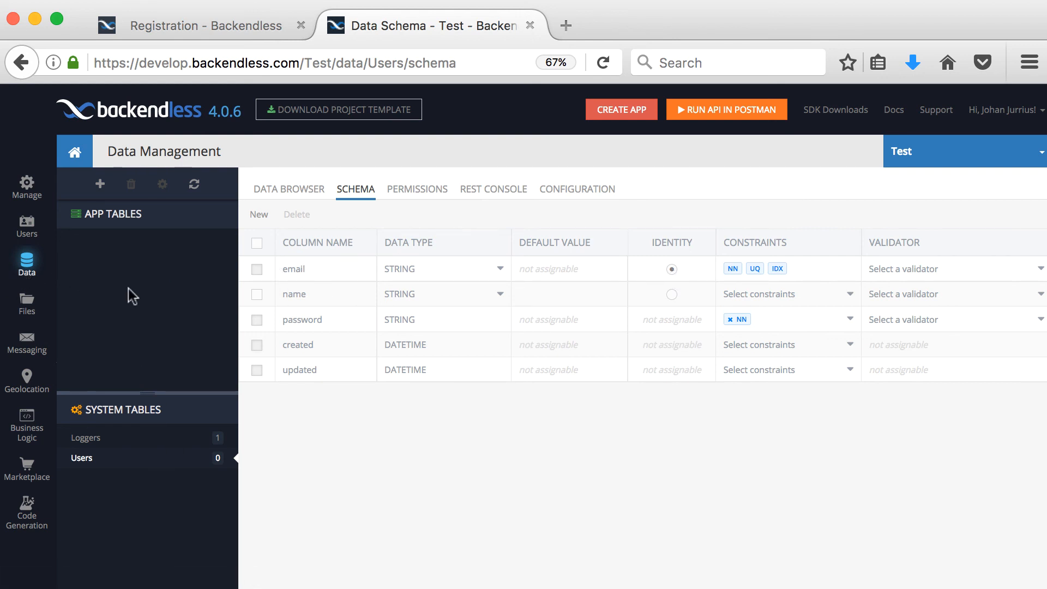
mouse_move(26, 305)
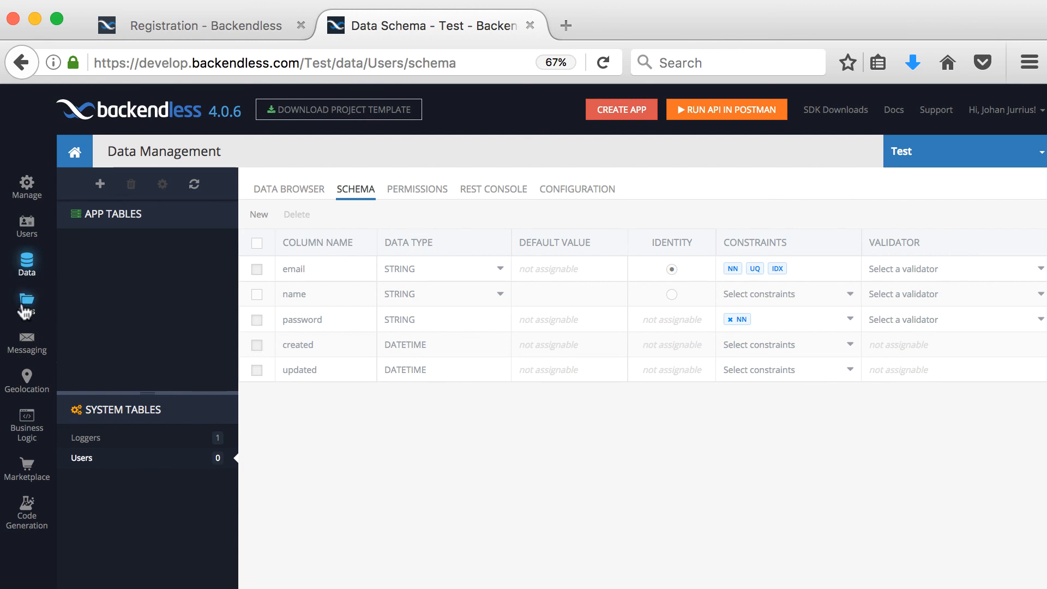
click(27, 302)
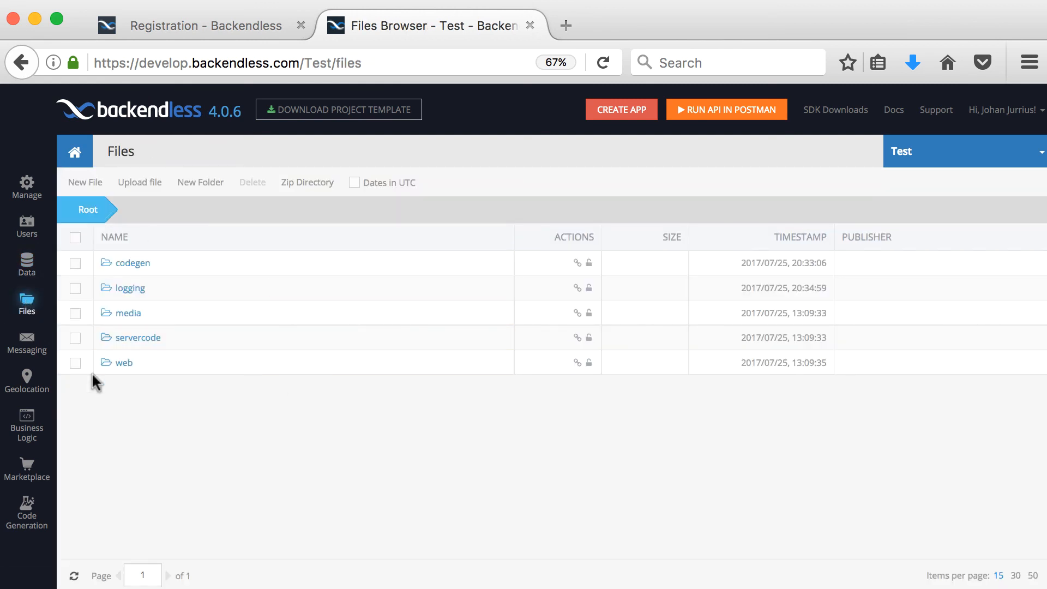
mouse_move(251, 517)
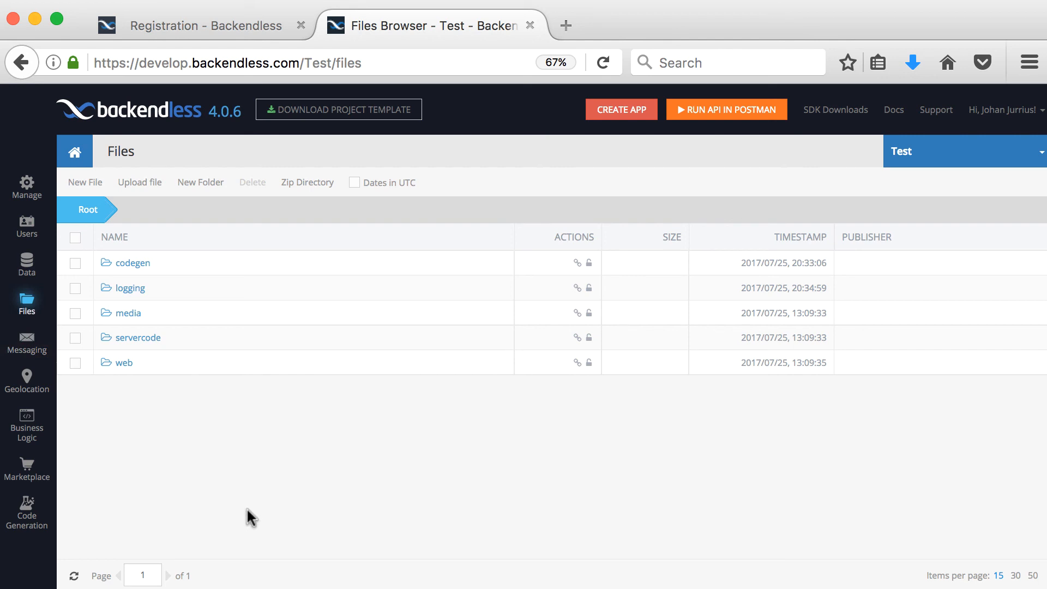
mouse_move(27, 337)
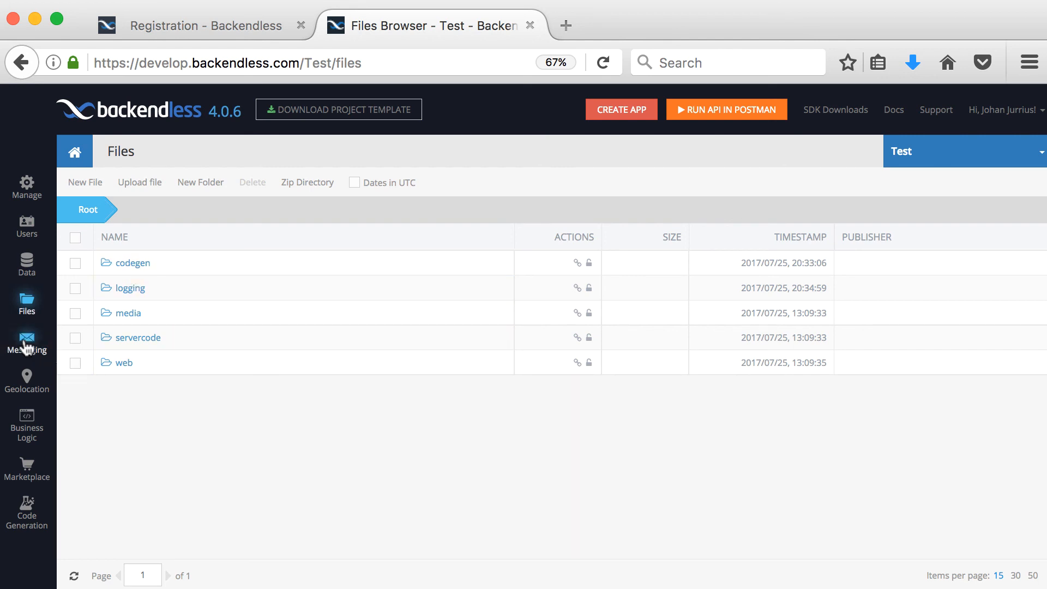
In Messaging, view the default channel's Devices list, currently empty.
click(26, 344)
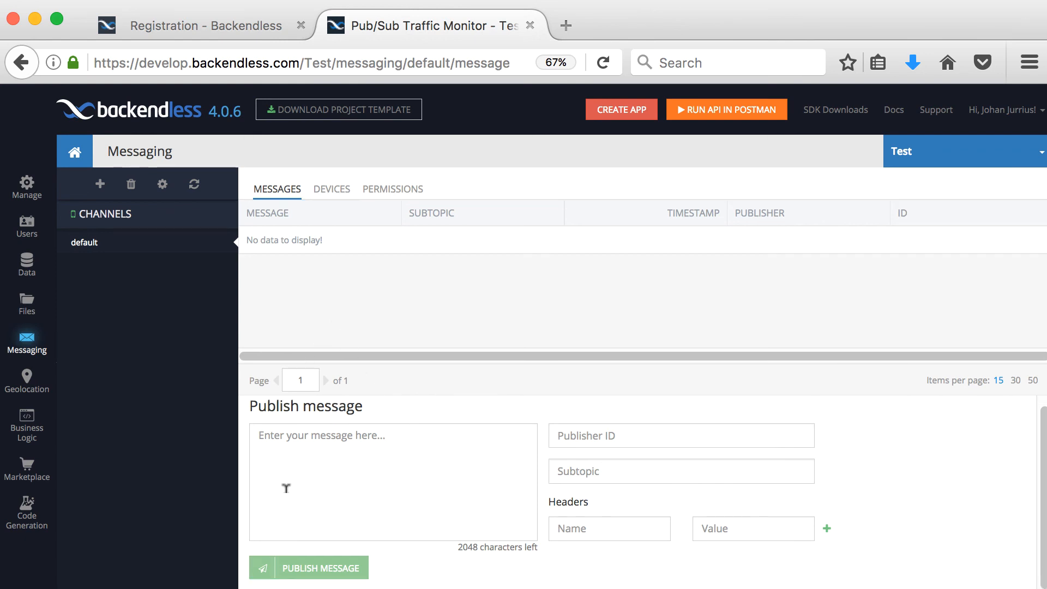
mouse_move(399, 161)
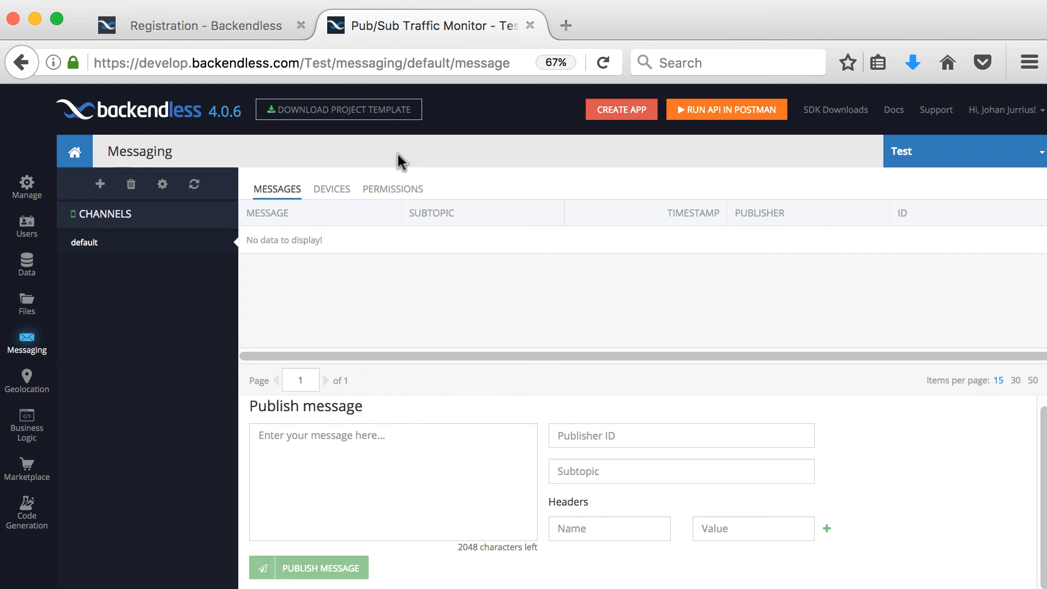
click(331, 189)
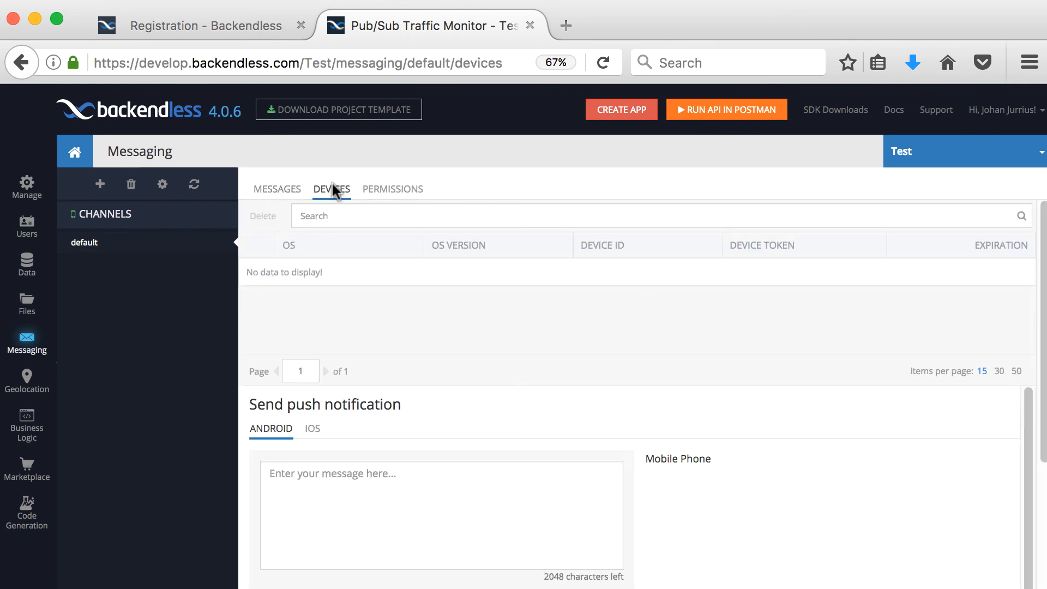
mouse_move(100, 227)
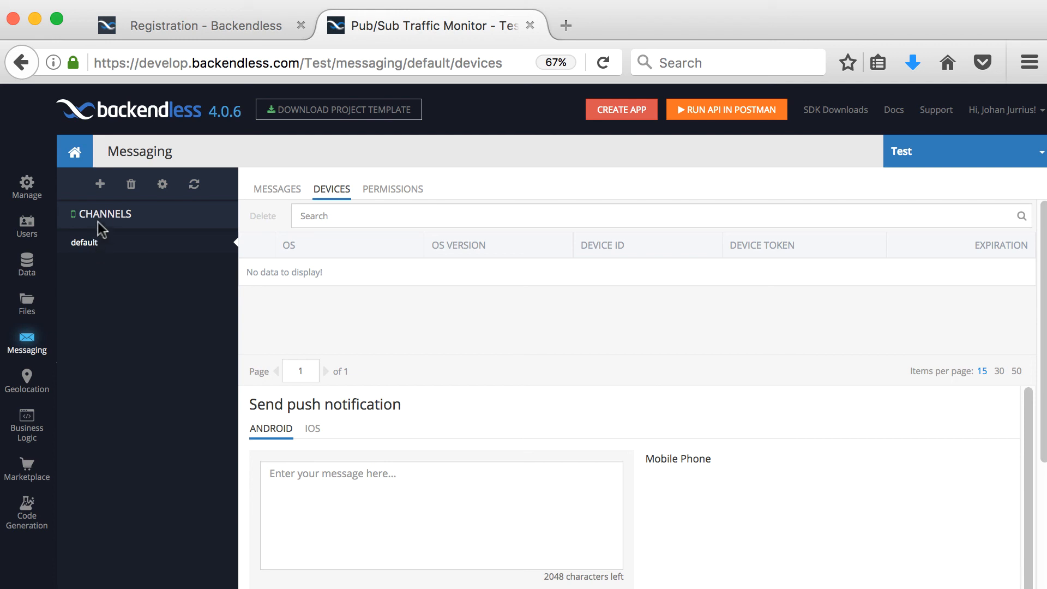
mouse_move(29, 401)
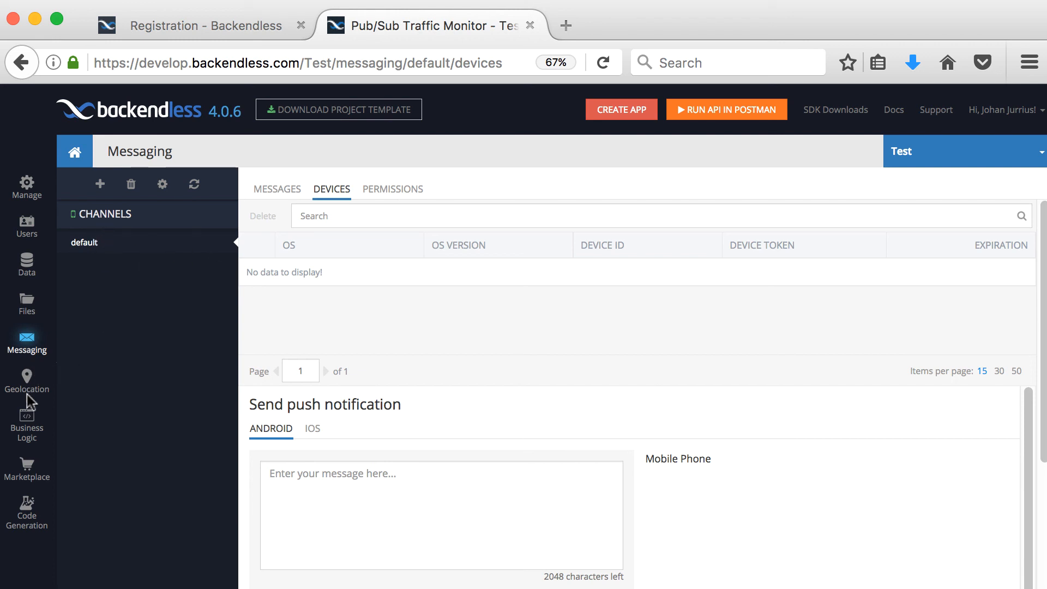
mouse_move(30, 383)
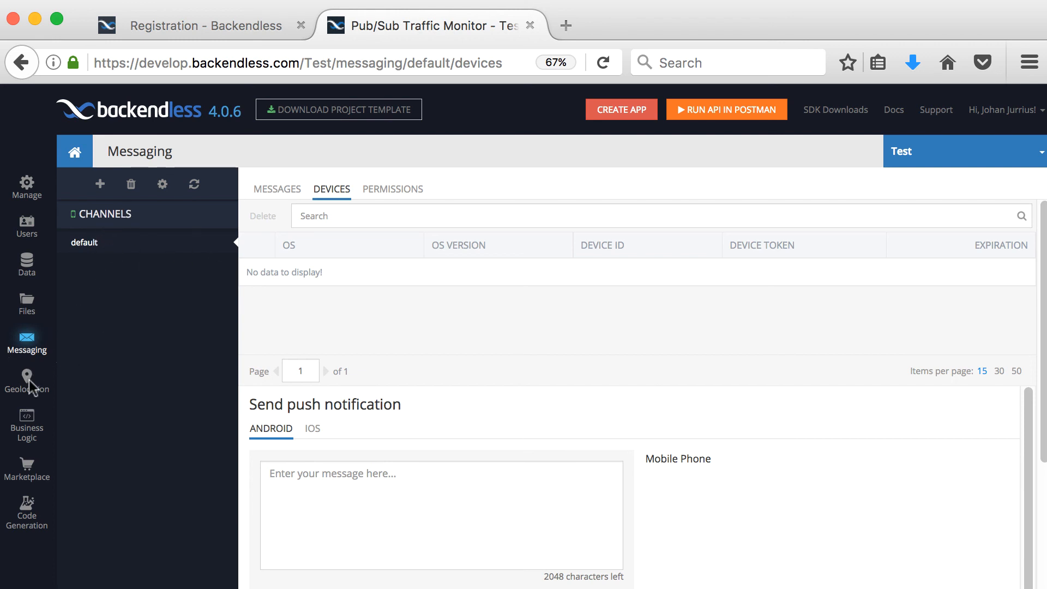
Visit the empty Geolocation and Business Logic sections, then the Marketplace function packs.
click(26, 381)
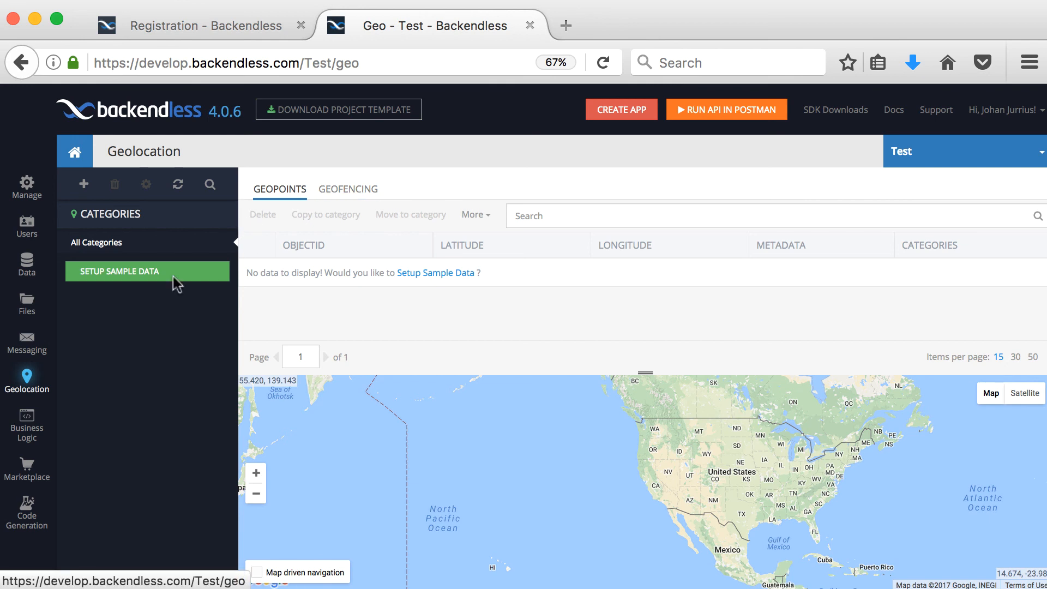
click(26, 420)
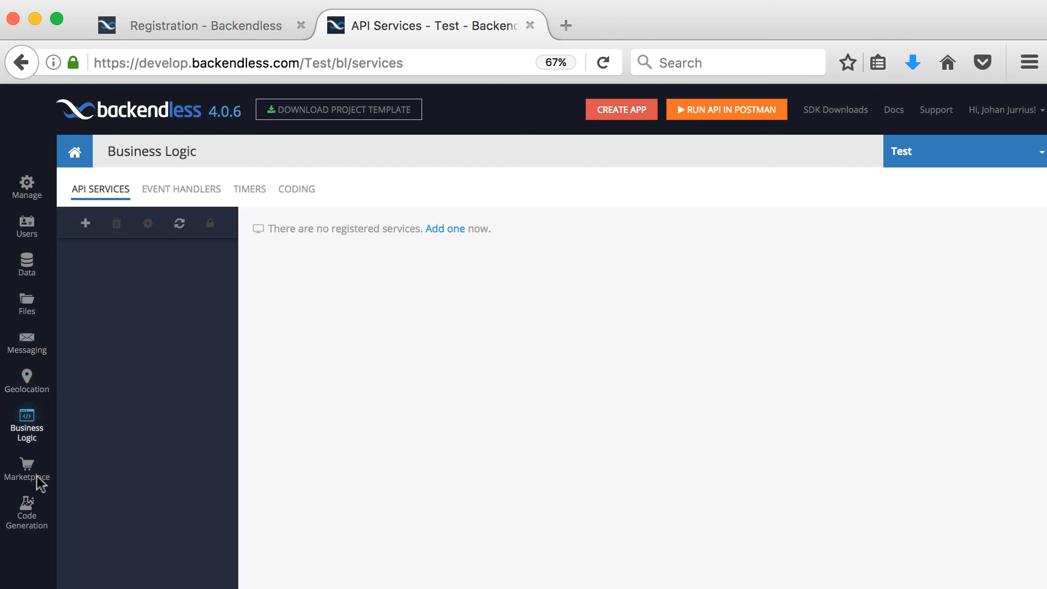
click(26, 468)
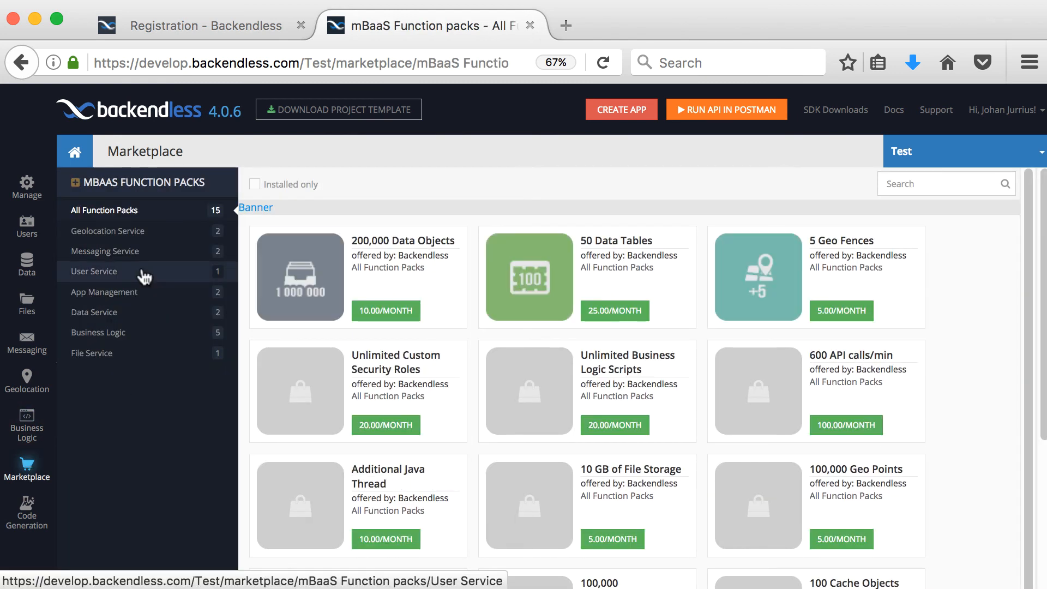
In Code Generation, keep Android as category and scroll through samples like Sample chat.
click(27, 510)
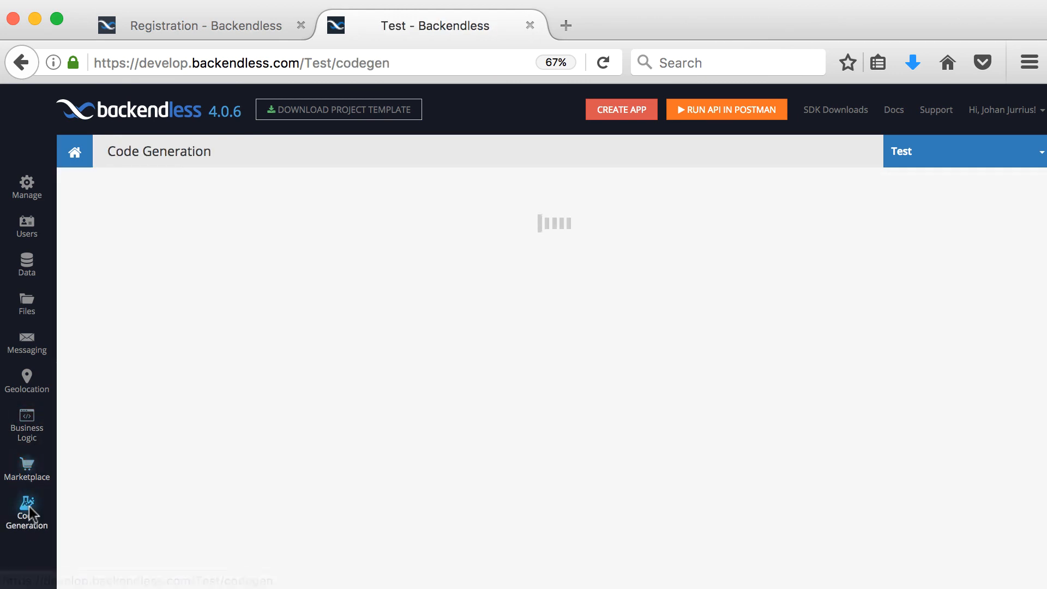
mouse_move(352, 478)
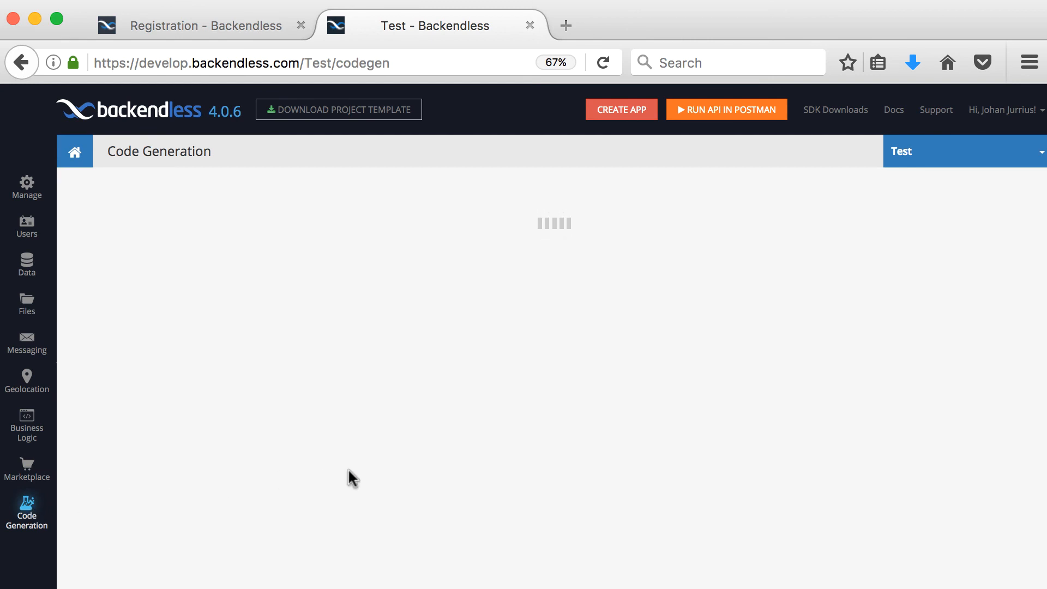
click(194, 194)
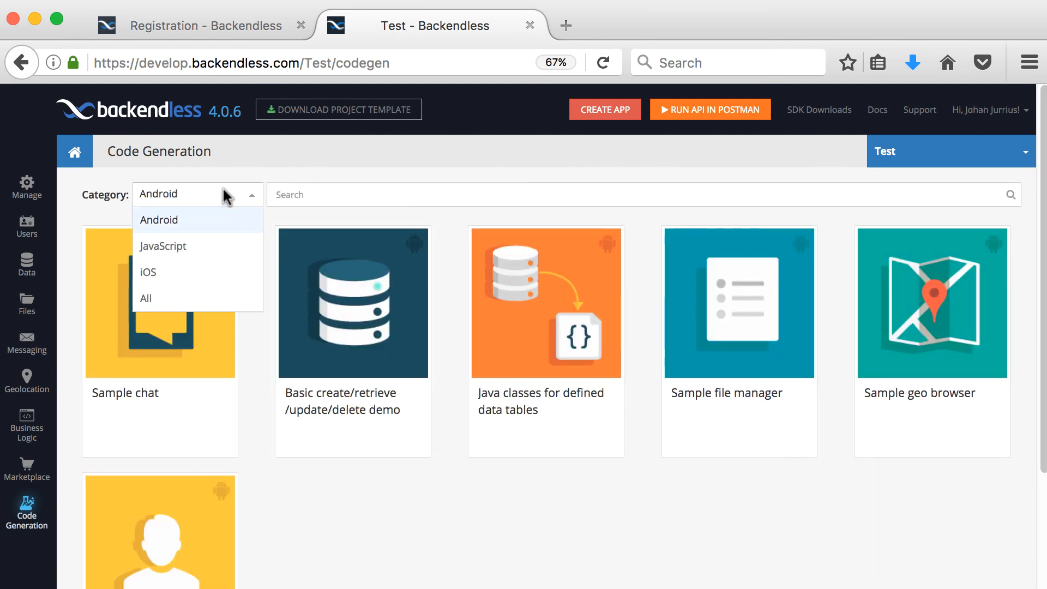
click(158, 219)
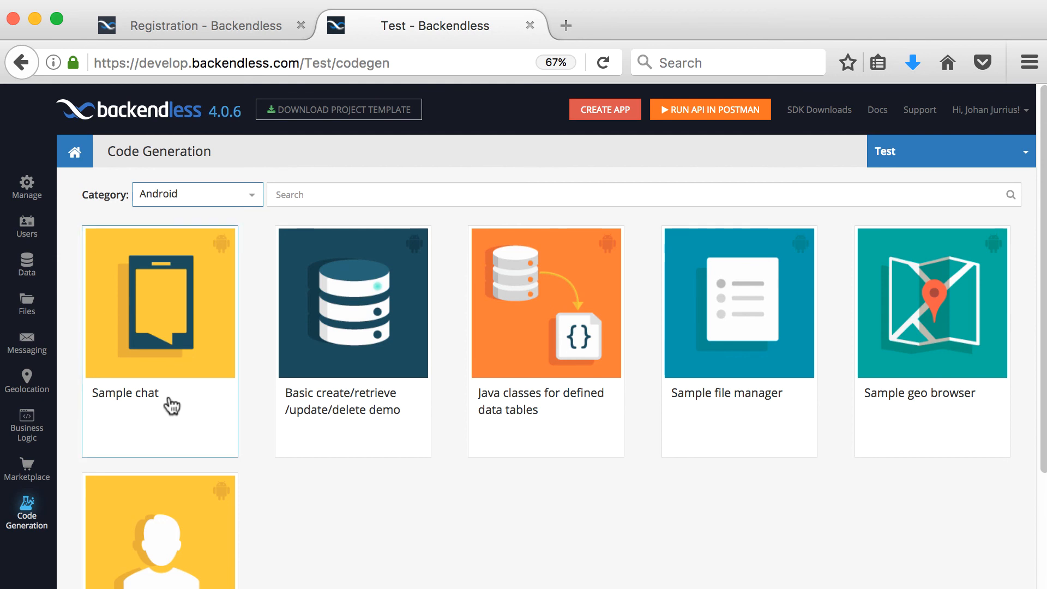
scroll(down, 3)
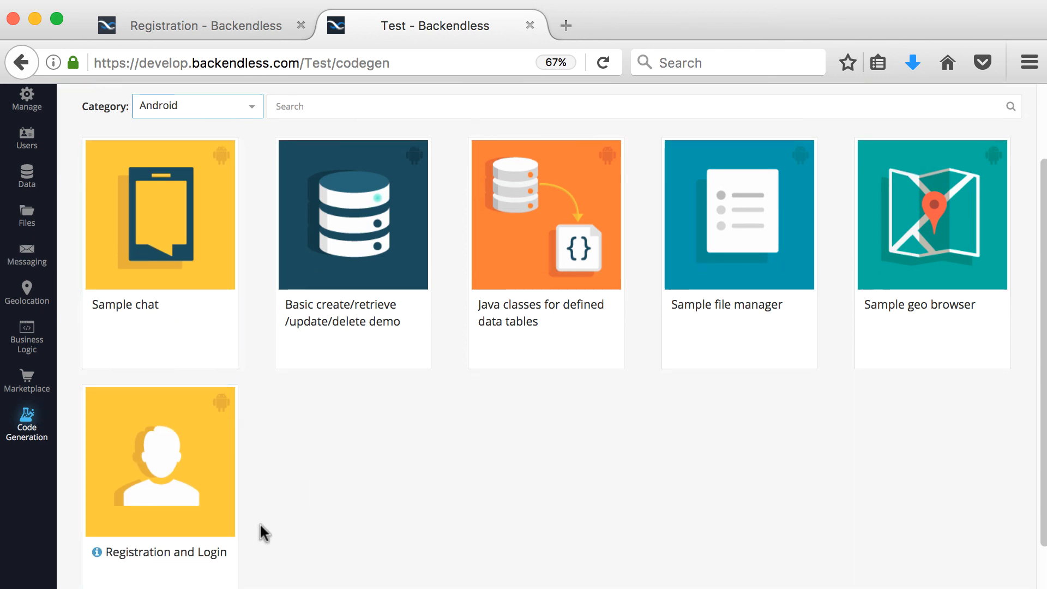
scroll(down, 3)
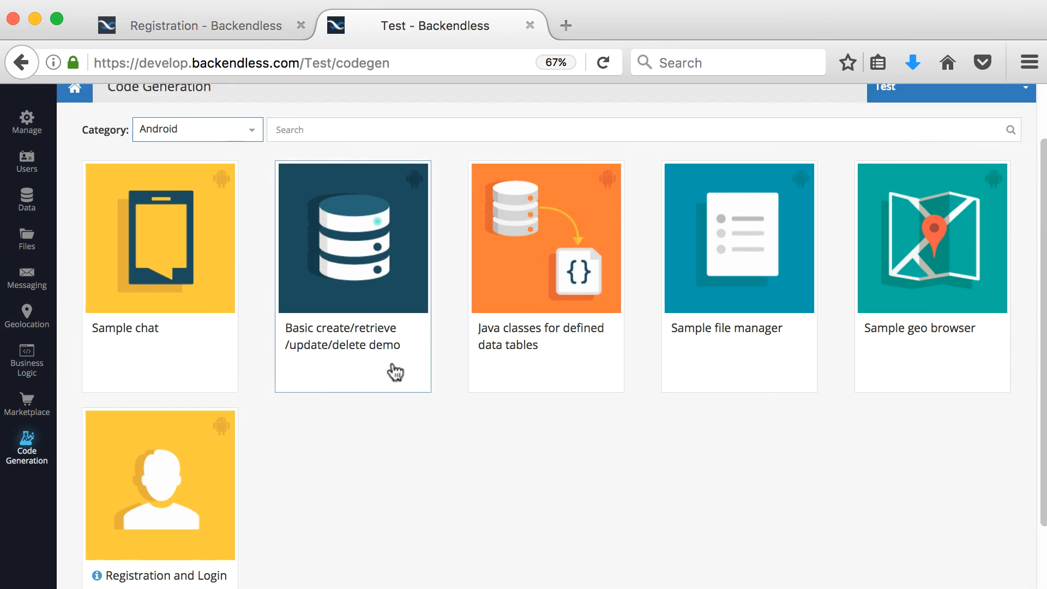
mouse_move(772, 352)
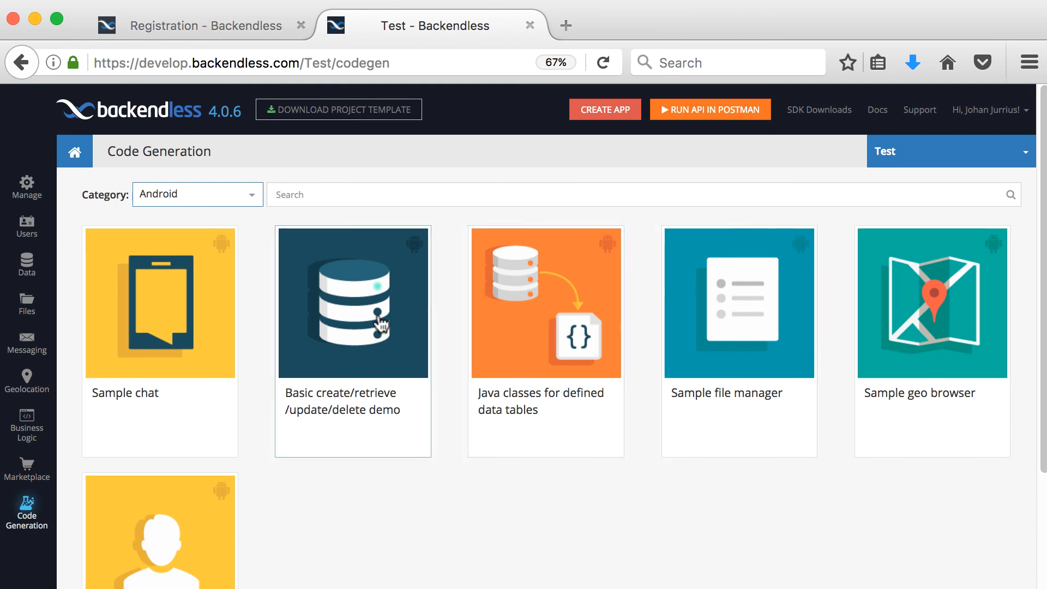
mouse_move(464, 501)
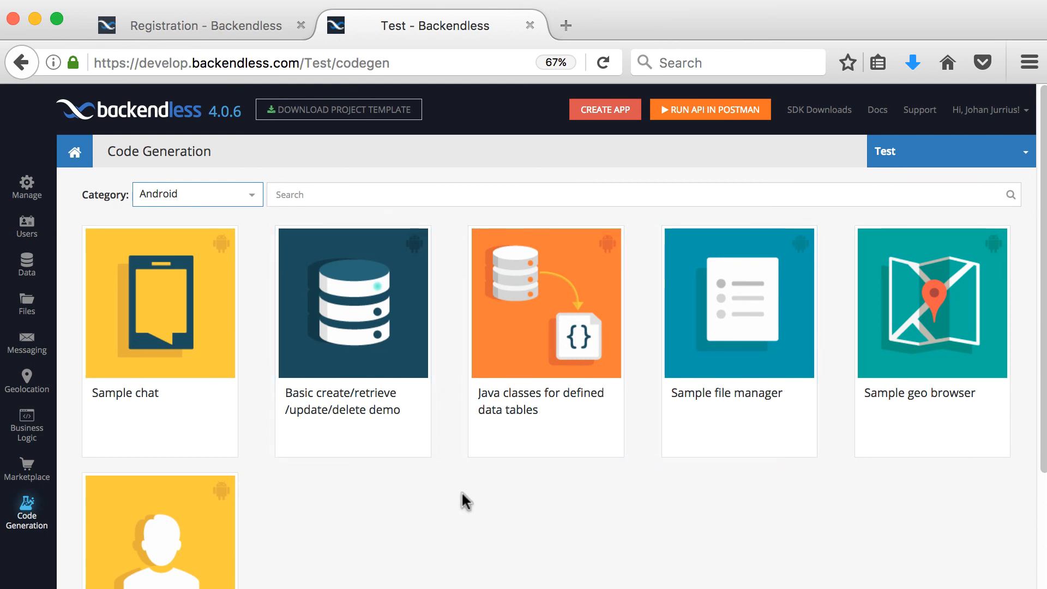
mouse_move(463, 421)
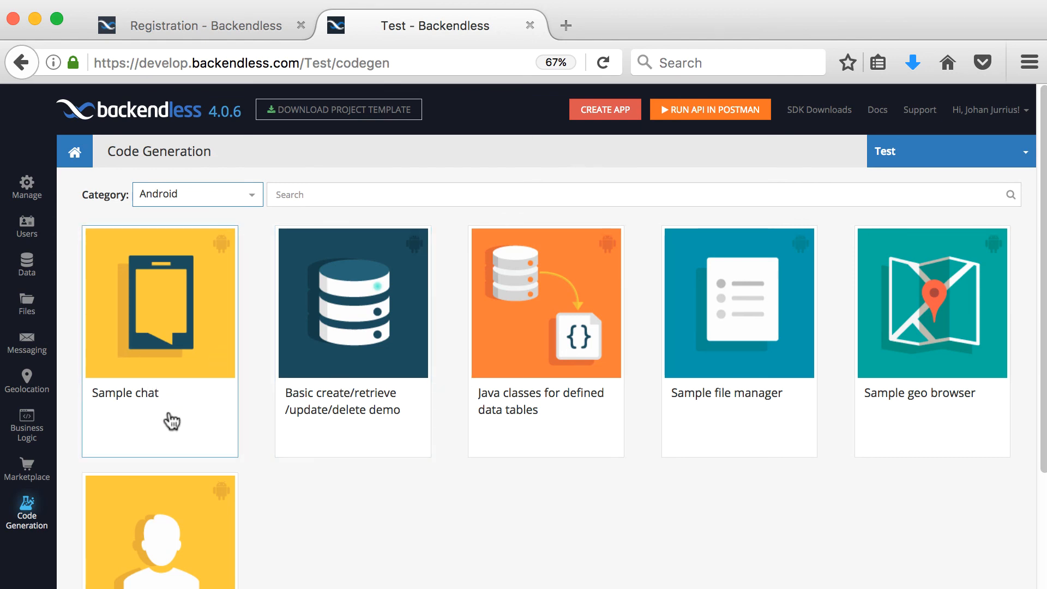
scroll(down, 3)
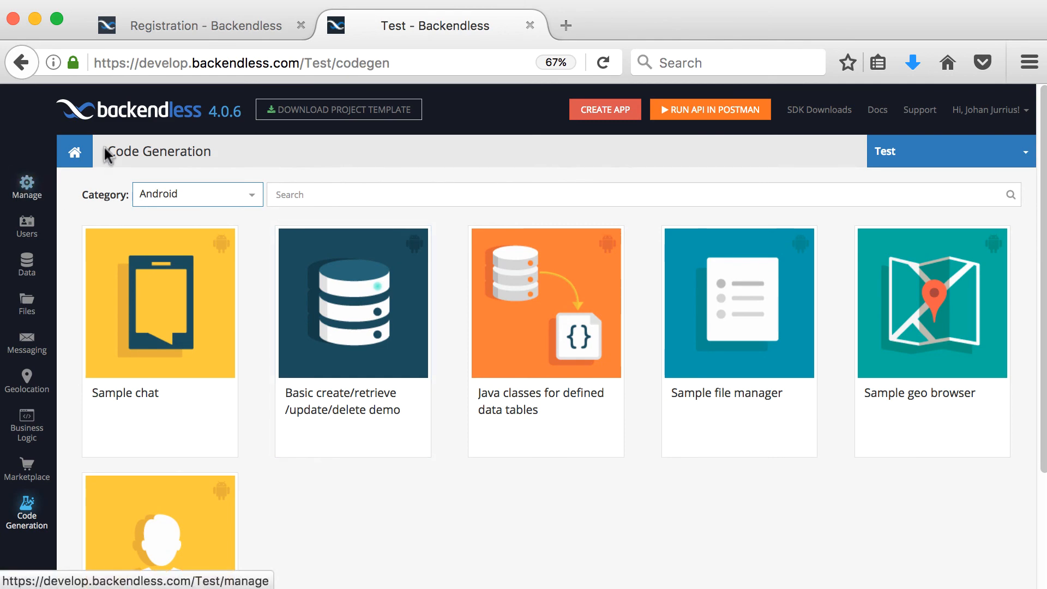
Return to the Test app's Dashboard with app info, API keys and usage counters.
click(74, 150)
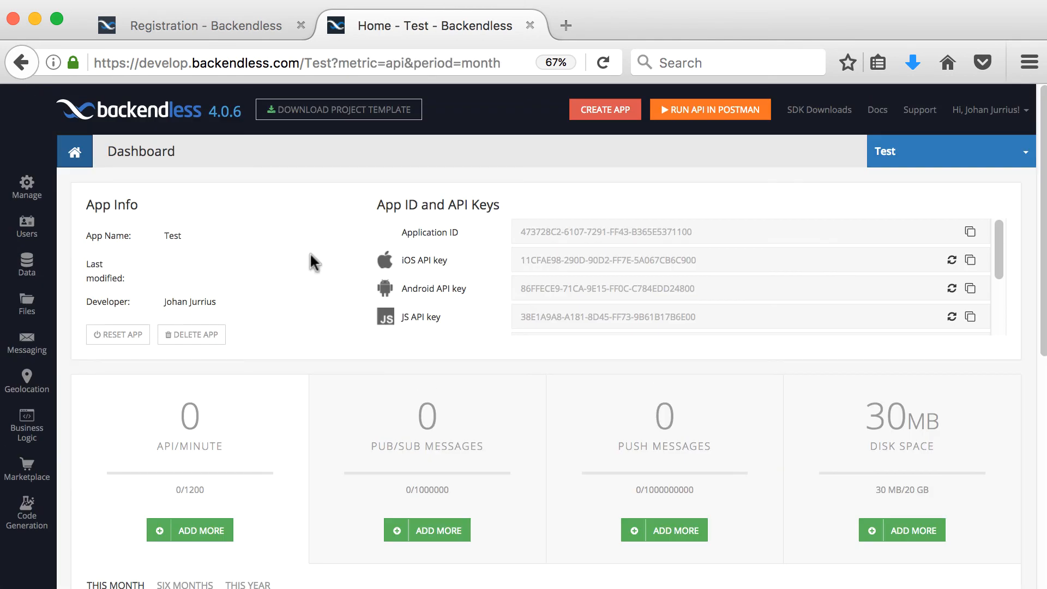
mouse_move(270, 297)
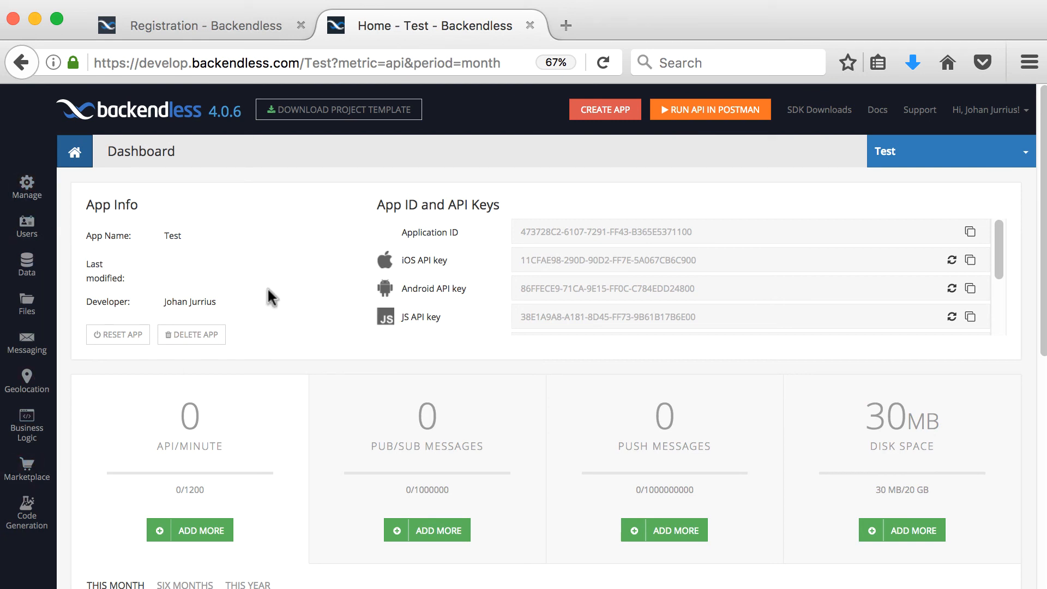
mouse_move(324, 240)
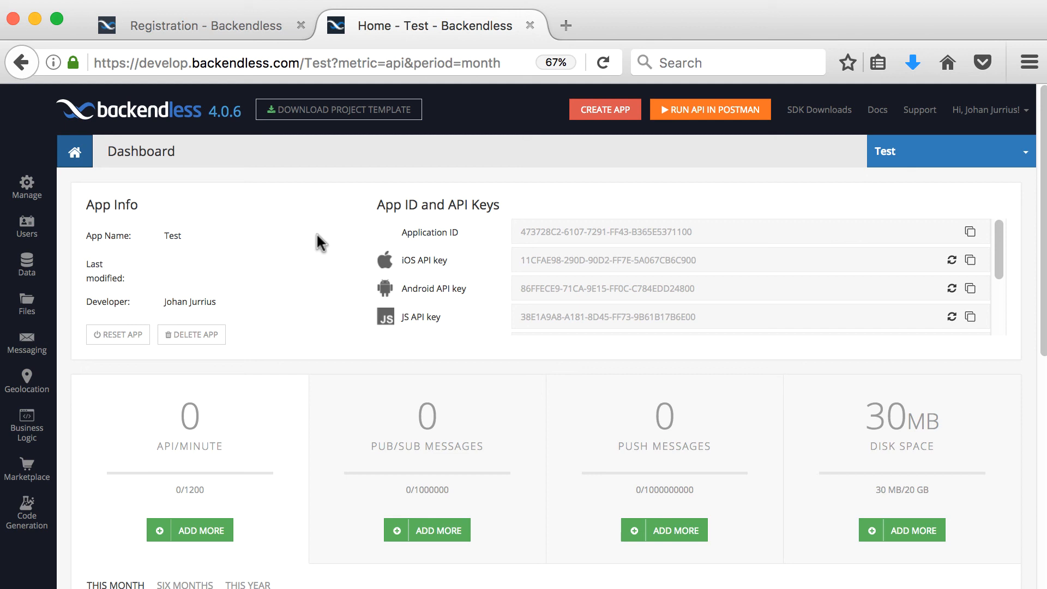
mouse_move(26, 265)
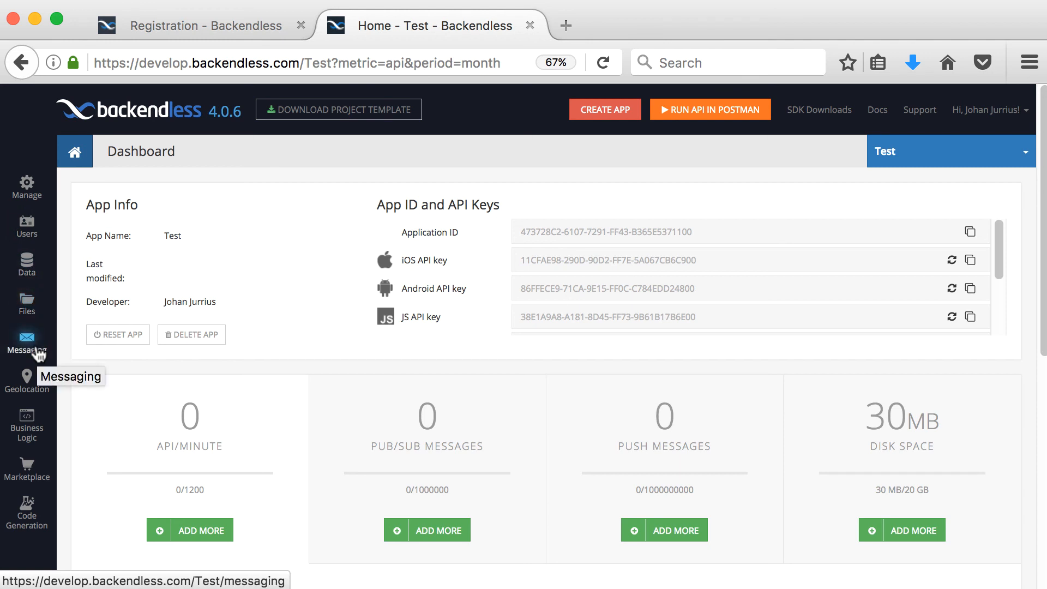
mouse_move(225, 278)
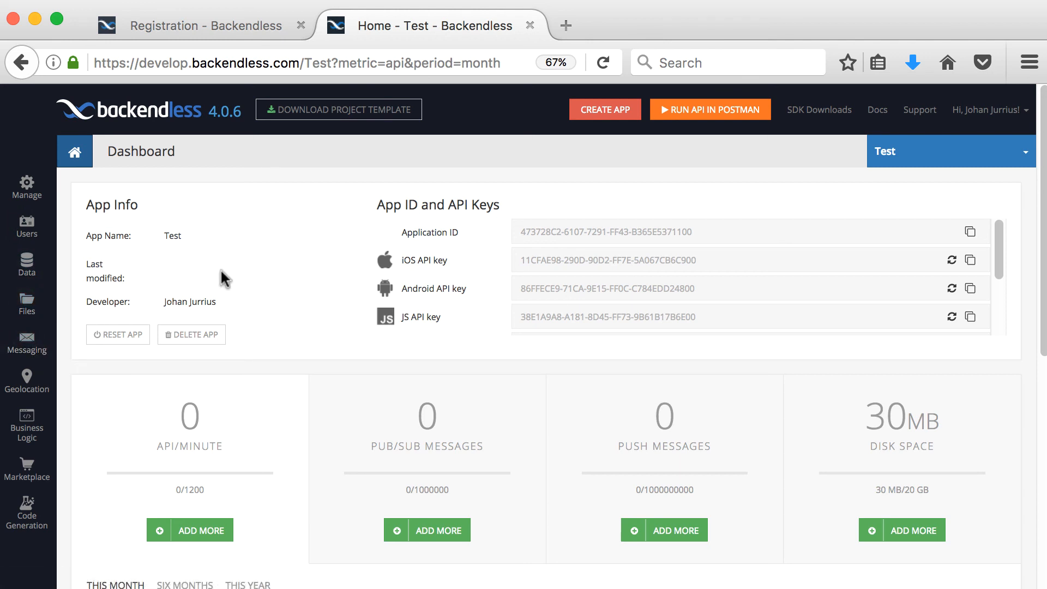
mouse_move(644, 254)
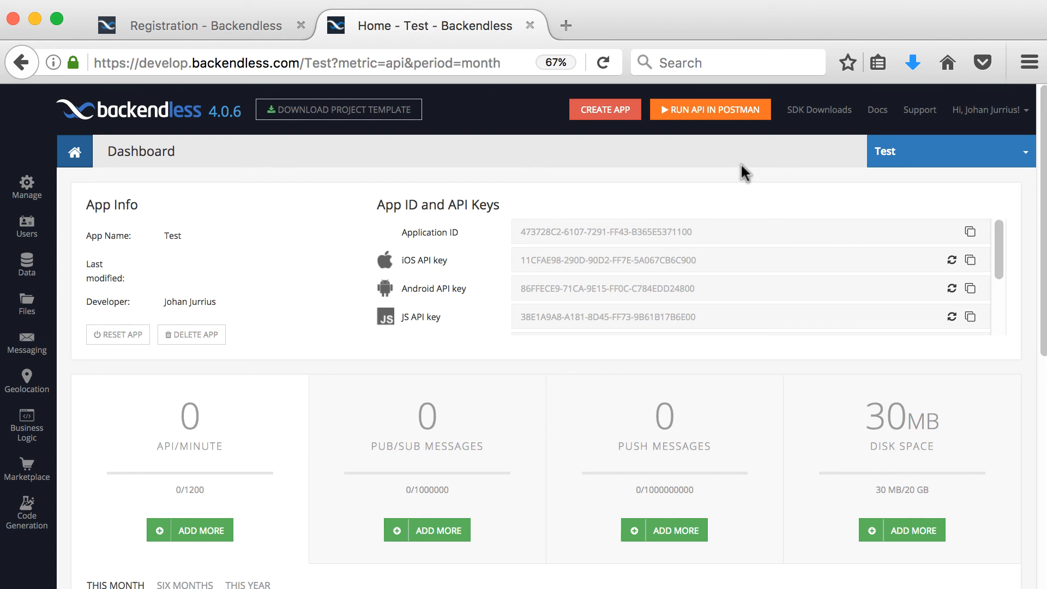
mouse_move(666, 158)
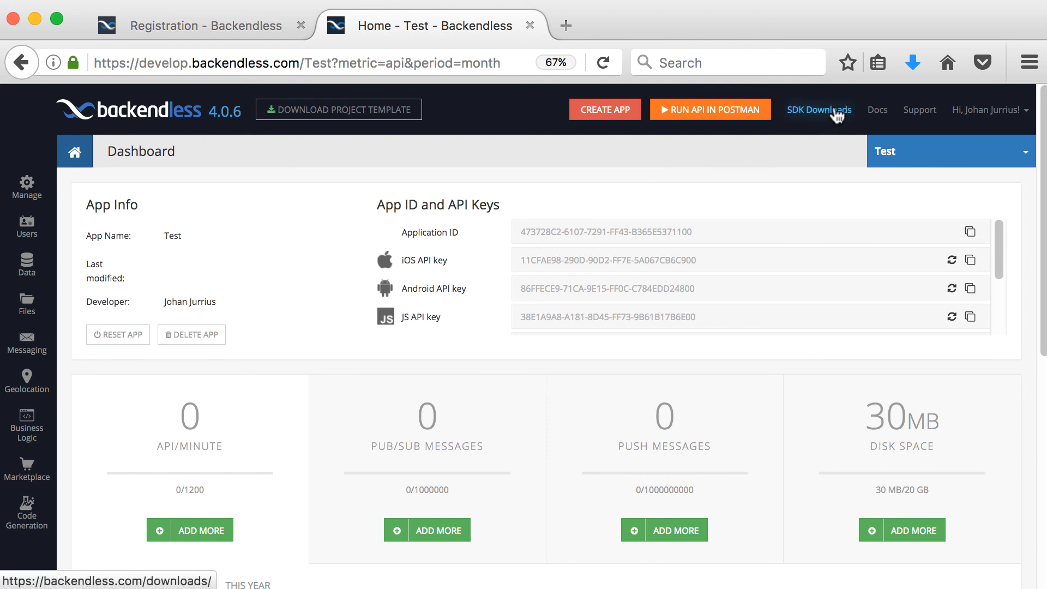
mouse_move(920, 109)
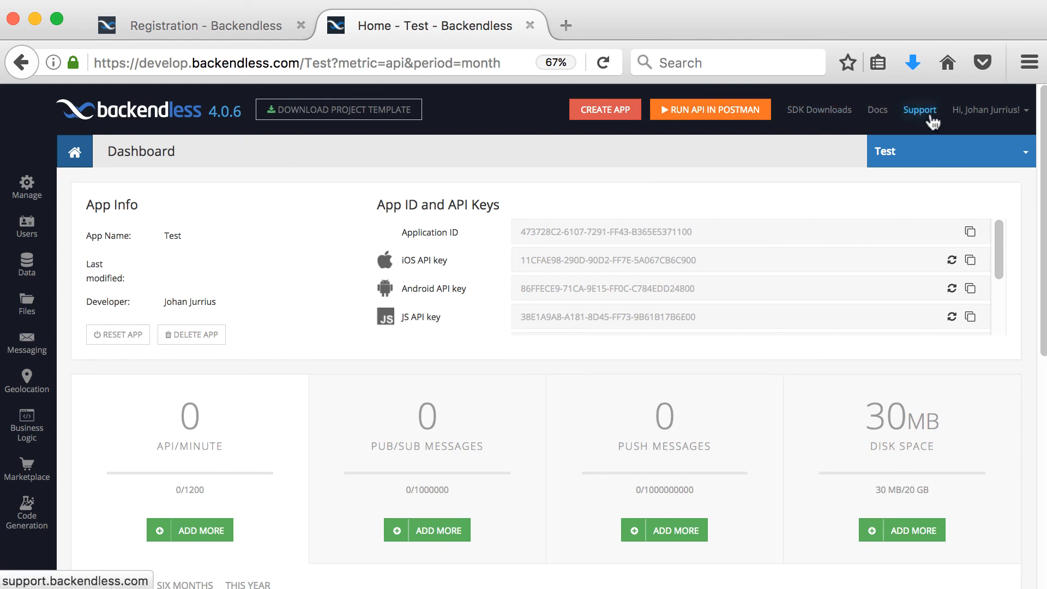